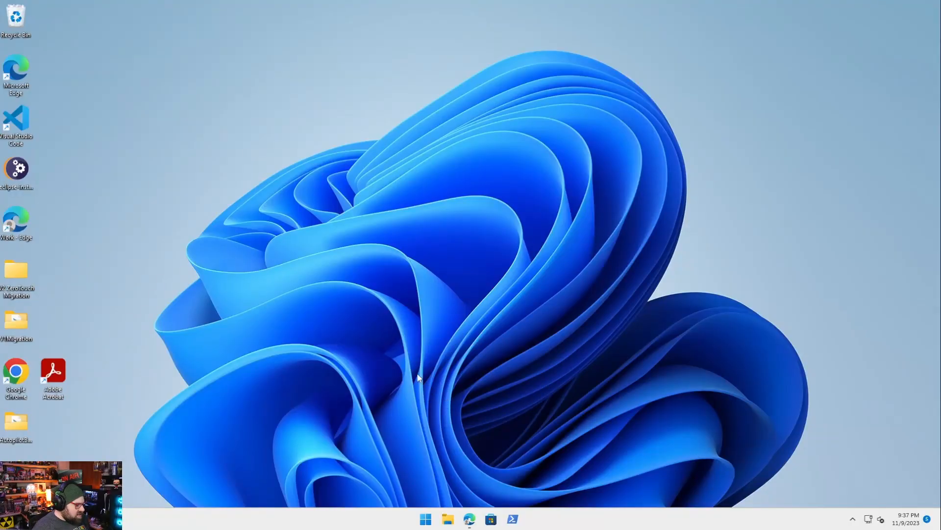
mouse_move(353, 347)
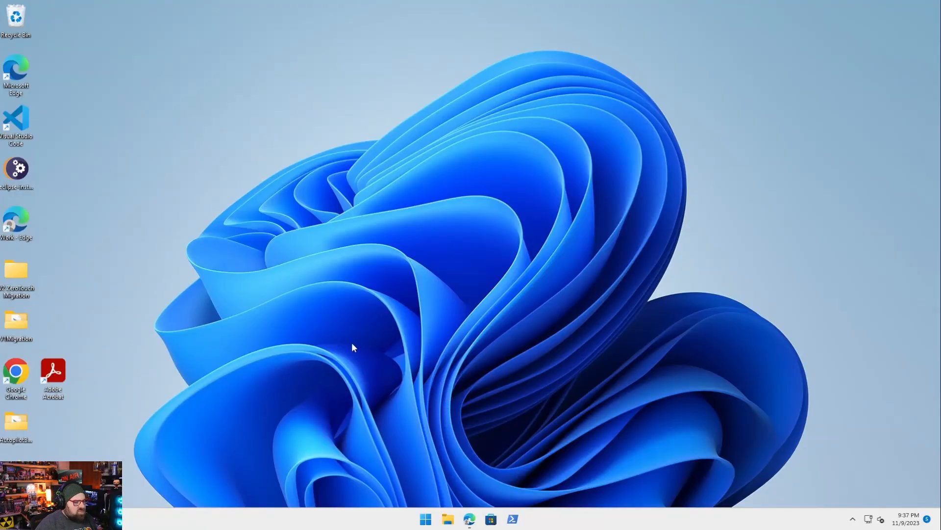
mouse_move(294, 212)
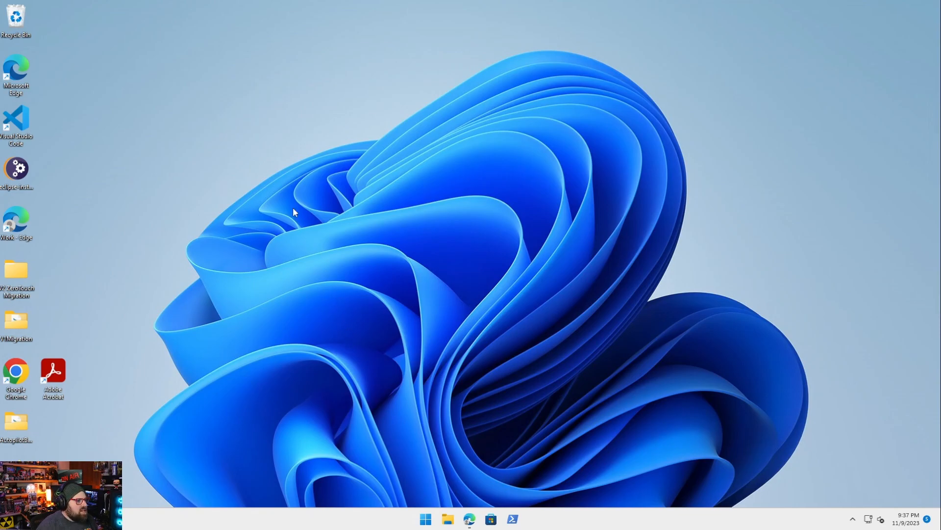
mouse_move(237, 84)
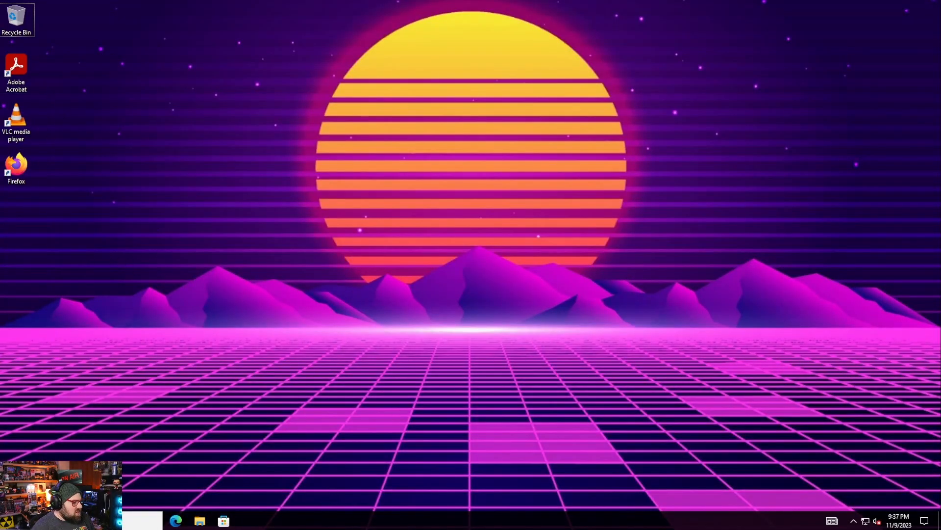
Step: Try running Adobe Acrobat as administrator, then dismiss the elevation prompt
left_click(153, 520)
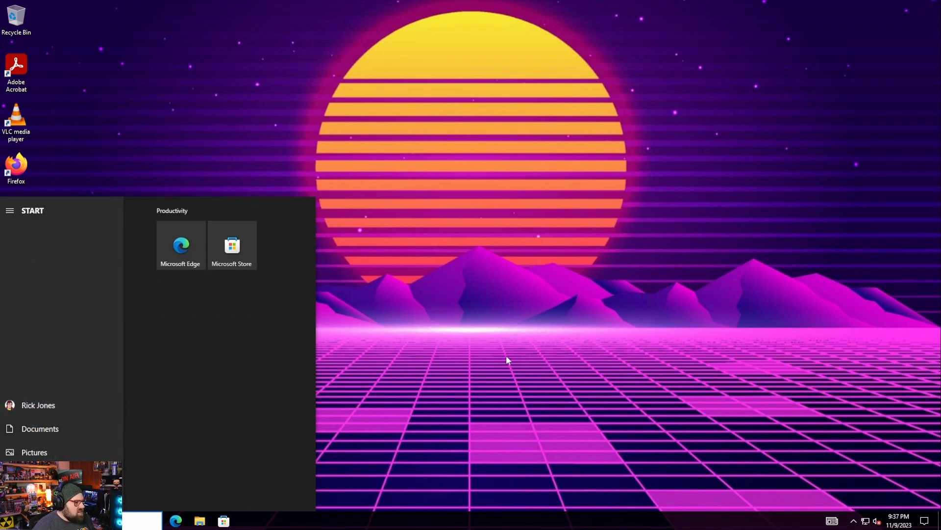
right_click(16, 69)
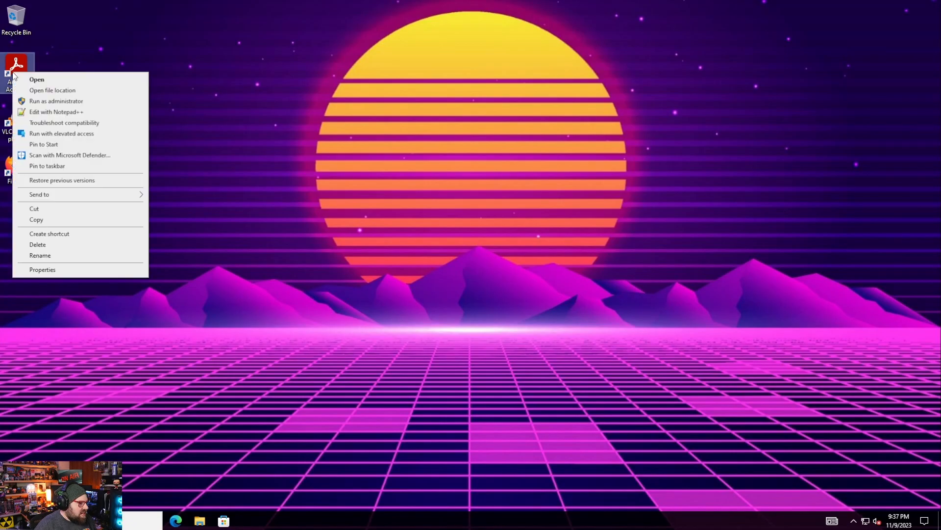
left_click(422, 312)
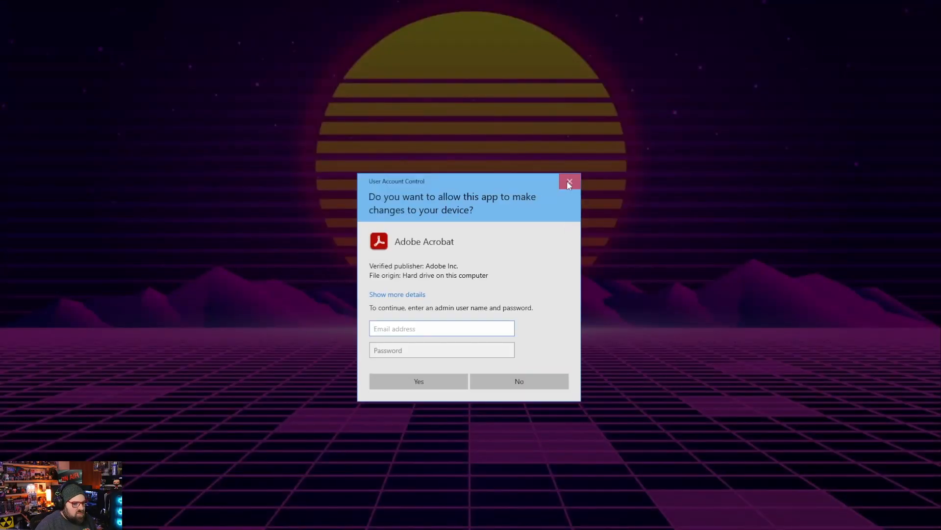
left_click(569, 182)
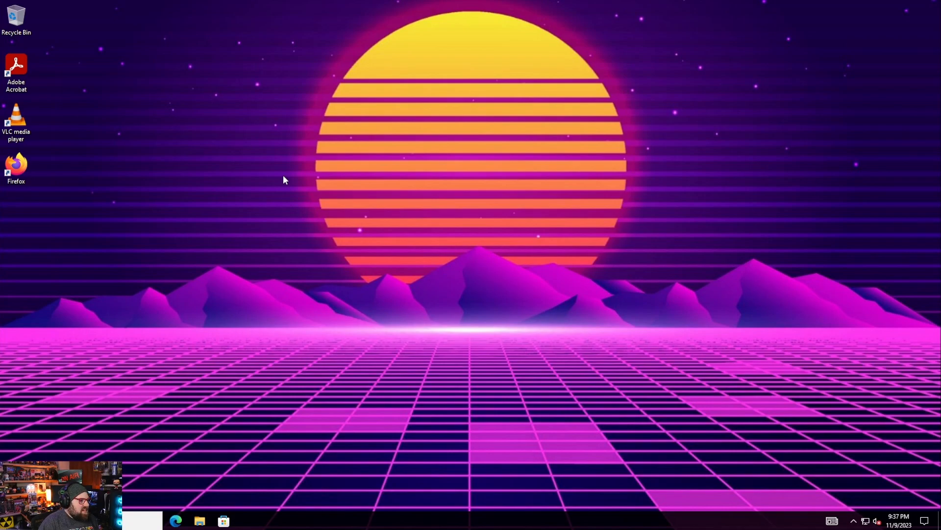
Step: Retry elevating Adobe Acrobat with admin credentials, get rejected, and switch to the Entra admin center
right_click(16, 66)
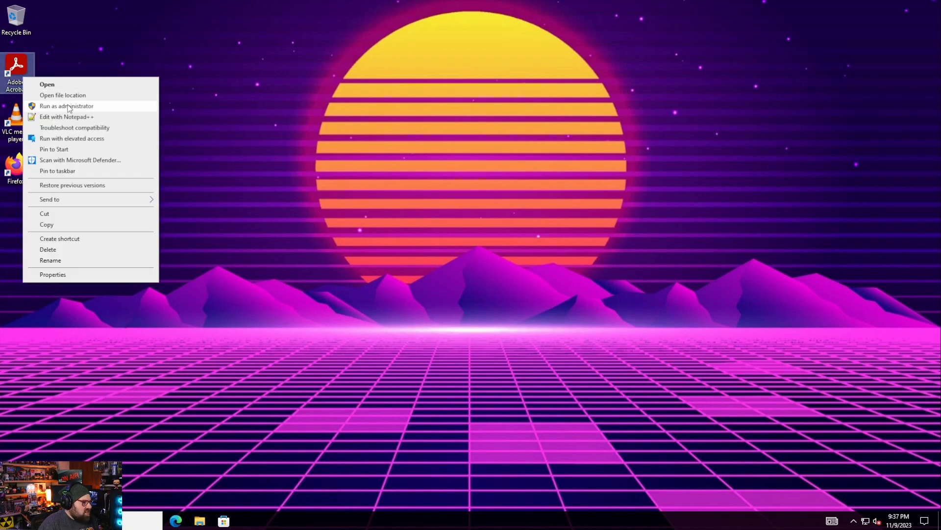
left_click(67, 106)
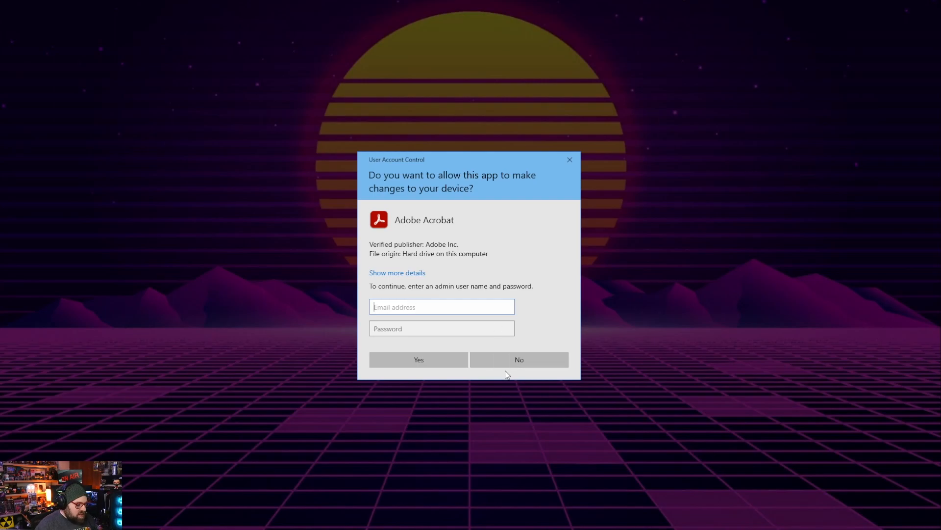
type("rubix")
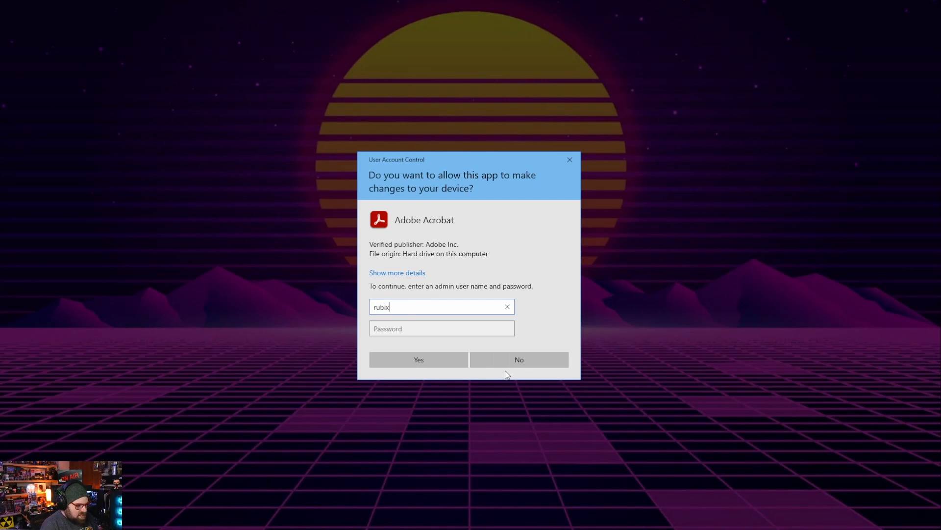
type("admin")
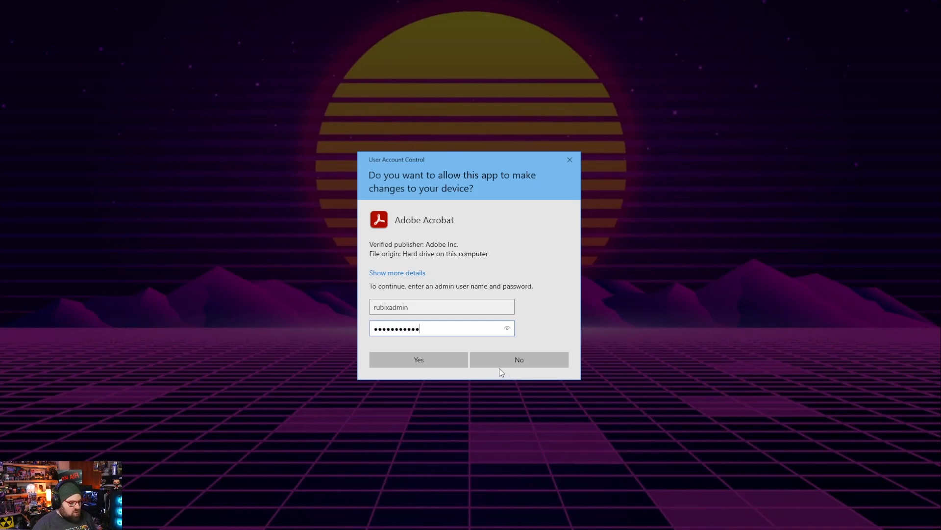
left_click(418, 359)
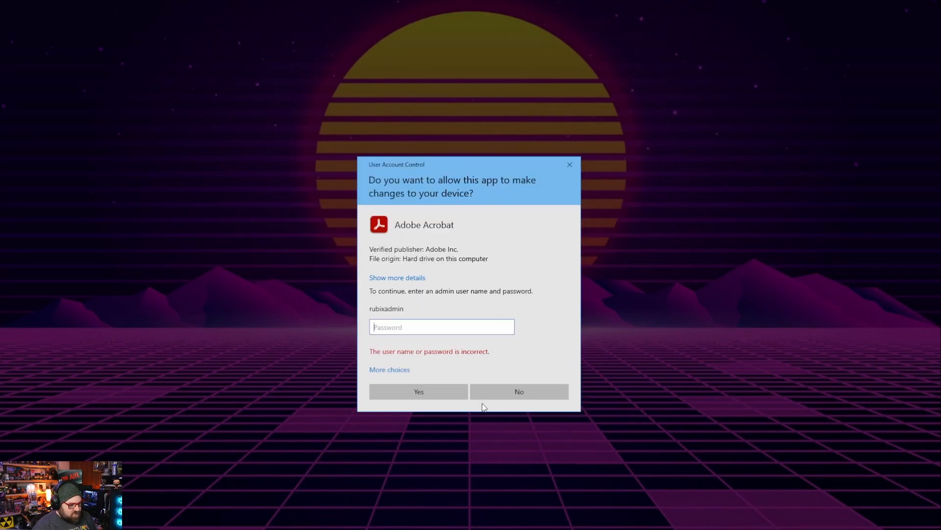
left_click(518, 391)
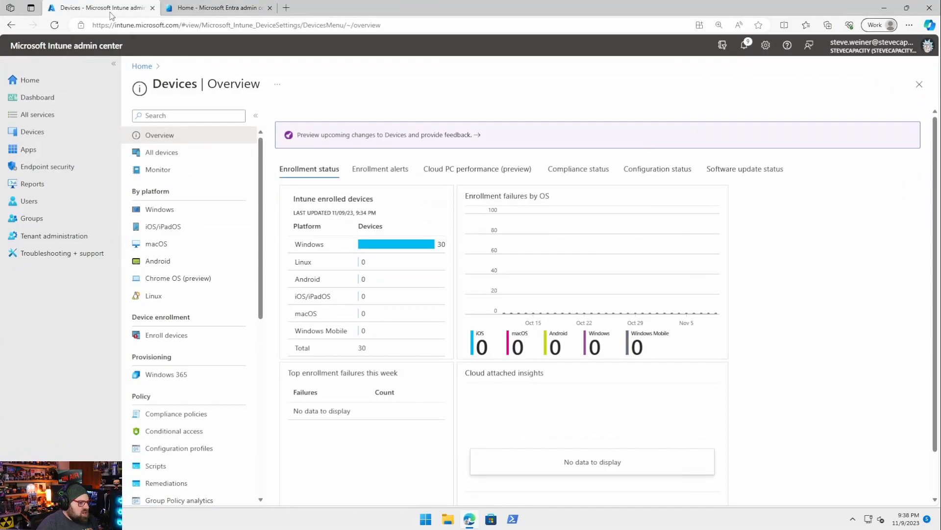
left_click(217, 7)
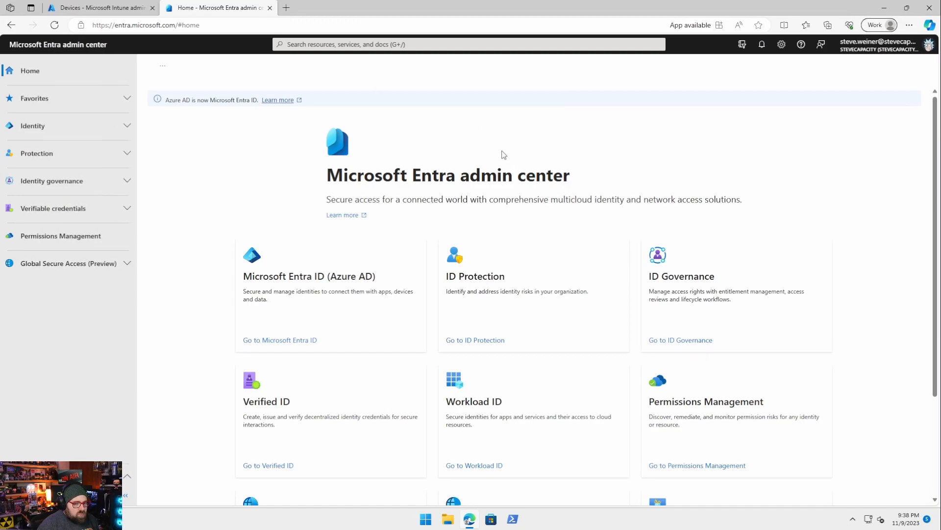
mouse_move(81, 139)
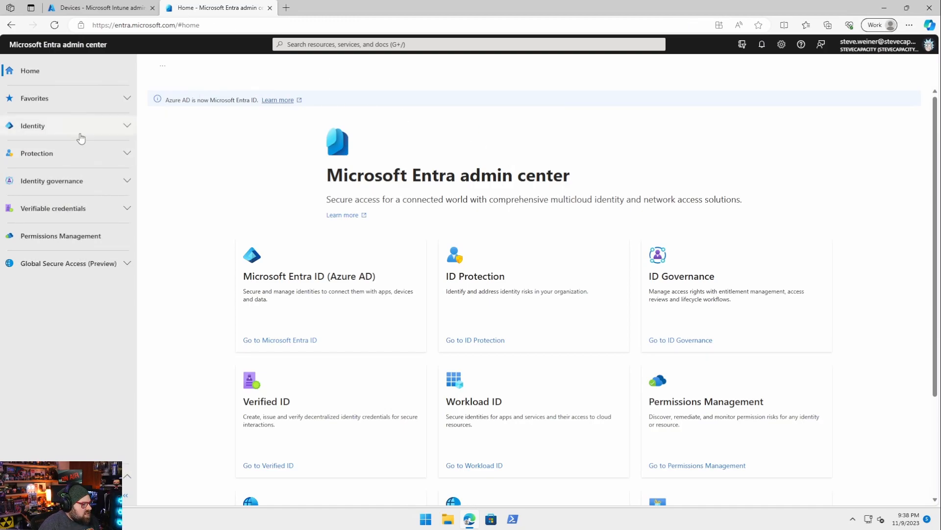
Step: Set Enable Microsoft Entra LAPS to Yes in All devices > Device settings and save
left_click(32, 126)
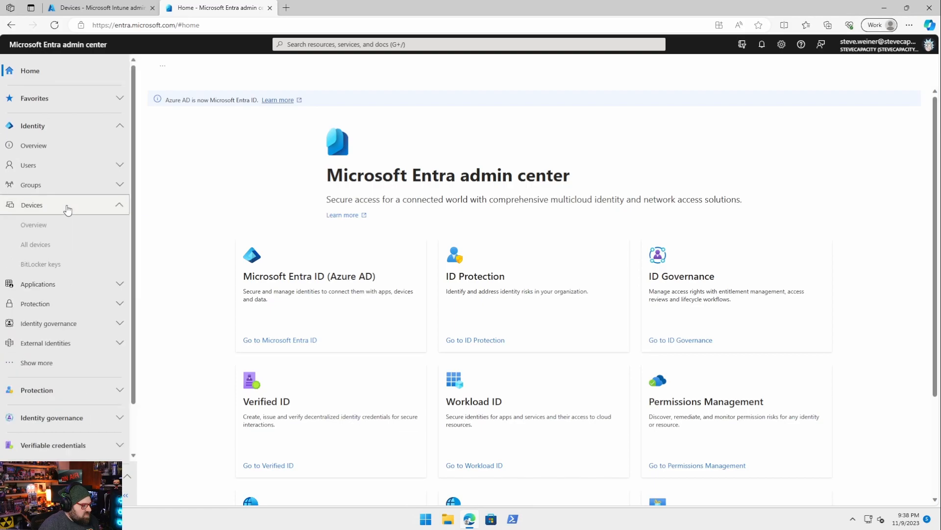
left_click(35, 244)
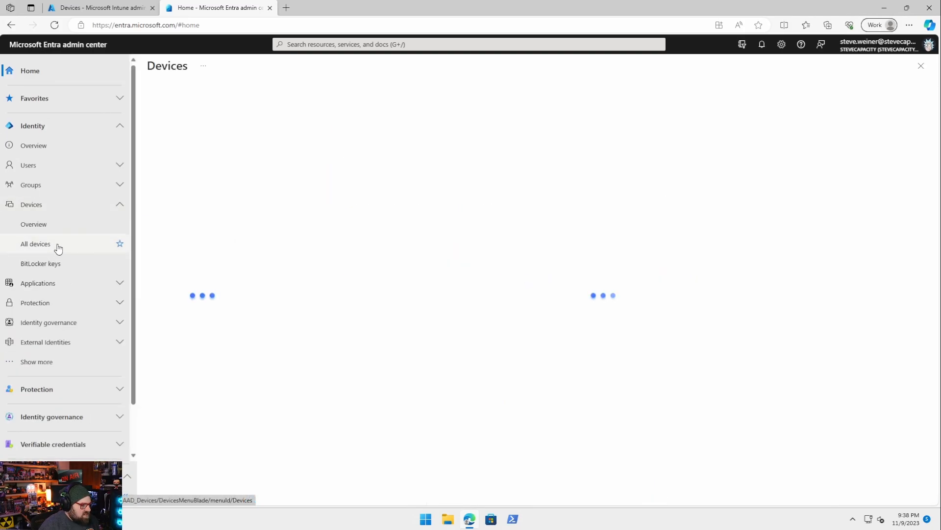
left_click(35, 243)
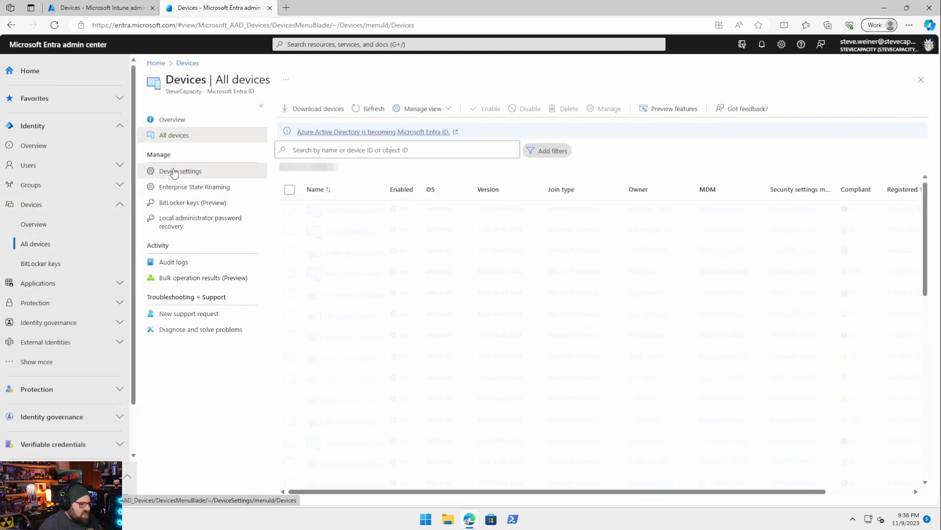
left_click(179, 171)
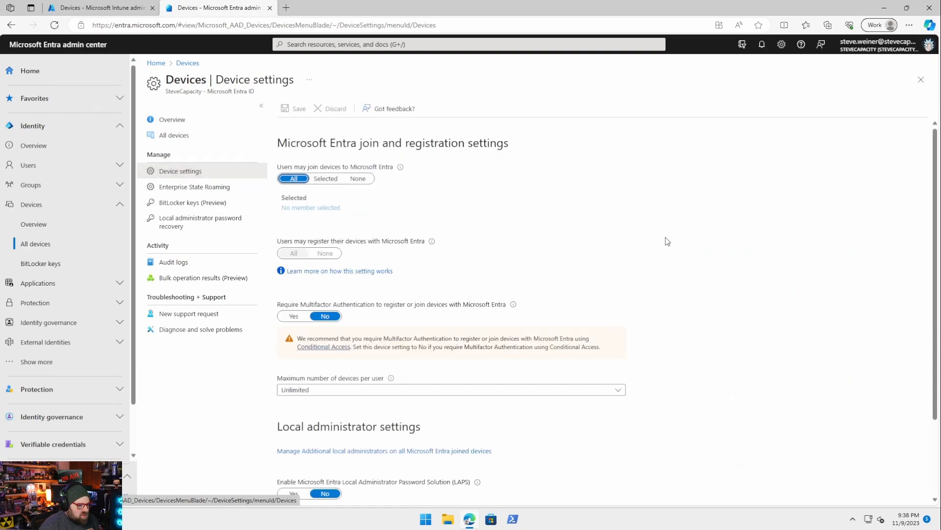
scroll("down", 3)
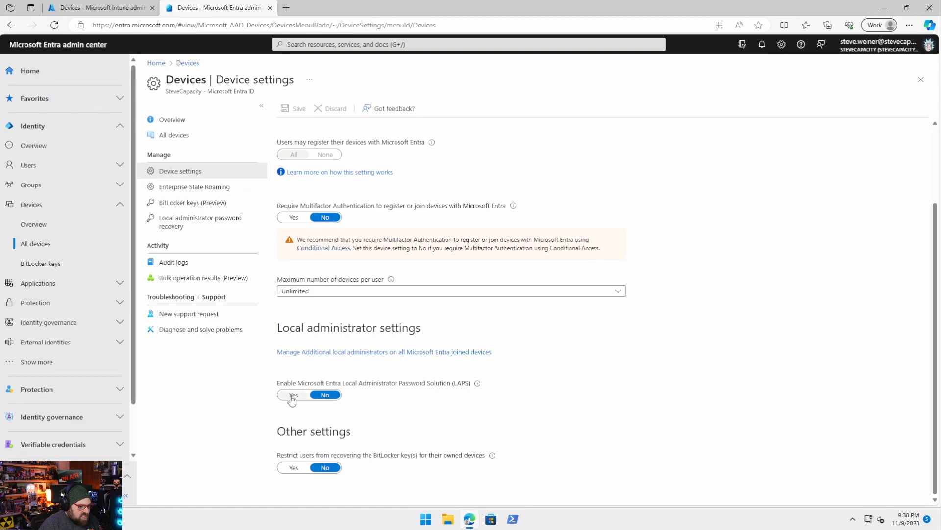
mouse_move(414, 400)
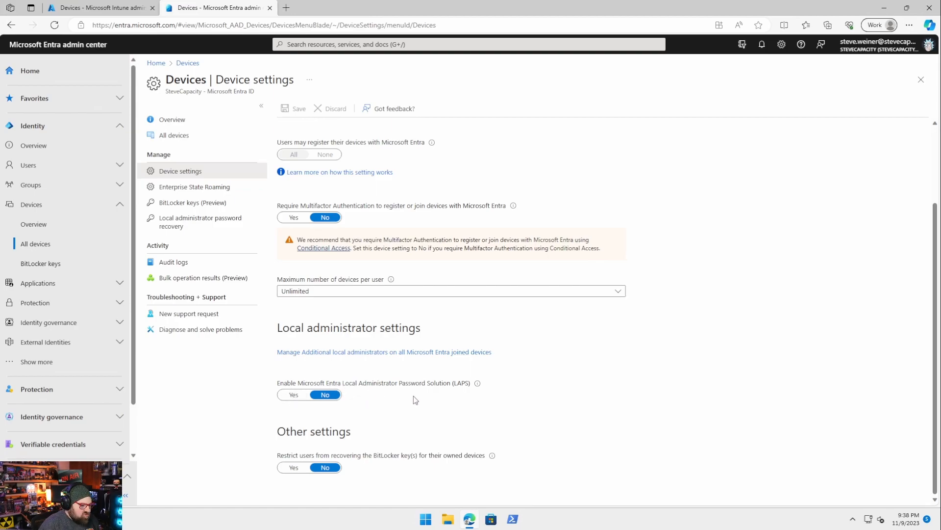
mouse_move(413, 396)
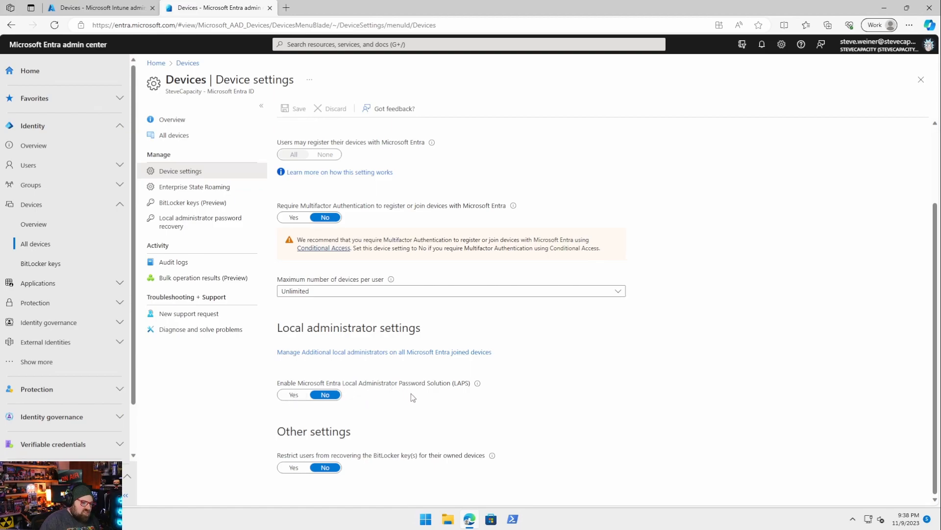
mouse_move(481, 397)
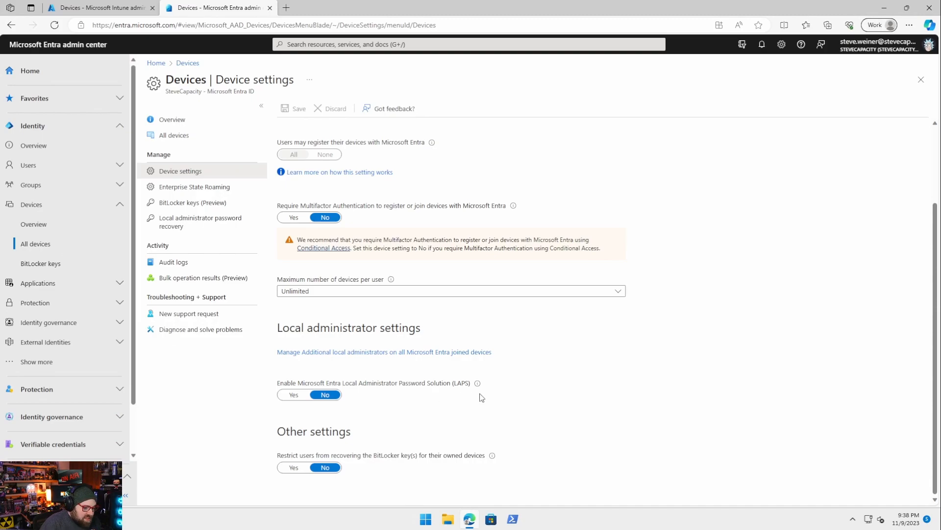
mouse_move(495, 370)
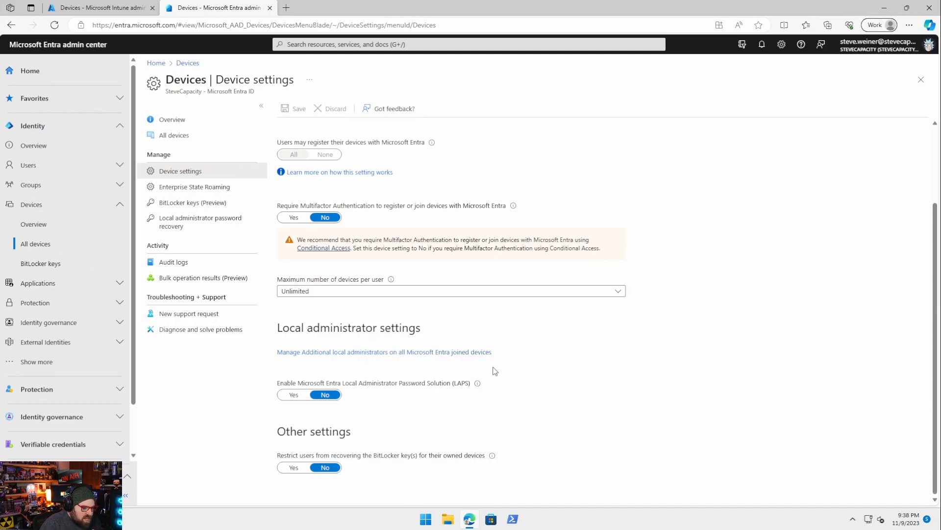
left_click(293, 394)
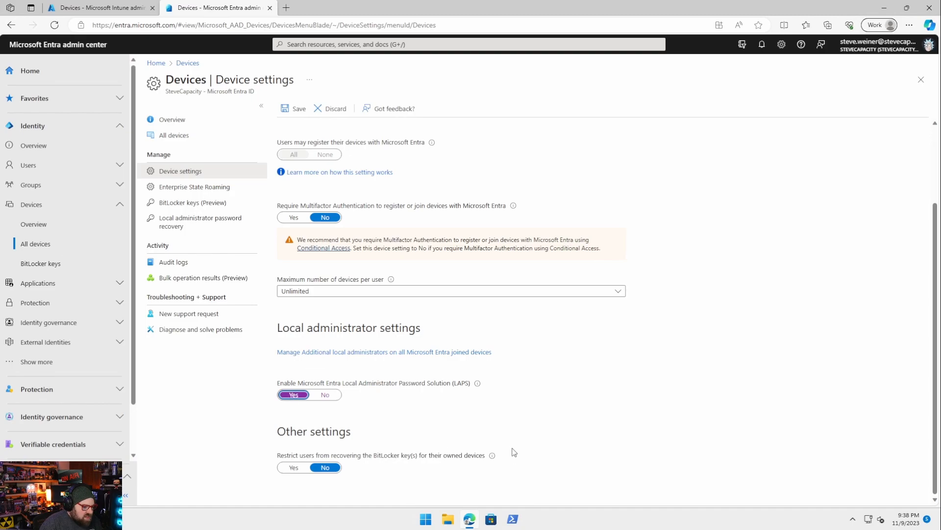
left_click(299, 109)
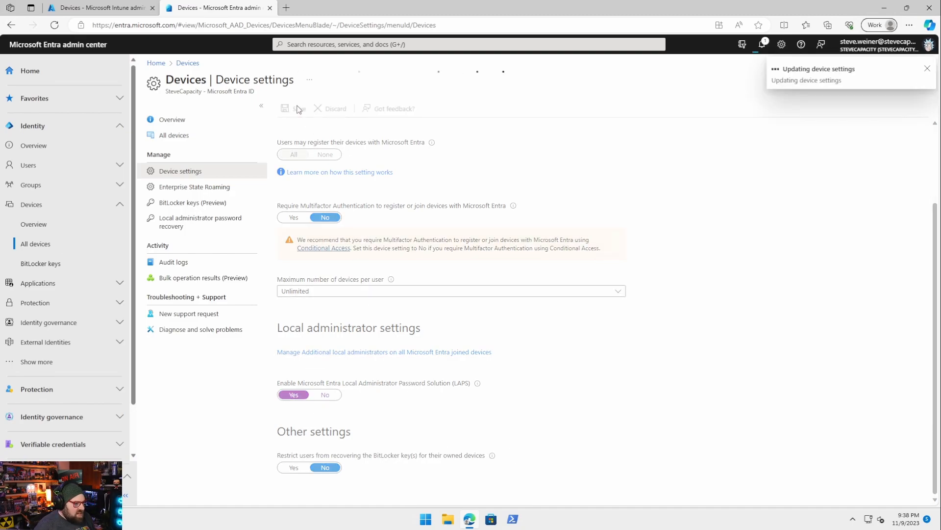
left_click(99, 7)
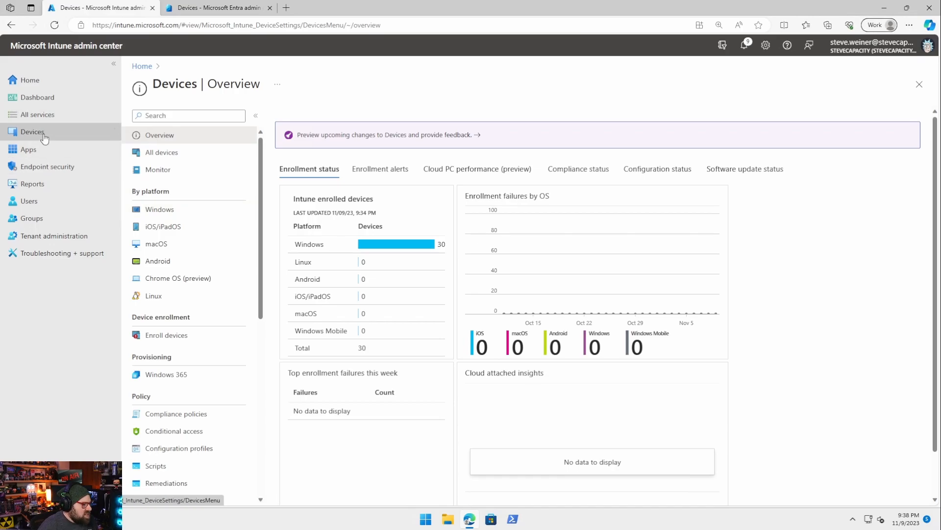
Step: From Windows configuration profiles, begin a new Windows 10 and later Settings catalog profile
left_click(160, 209)
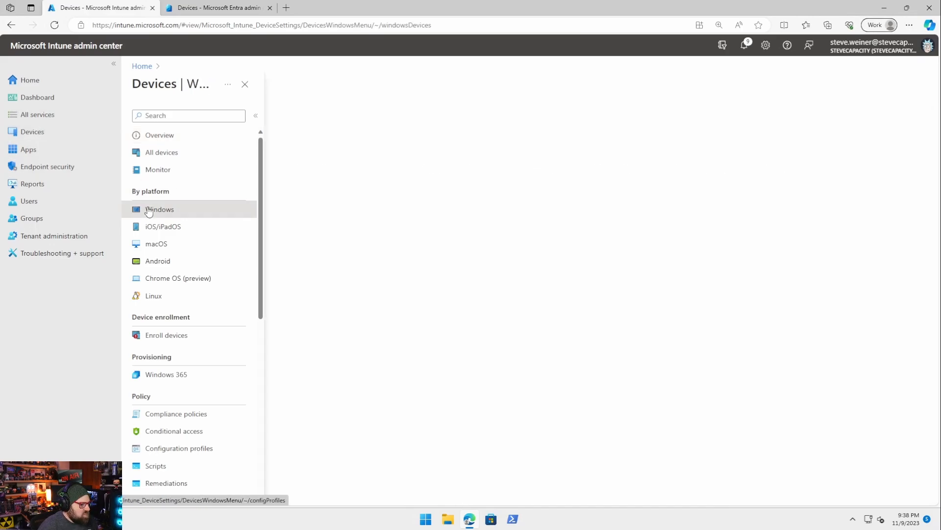
left_click(160, 209)
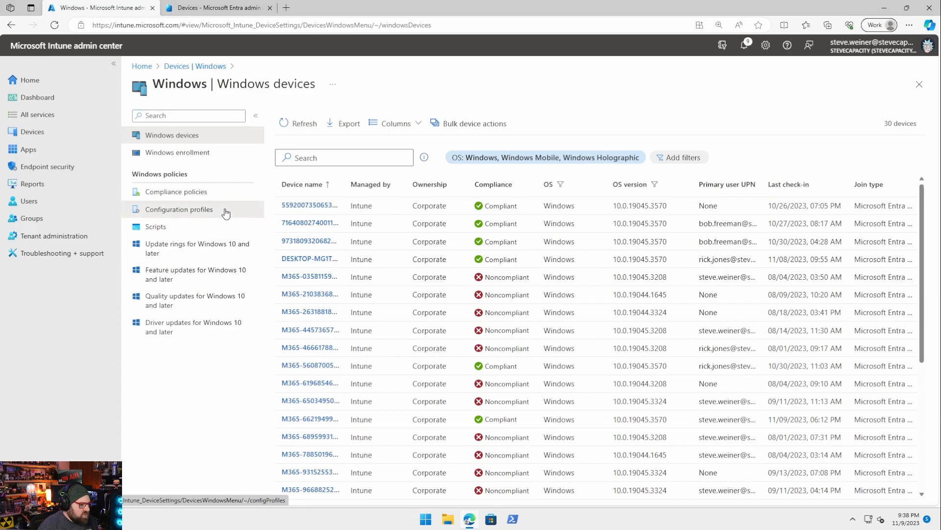
left_click(178, 209)
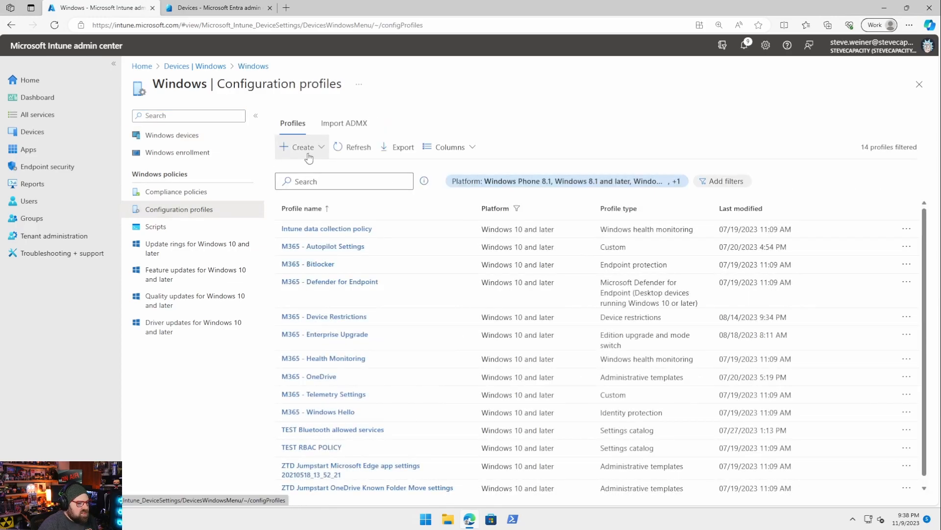
left_click(302, 146)
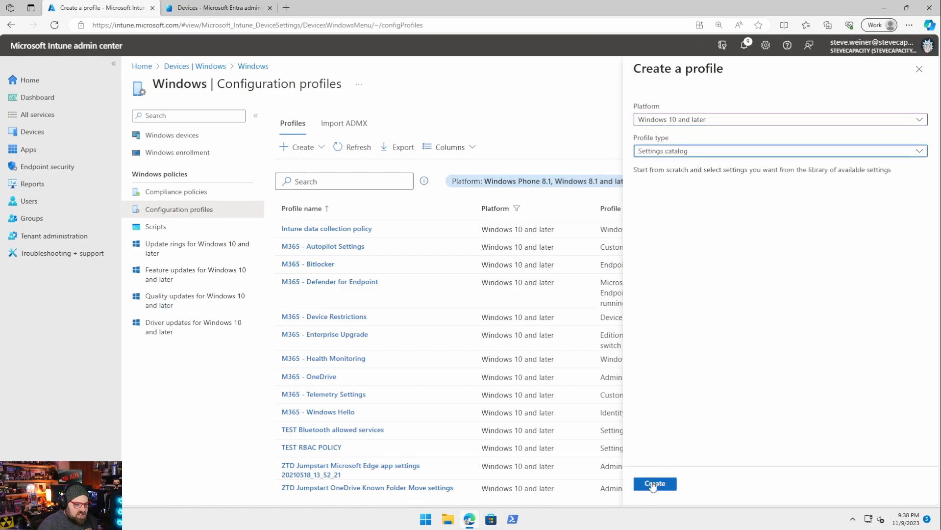
Step: Enter 'M365 - Windows Admin Account (LAPS)' as the profile name on Basics and continue
left_click(654, 484)
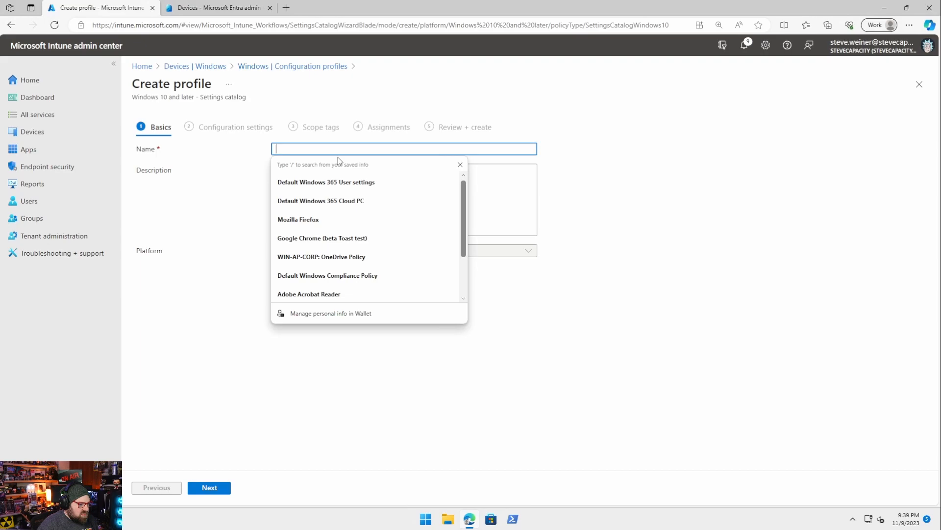
type("M365 -")
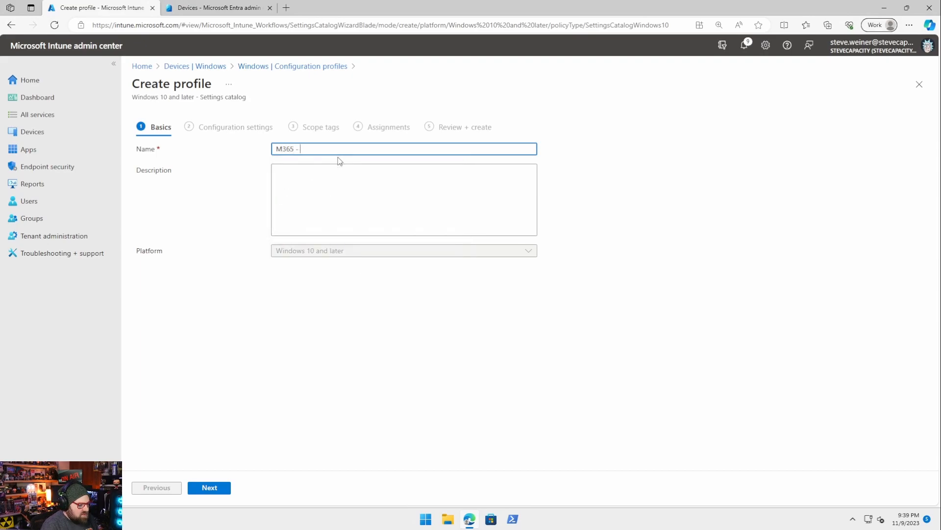
type("Windows Admin")
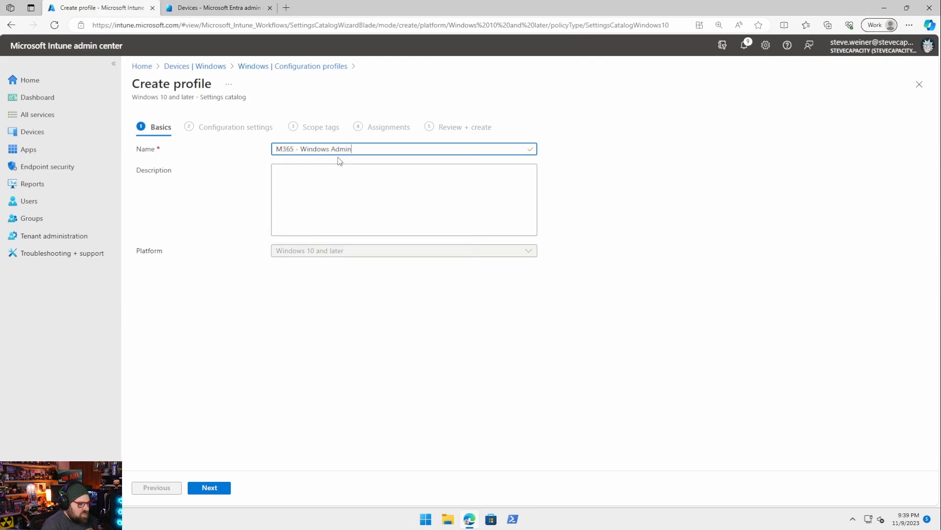
type("Account (LAPS")
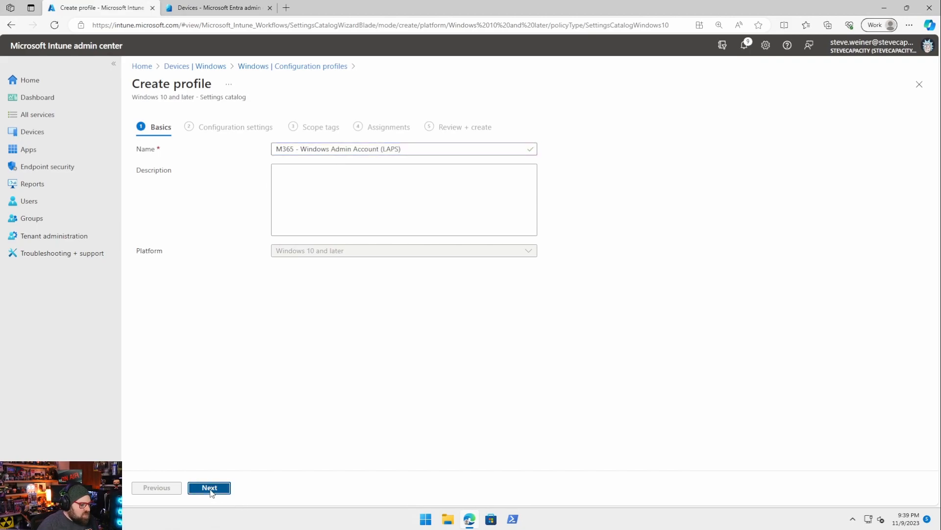
left_click(209, 487)
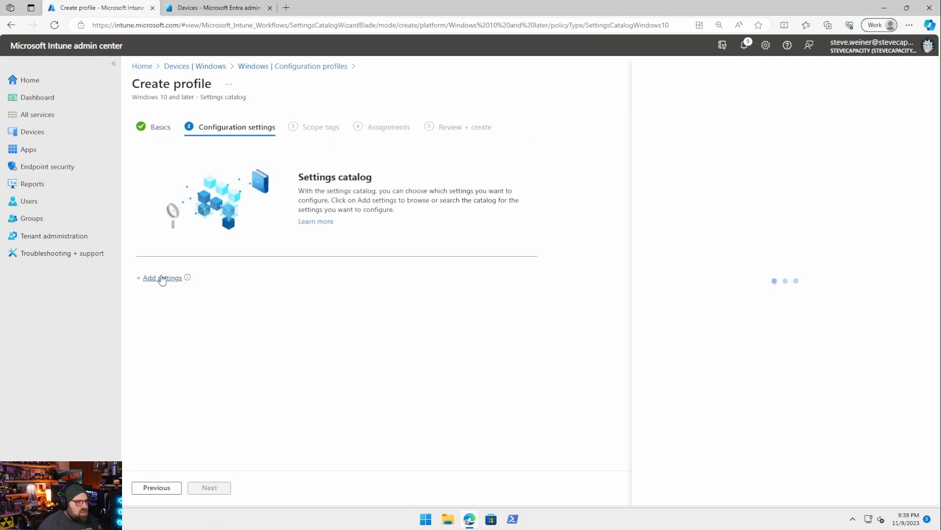
Step: Search the catalog for 'local po' and add Accounts Enable Administrator Account Status from Security Options
left_click(163, 277)
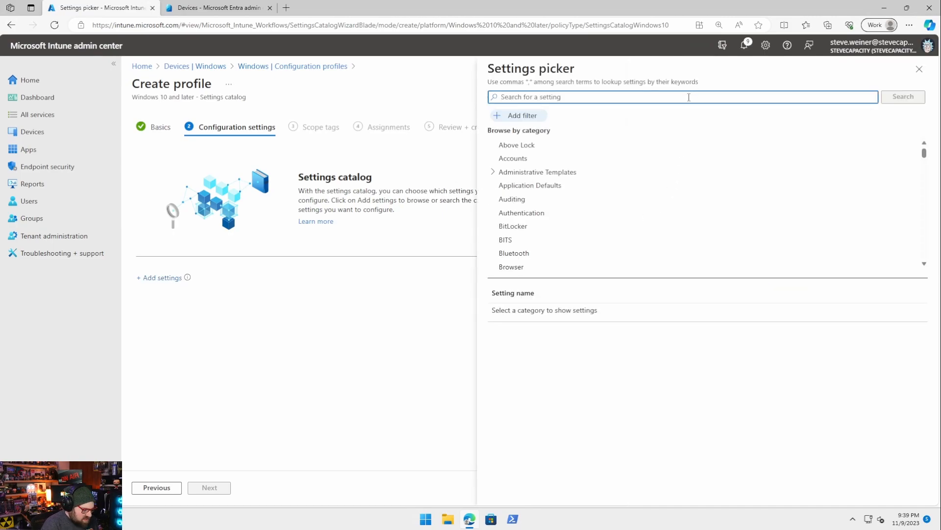
type("local policies")
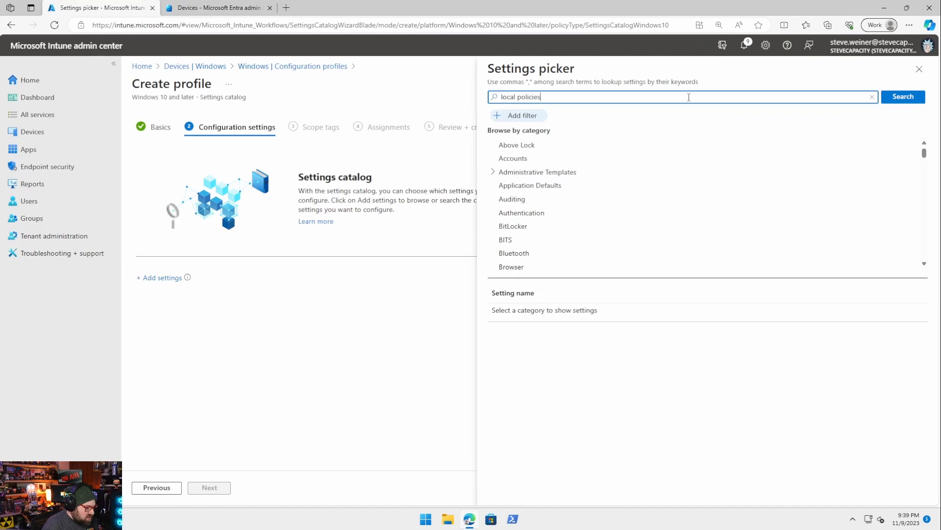
left_click(902, 96)
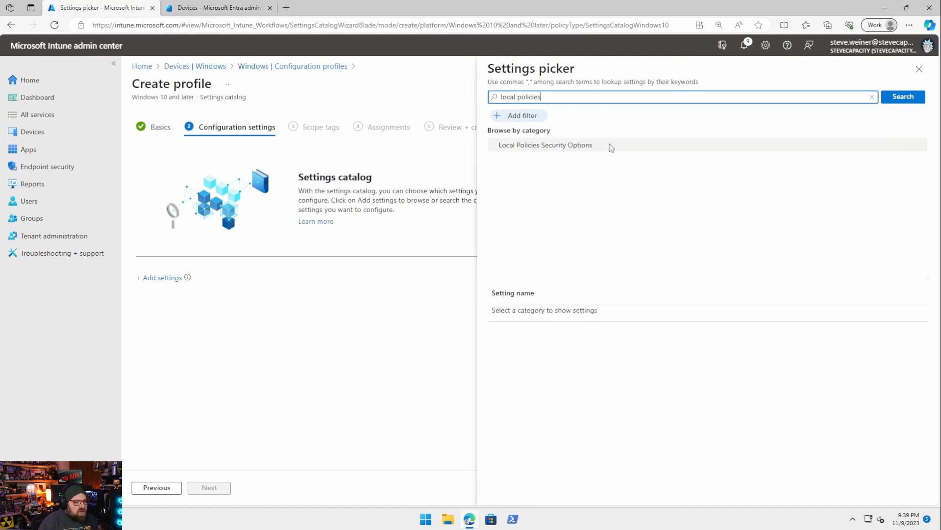
left_click(545, 145)
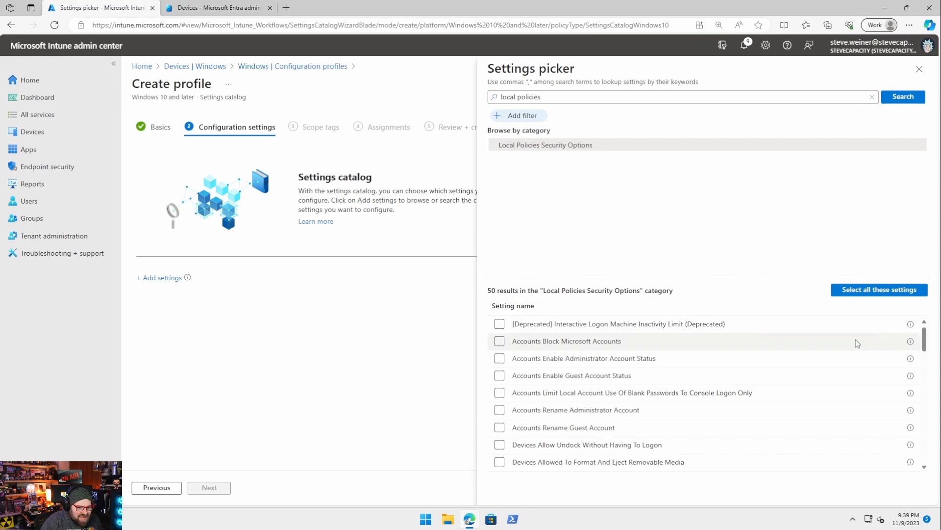
mouse_move(910, 358)
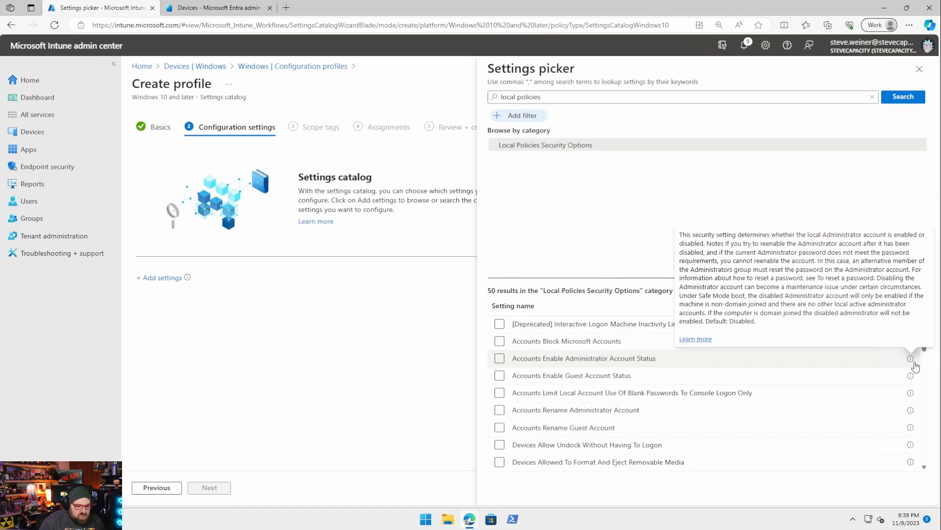
left_click(499, 358)
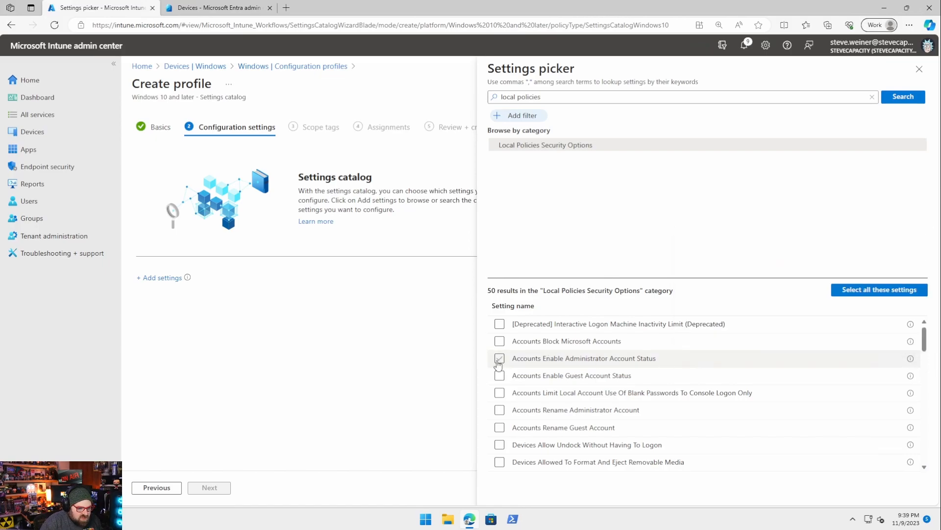
left_click(499, 358)
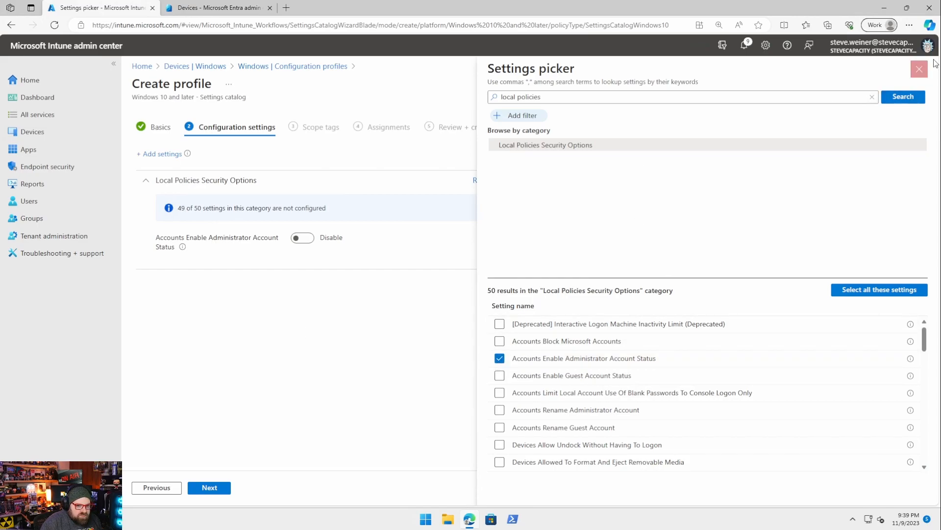
left_click(919, 69)
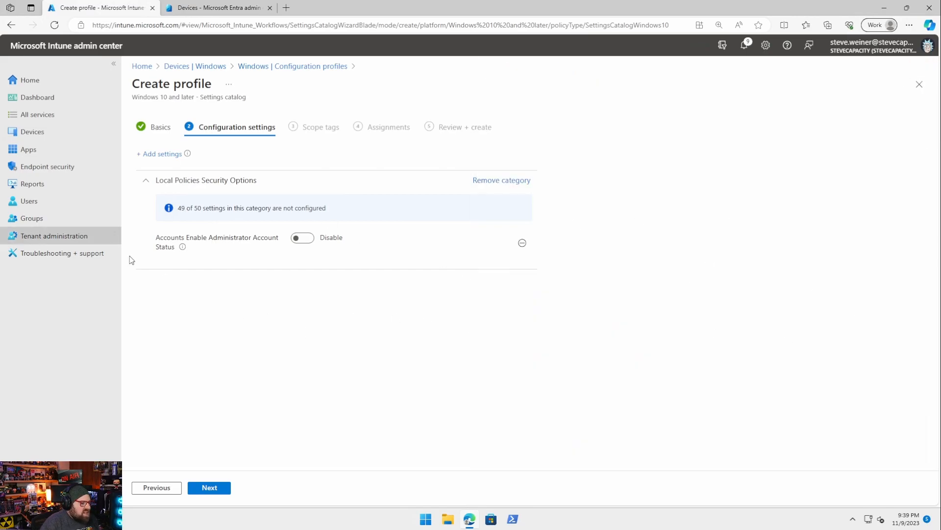
Step: Set Accounts Enable Administrator Account Status to Enable, assign to all devices, and create the profile
left_click(302, 237)
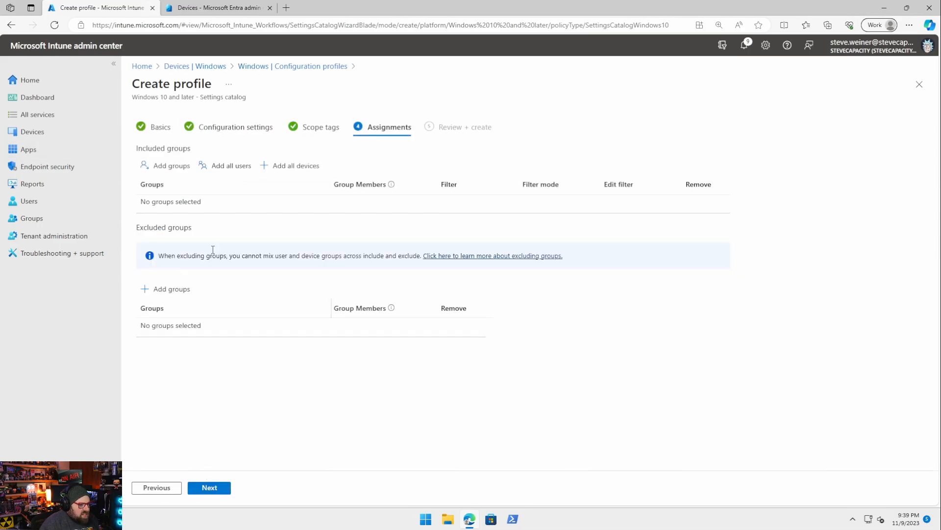
left_click(294, 165)
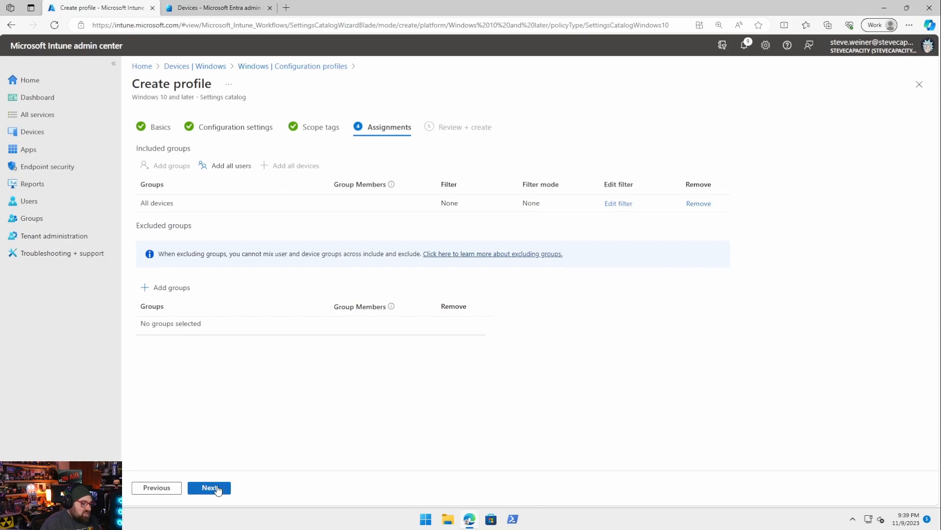
left_click(209, 487)
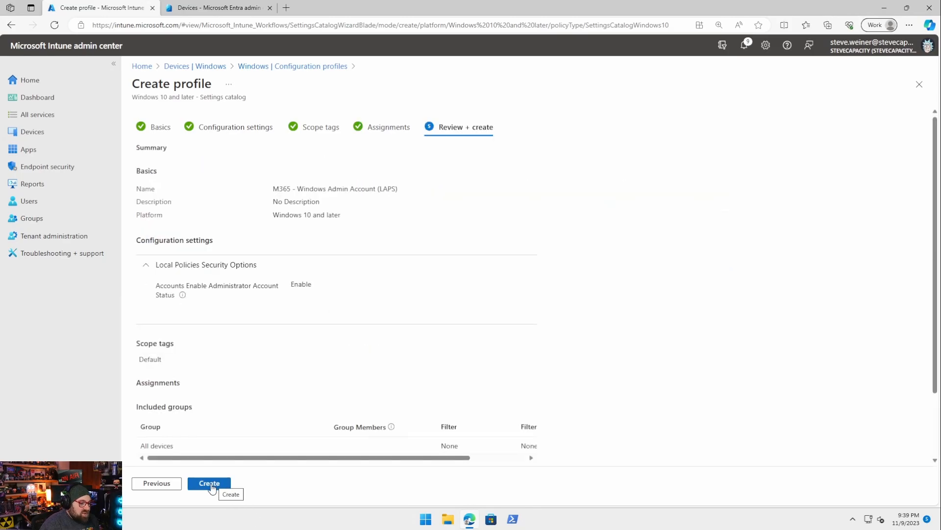
left_click(209, 482)
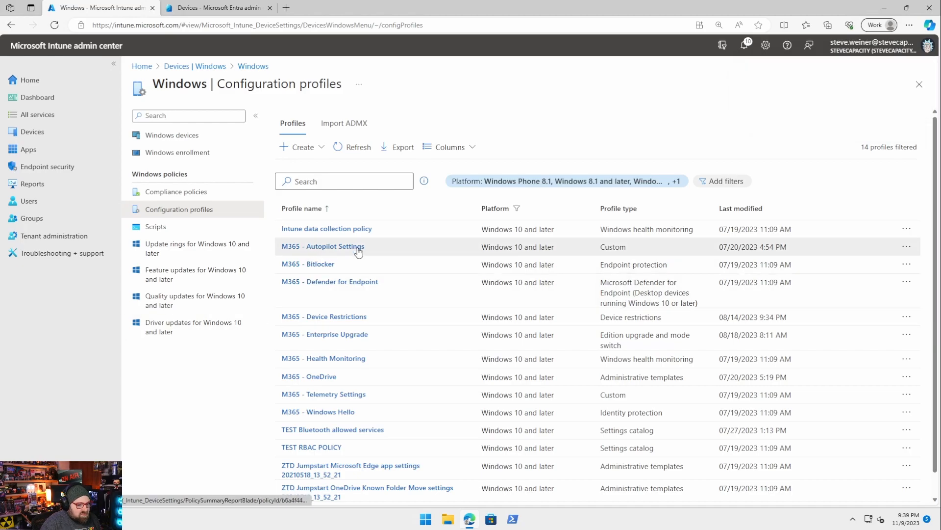
Step: Refresh the configuration profiles list and scroll to the new LAPS profile
left_click(358, 146)
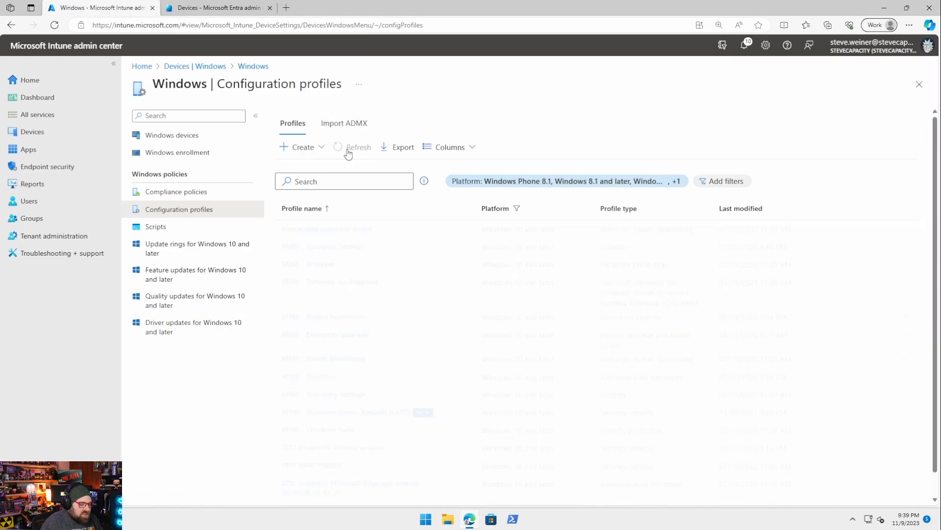
left_click(352, 147)
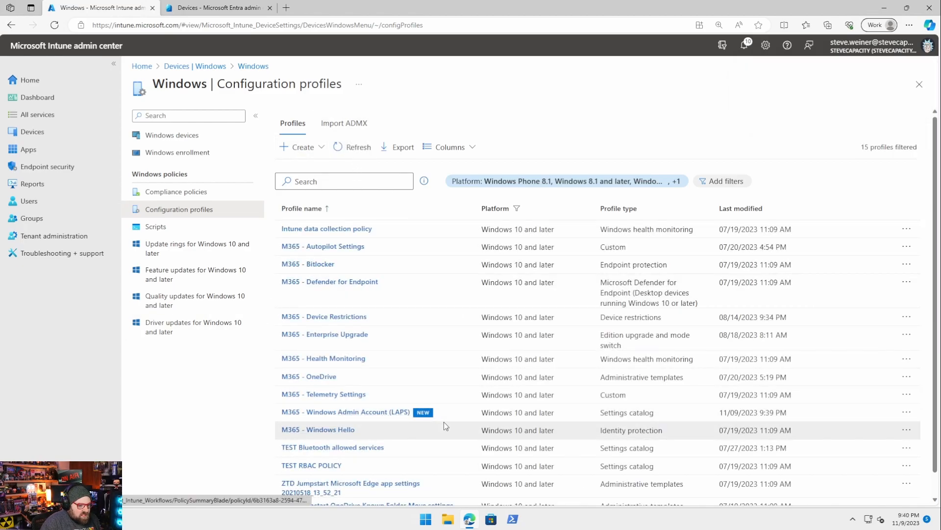
scroll("down", 3)
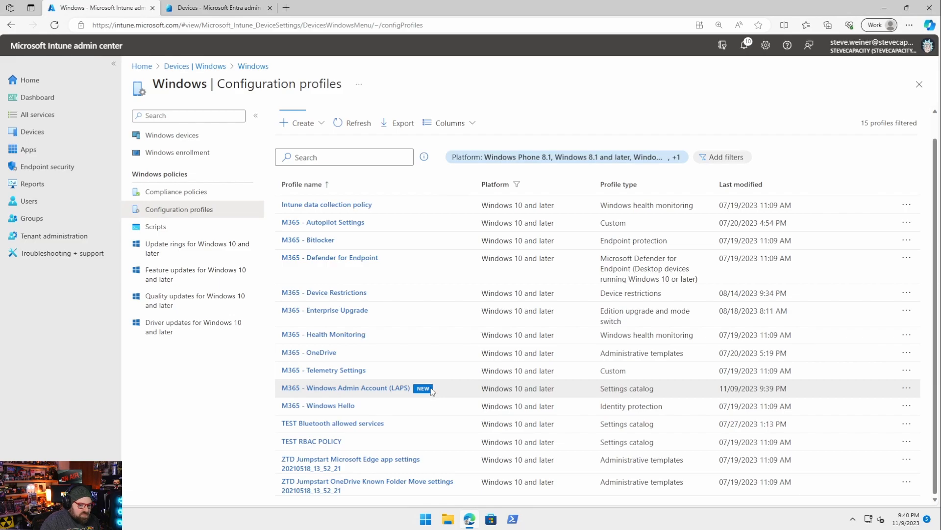
mouse_move(461, 398)
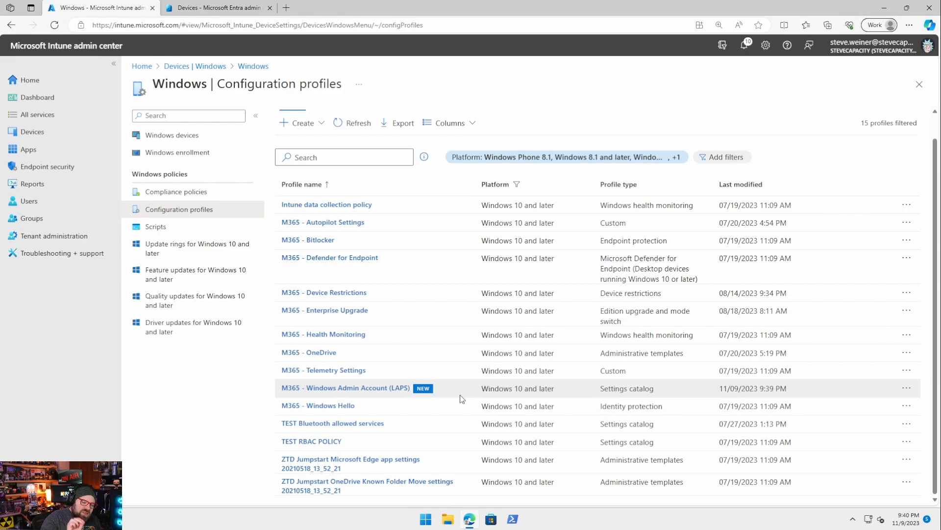
mouse_move(270, 281)
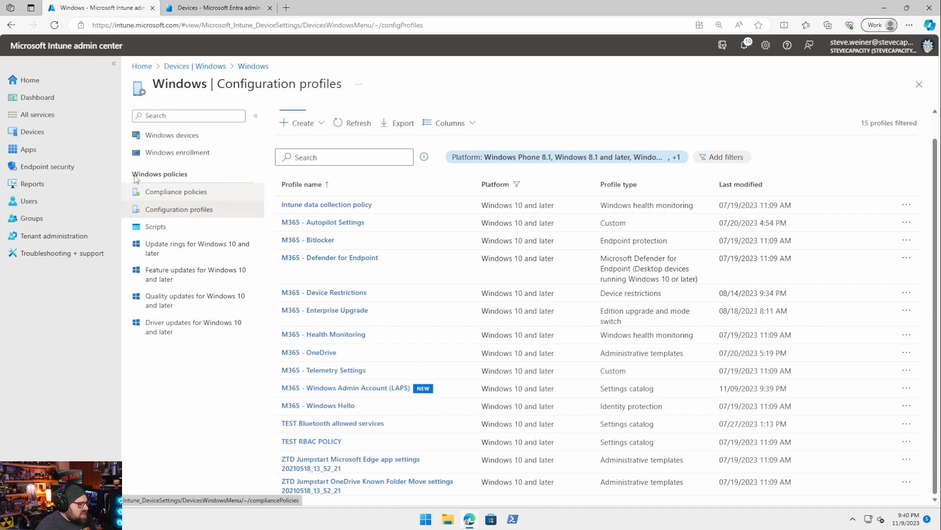
Step: Under Endpoint security > Account protection, create a Windows 10 and later Windows LAPS profile
left_click(47, 166)
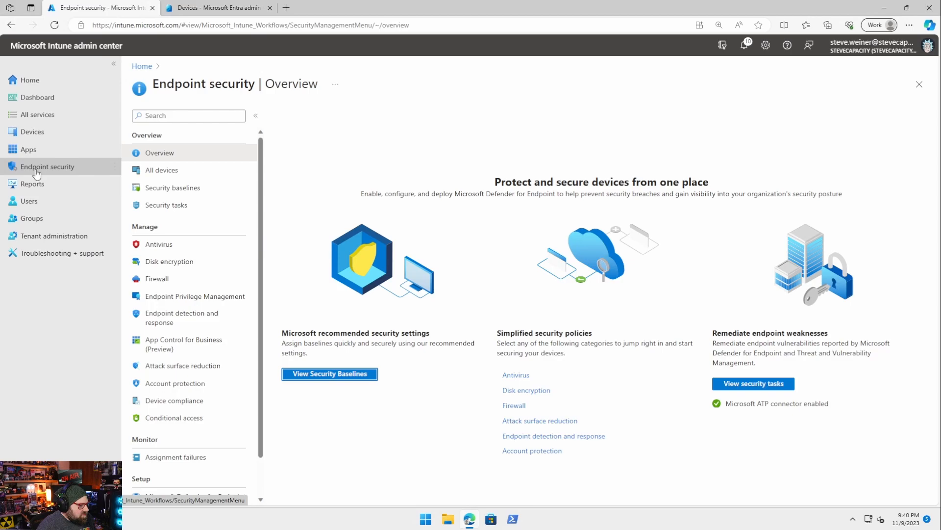
mouse_move(176, 382)
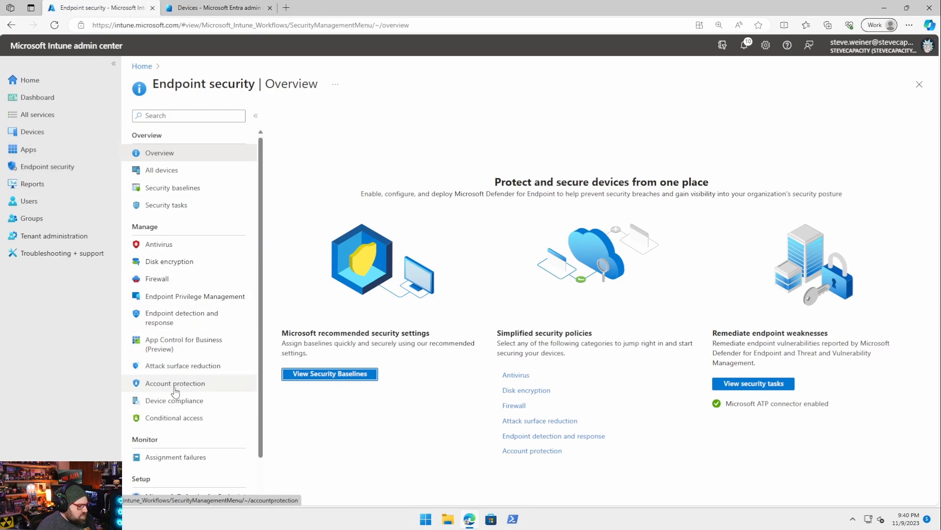
left_click(175, 383)
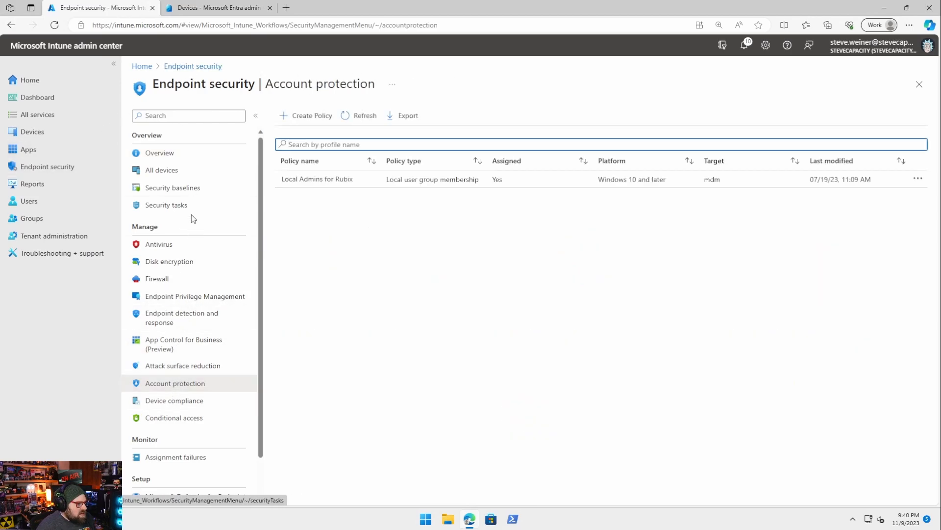
mouse_move(152, 194)
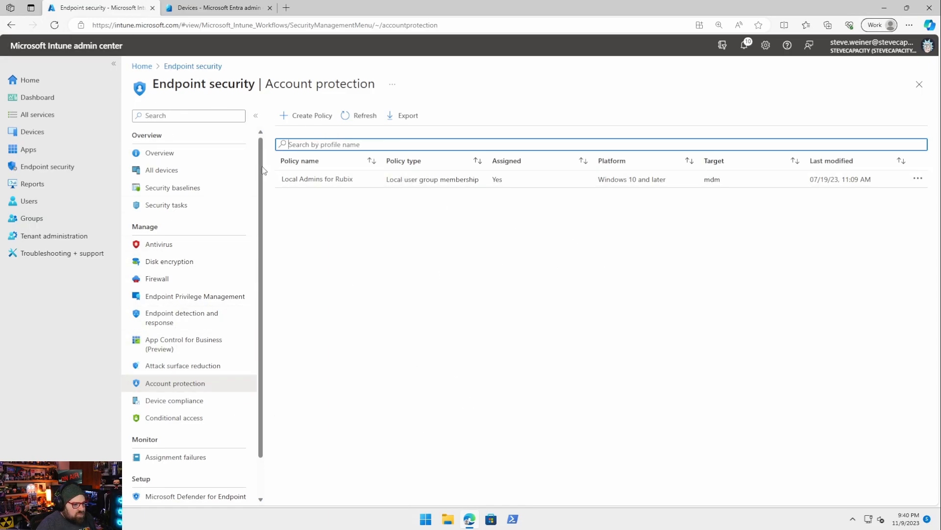
mouse_move(645, 202)
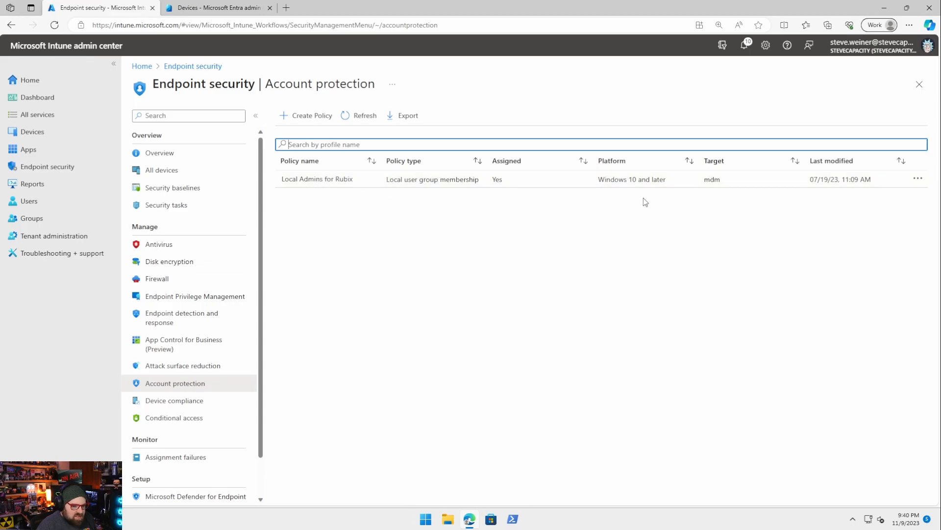
mouse_move(308, 120)
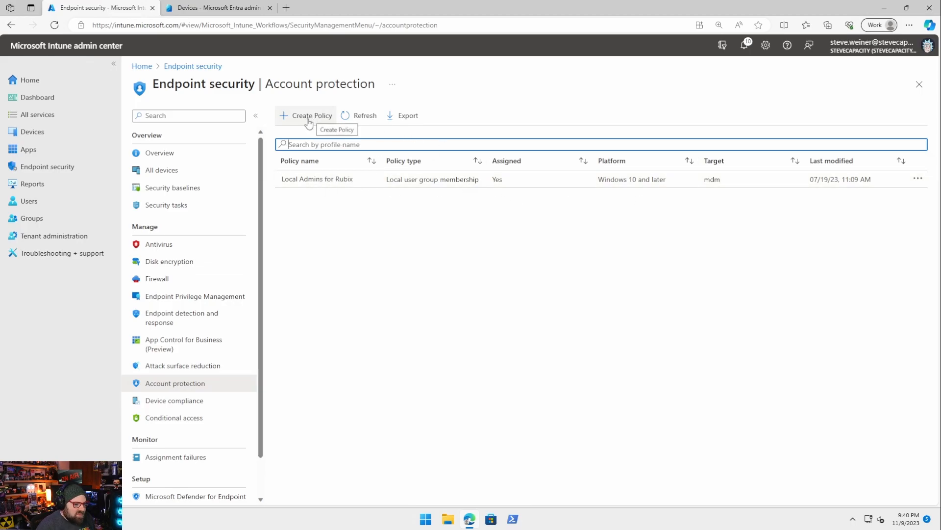
left_click(306, 116)
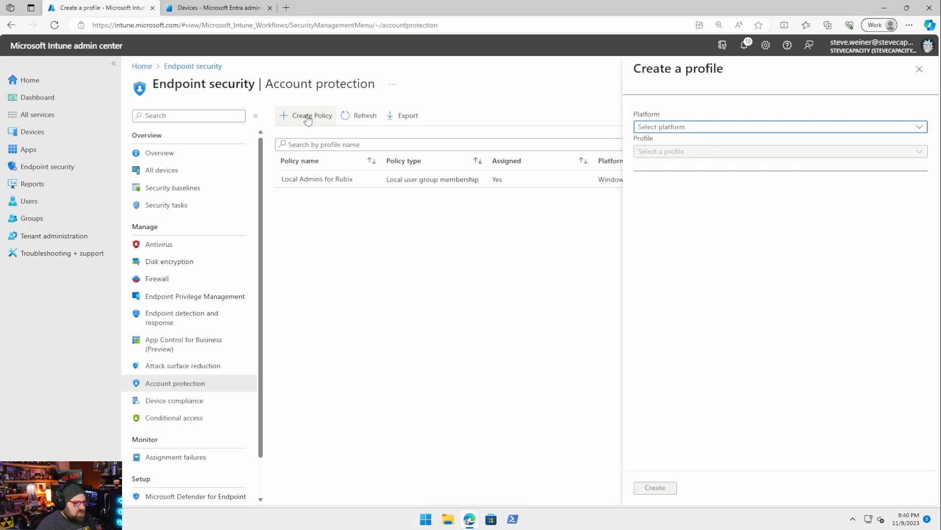
left_click(779, 127)
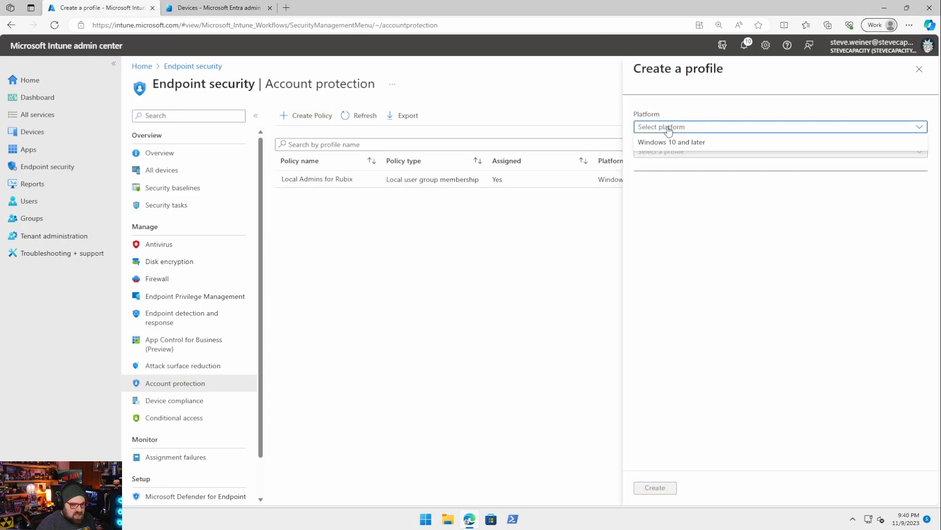
left_click(671, 142)
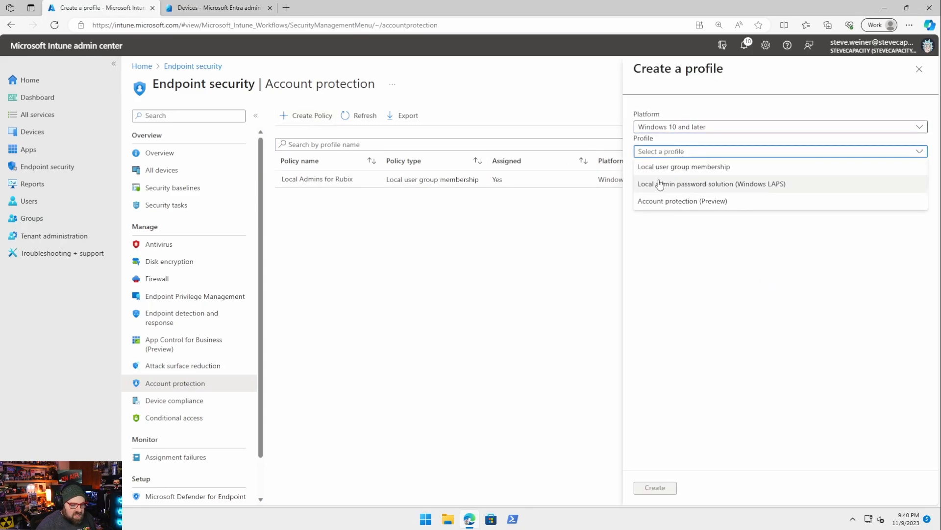
left_click(711, 184)
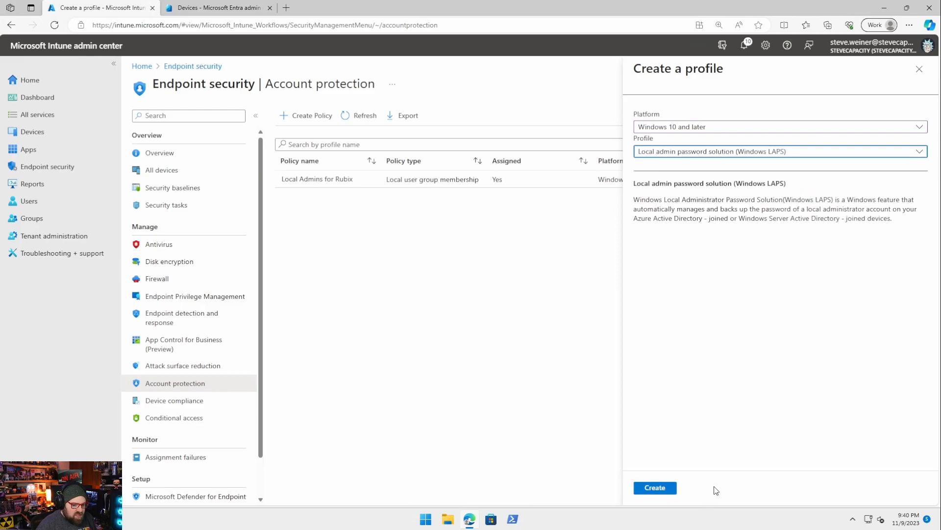
left_click(654, 487)
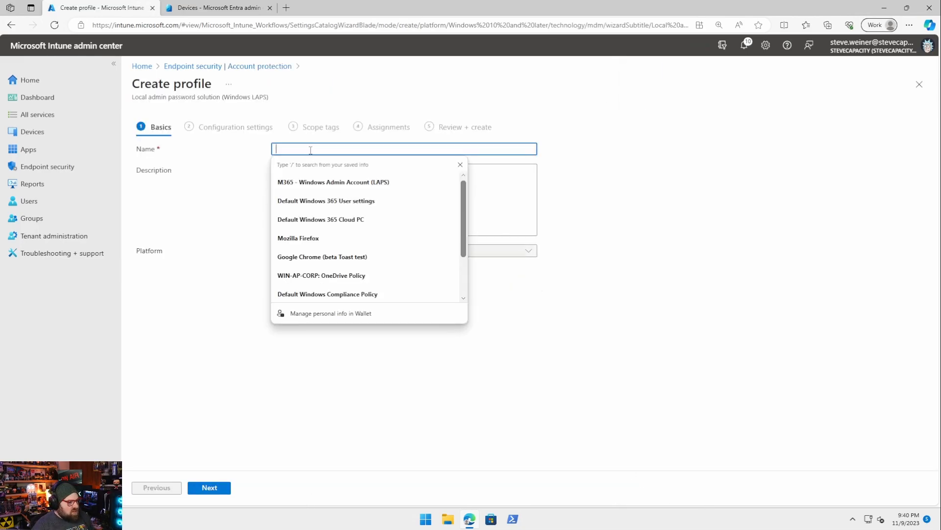
Step: Enter 'Windows LAPS Policy' as the profile name and continue
type("Windows LAPS Policy")
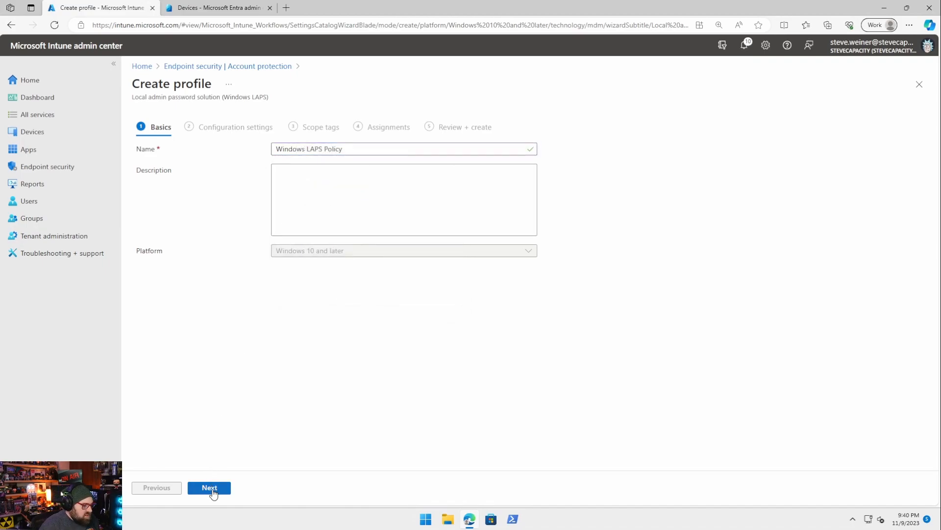
left_click(209, 486)
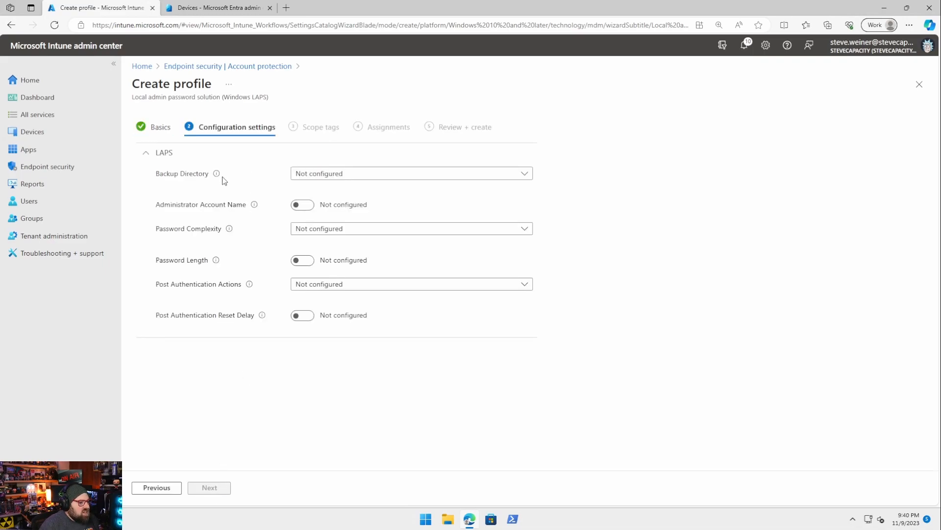
mouse_move(440, 388)
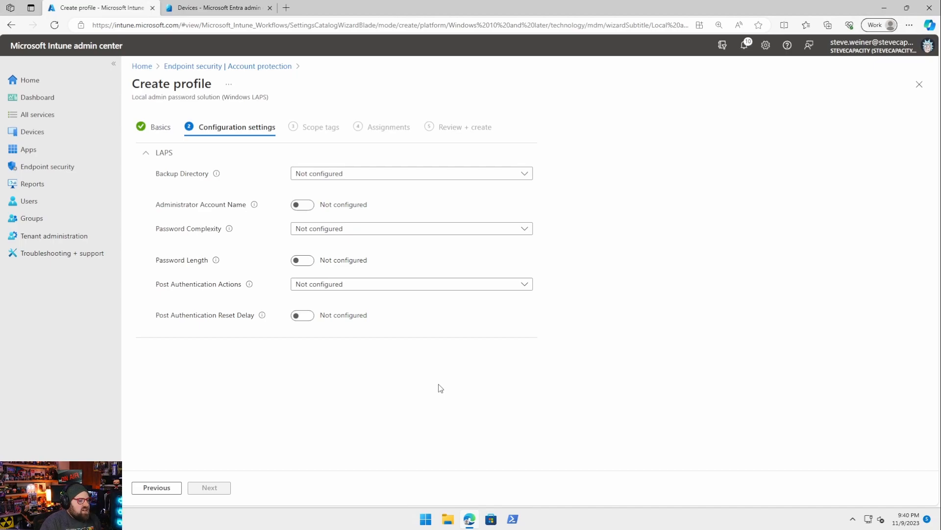
Step: Set Backup Directory to Azure AD only and turn on Password Age Days (30)
left_click(411, 173)
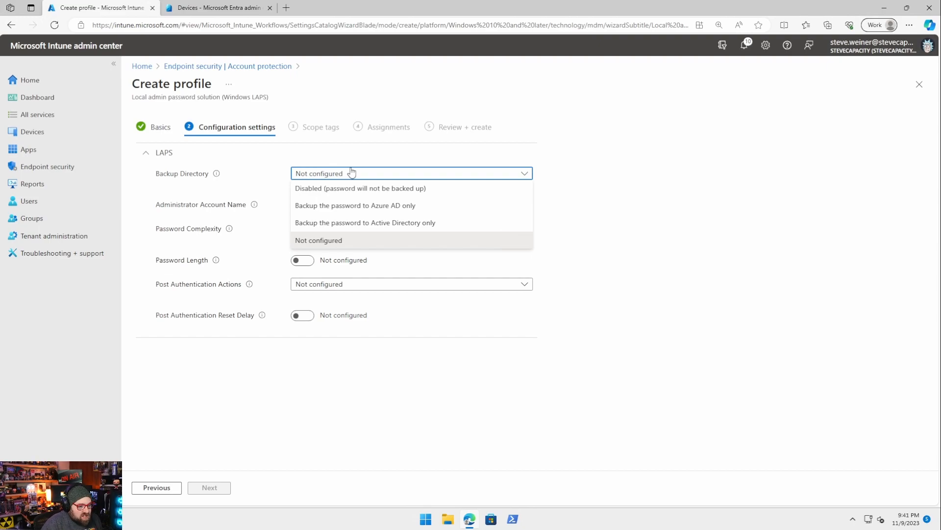
mouse_move(372, 187)
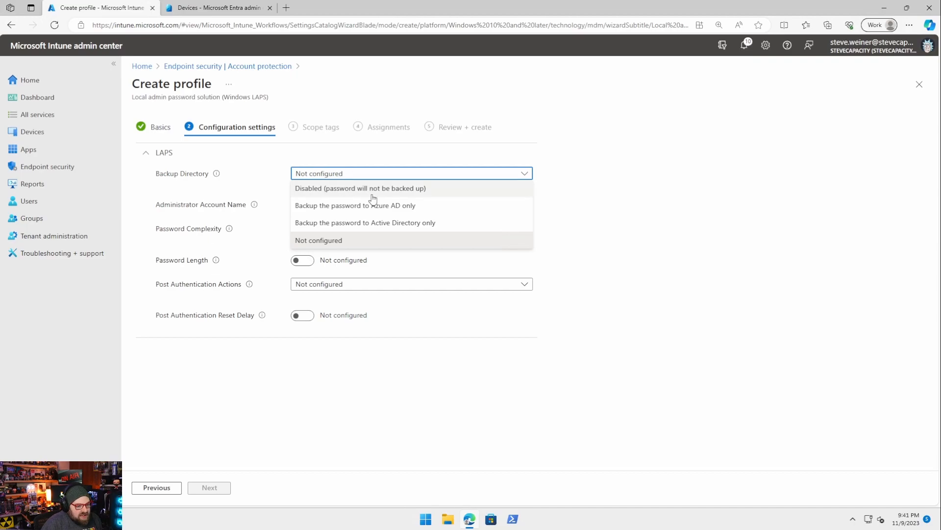
mouse_move(372, 209)
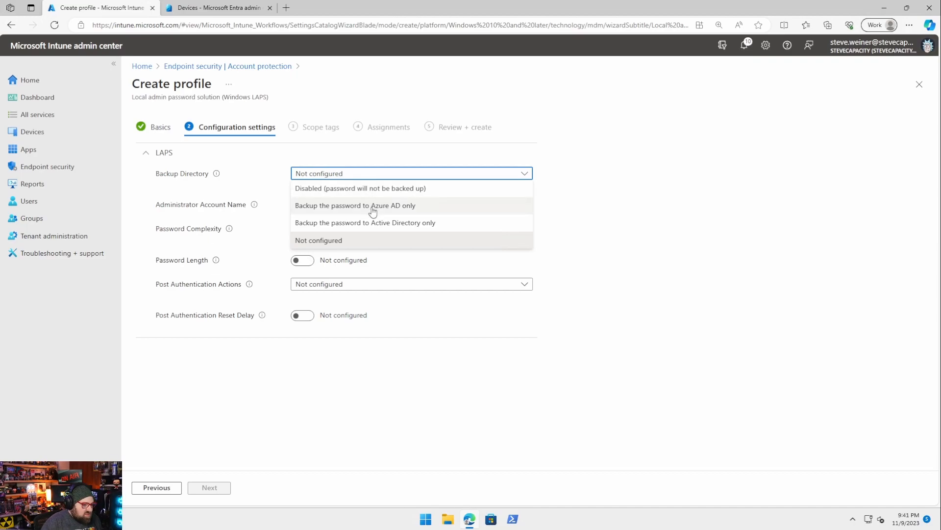
mouse_move(349, 191)
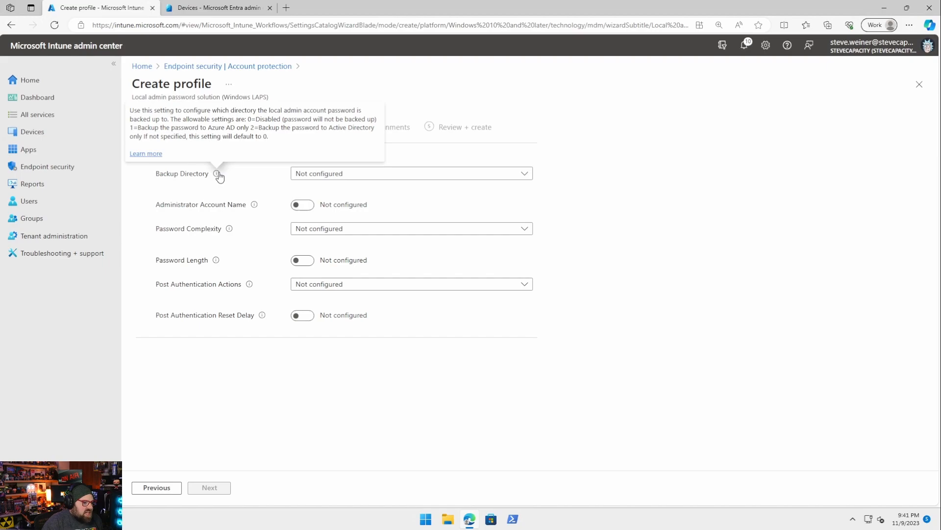
left_click(411, 173)
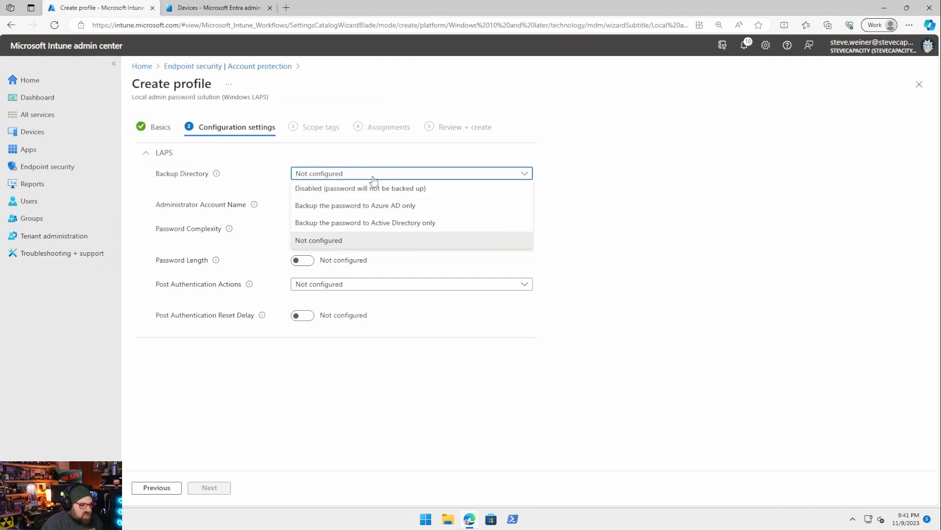
left_click(355, 205)
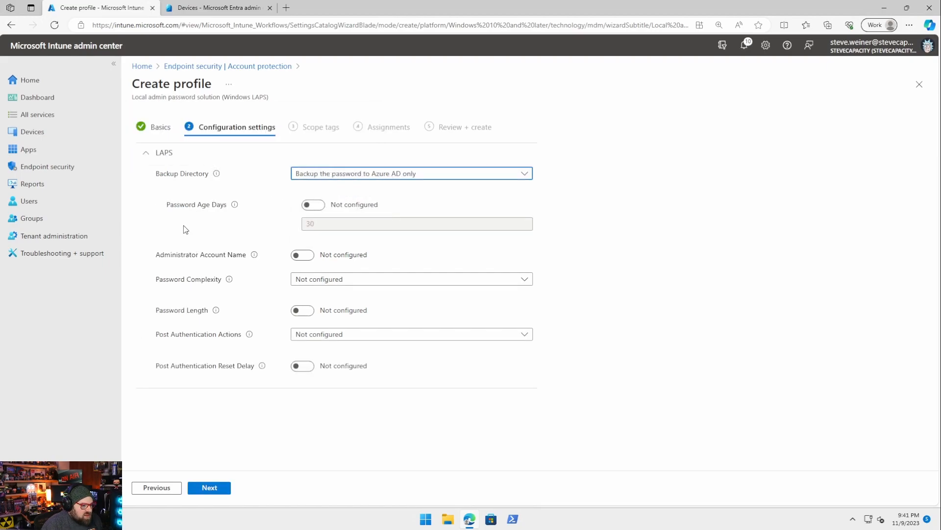
left_click(313, 205)
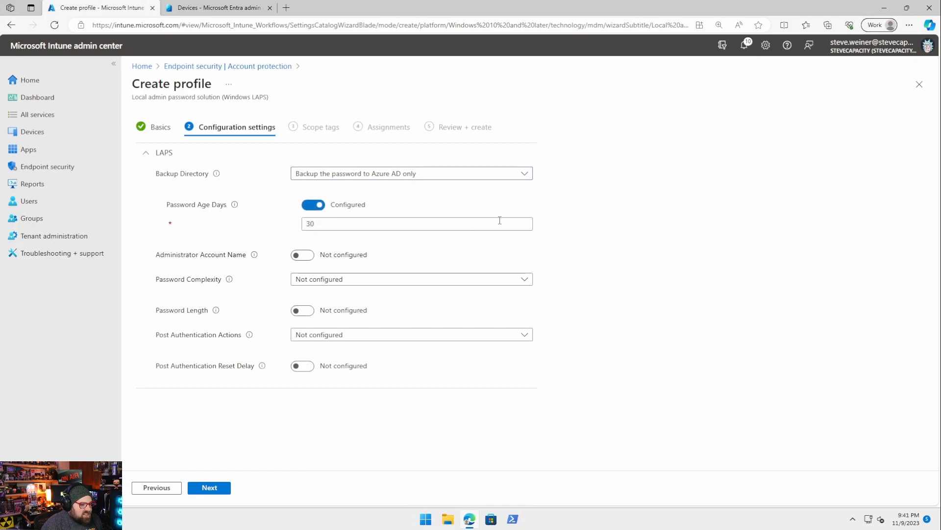
mouse_move(234, 204)
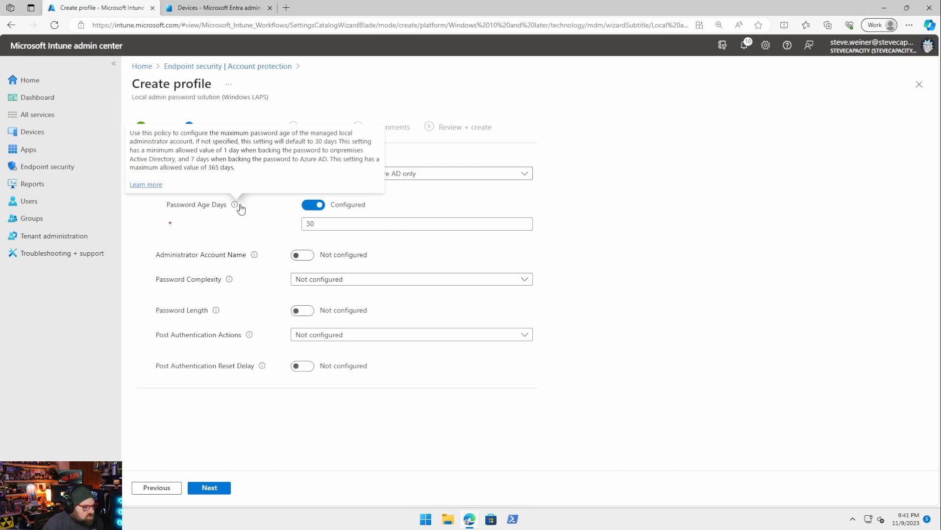
left_click(313, 204)
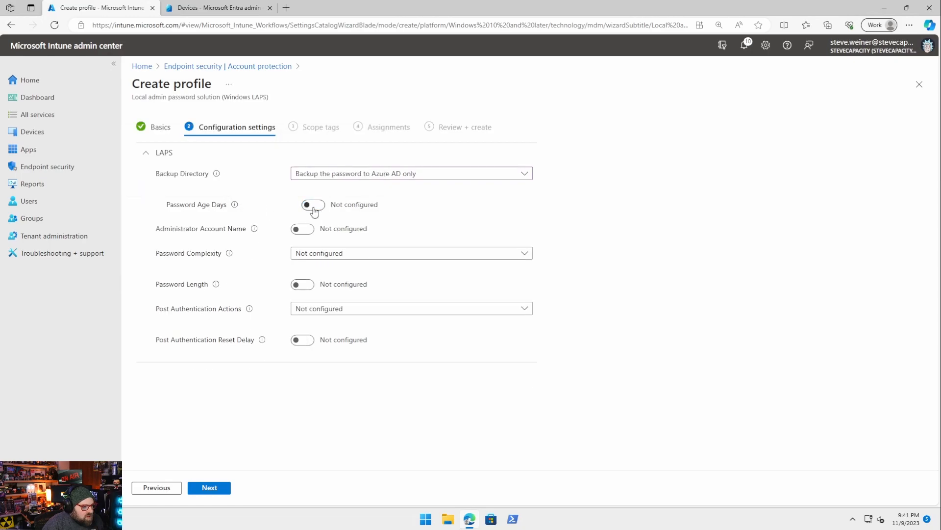
left_click(312, 204)
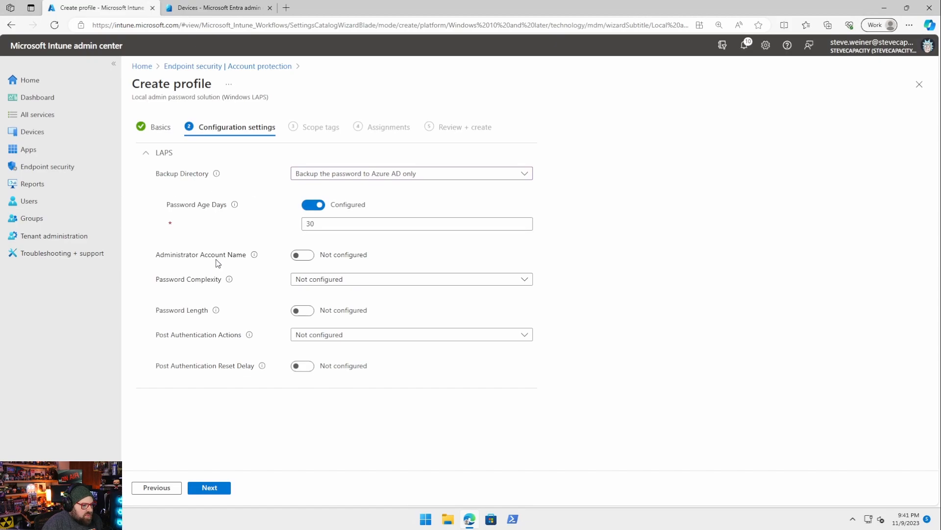
mouse_move(162, 264)
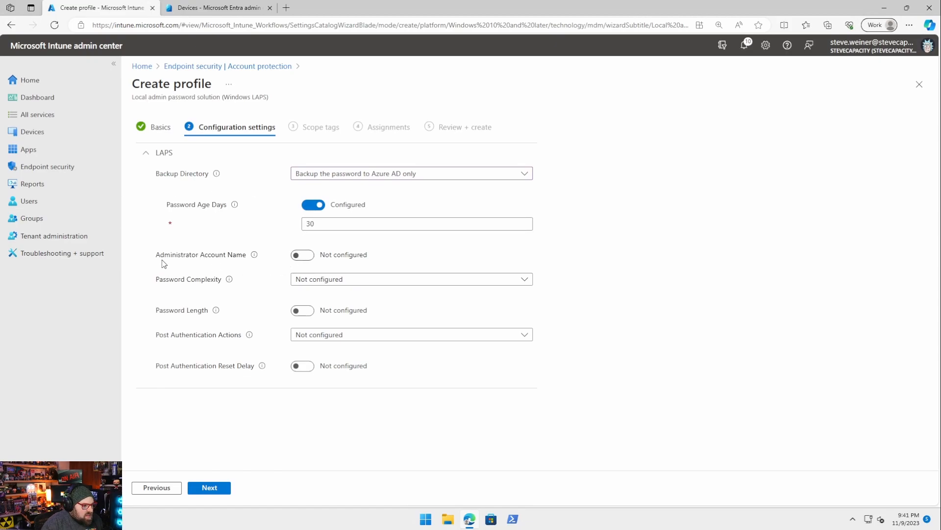
Step: Enable a custom administrator account name and set it to rubixadmin
left_click(302, 254)
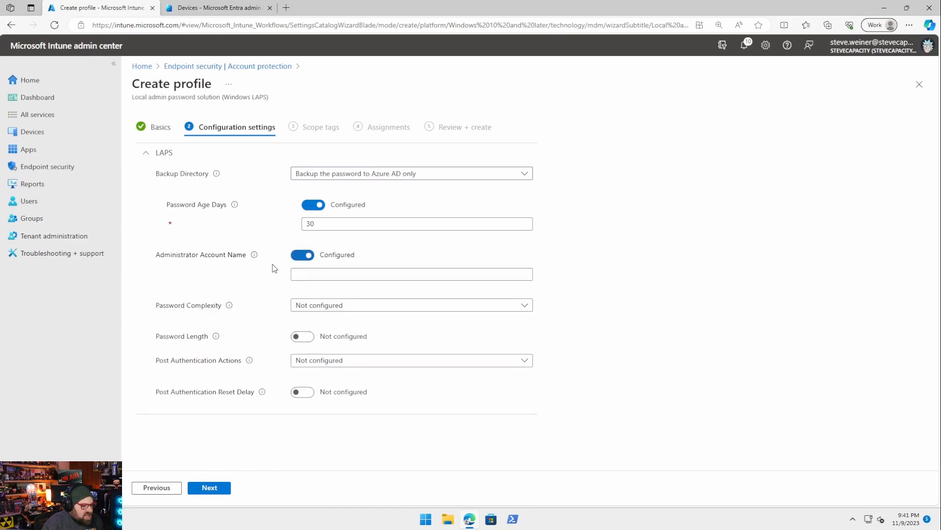
left_click(411, 274)
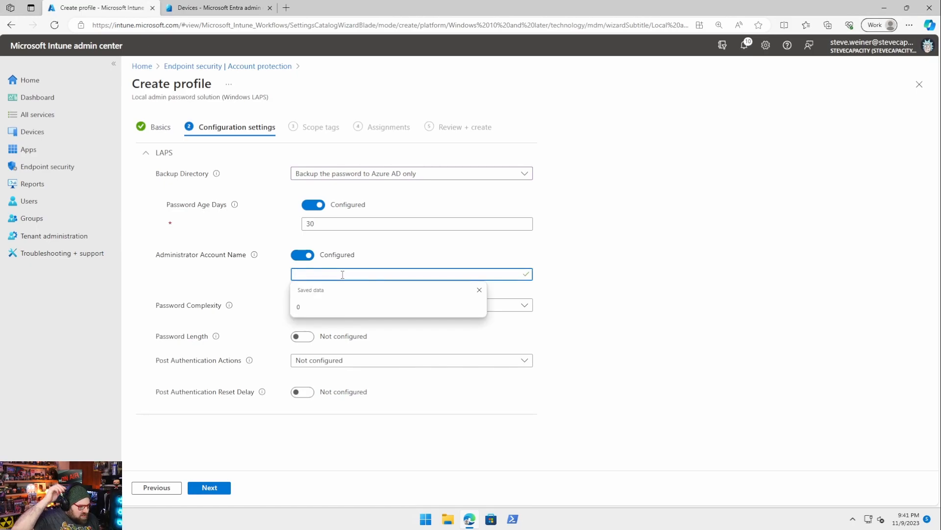
type("rubix")
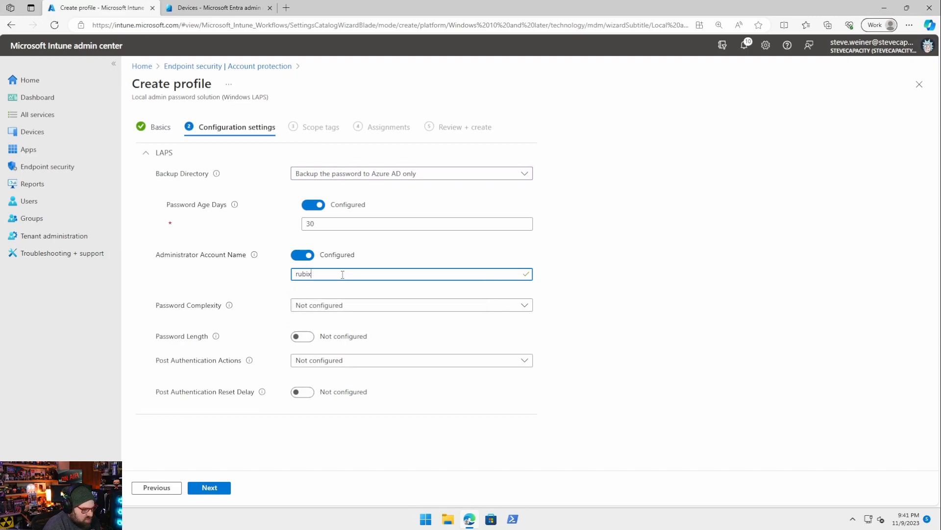
type("admin")
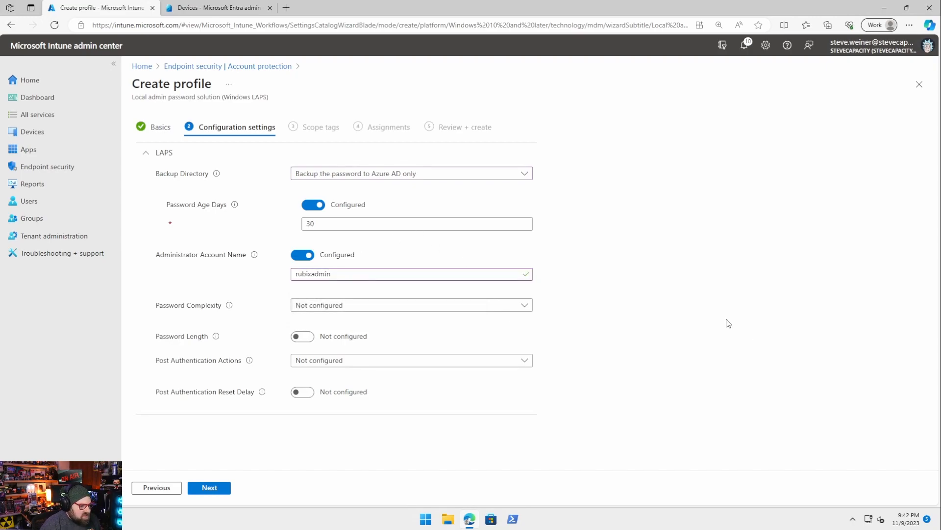
left_click(411, 305)
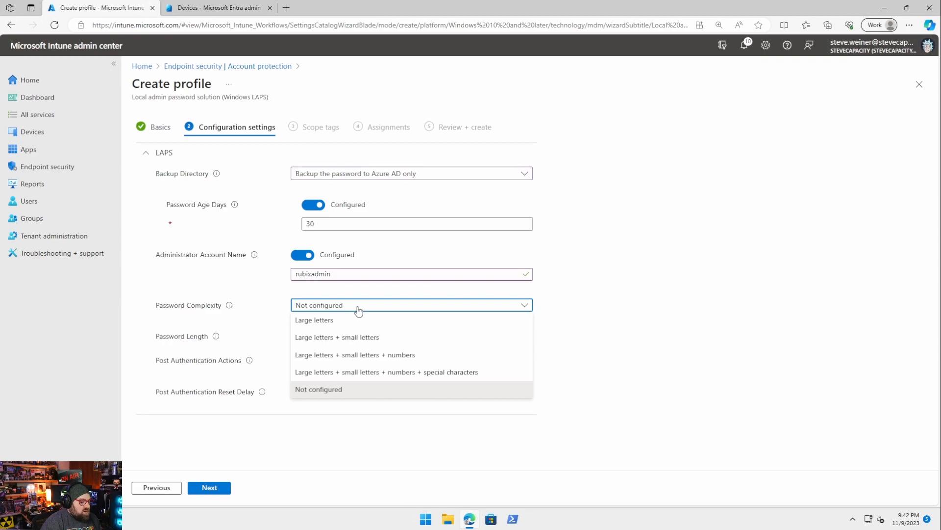
mouse_move(395, 377)
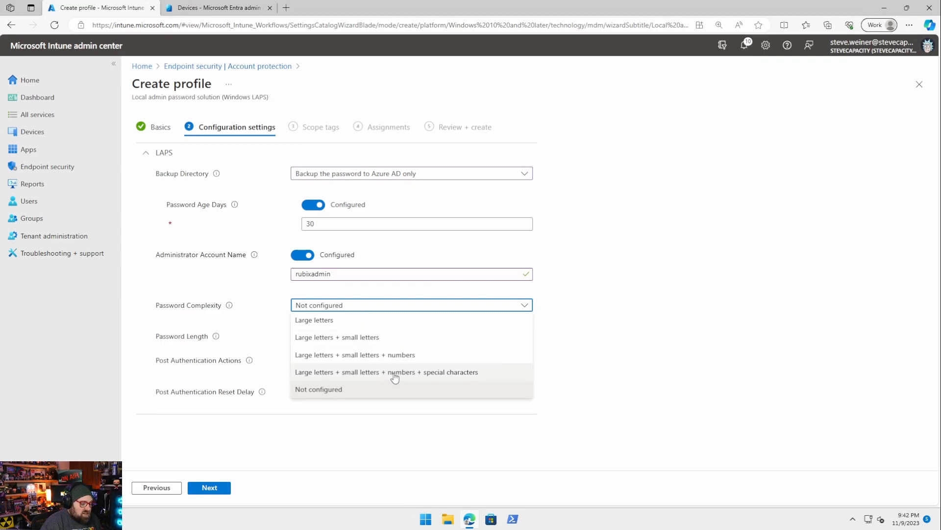
mouse_move(337, 380)
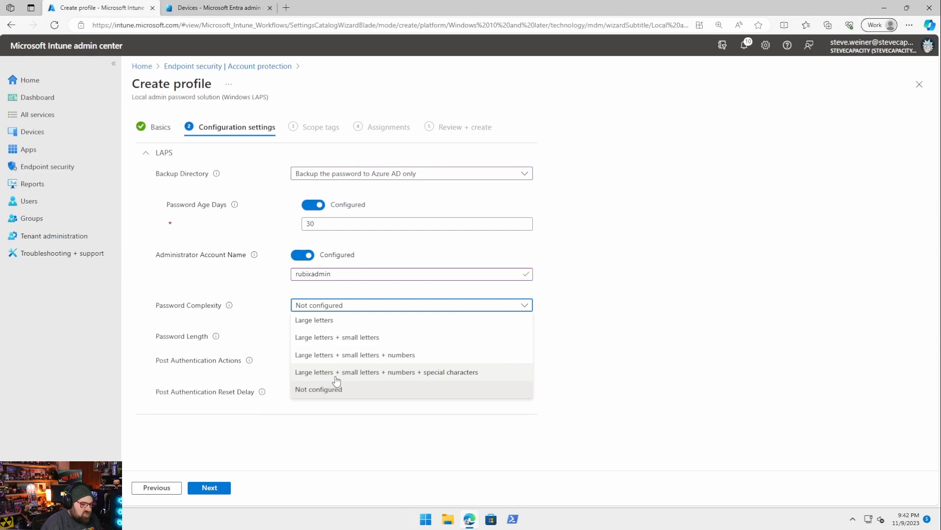
mouse_move(479, 374)
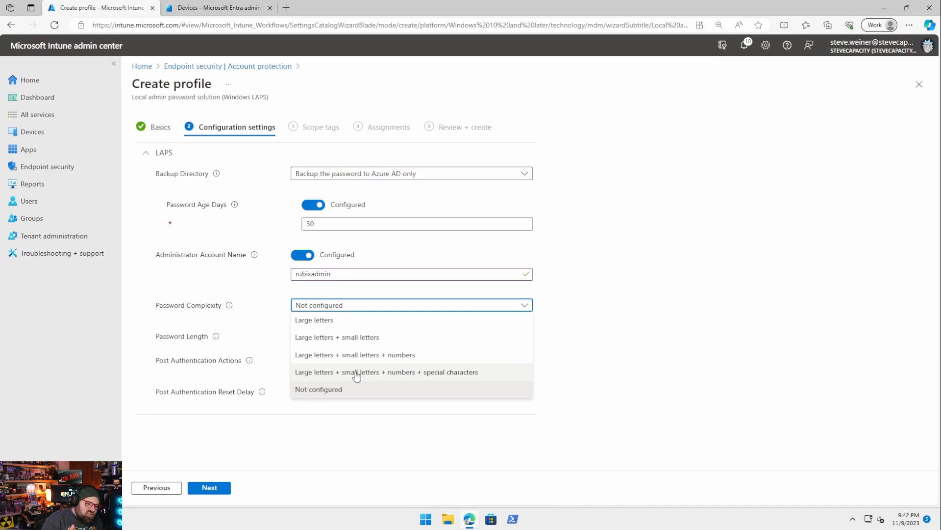
Step: Require letters, numbers and special characters with an 8-character minimum password length
left_click(386, 372)
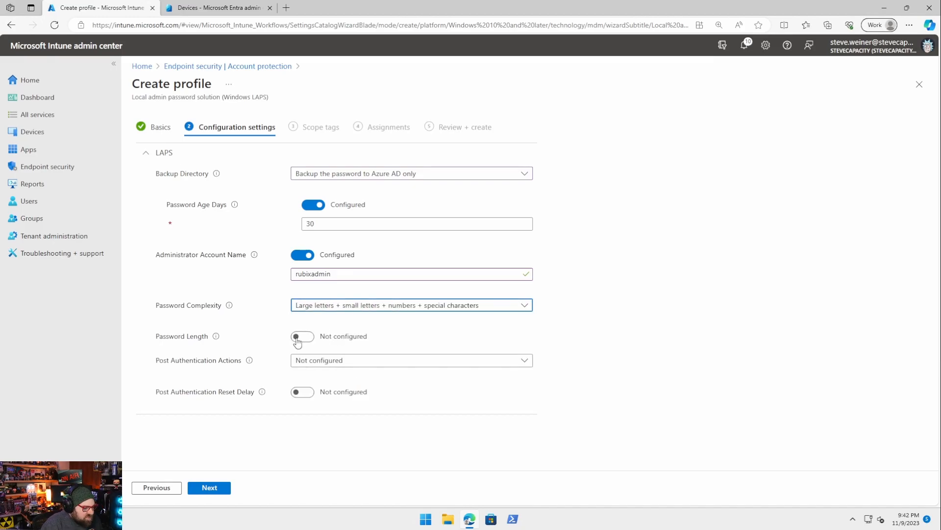
left_click(302, 336)
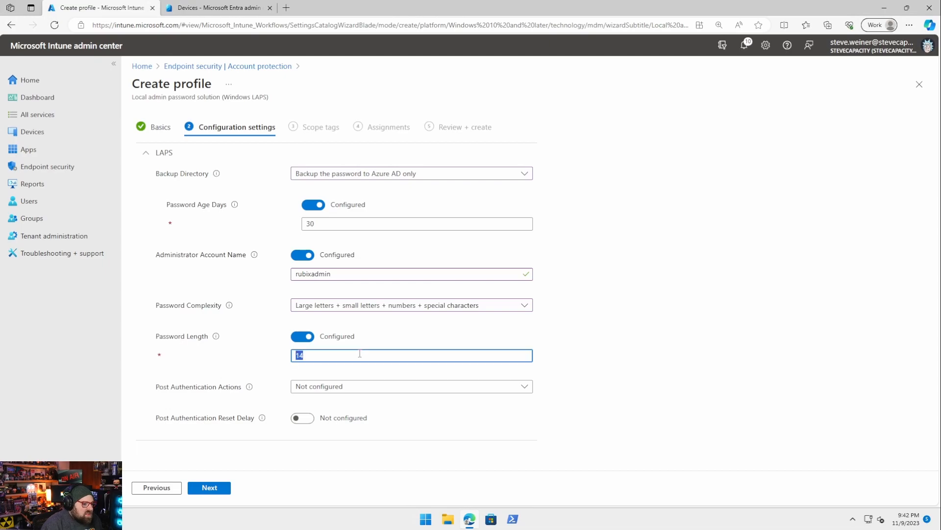
type("8")
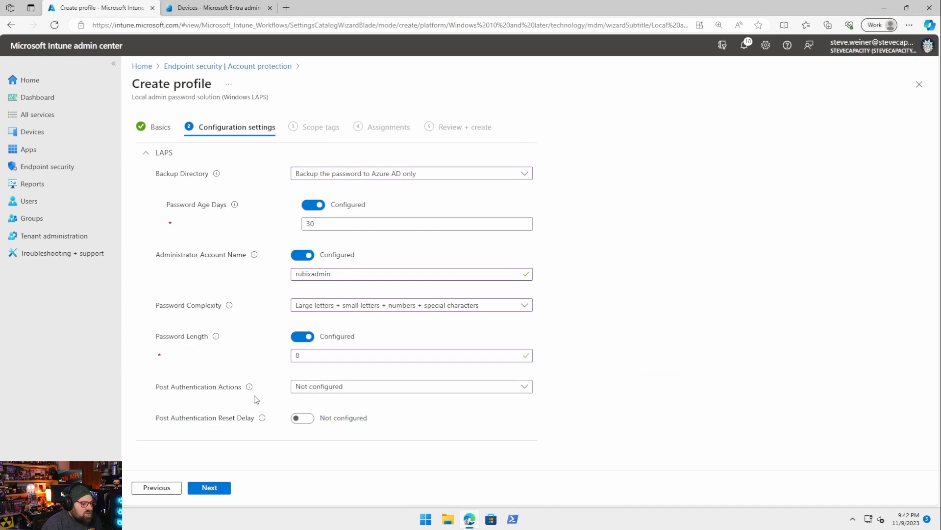
mouse_move(249, 387)
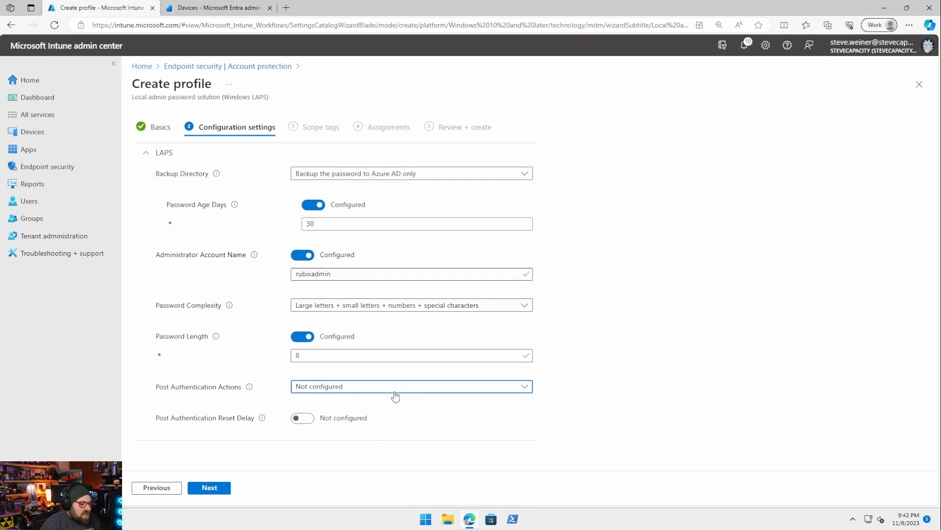
Step: Reset the password after authentication, with the reset delay configured to 24 hours
left_click(411, 386)
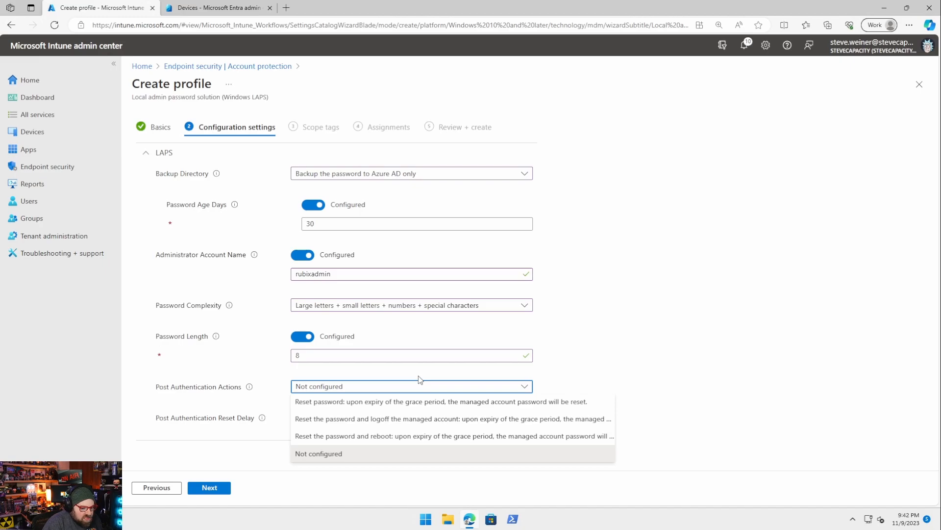
mouse_move(384, 468)
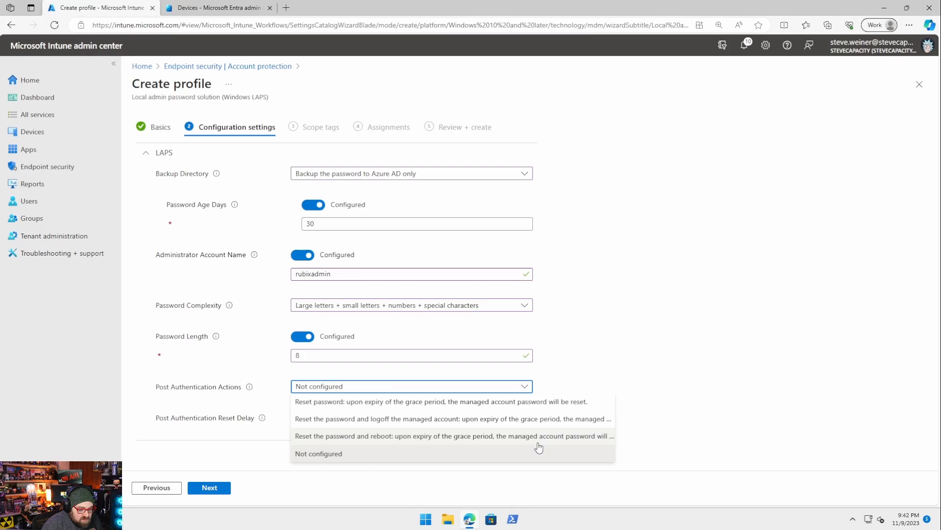
mouse_move(346, 403)
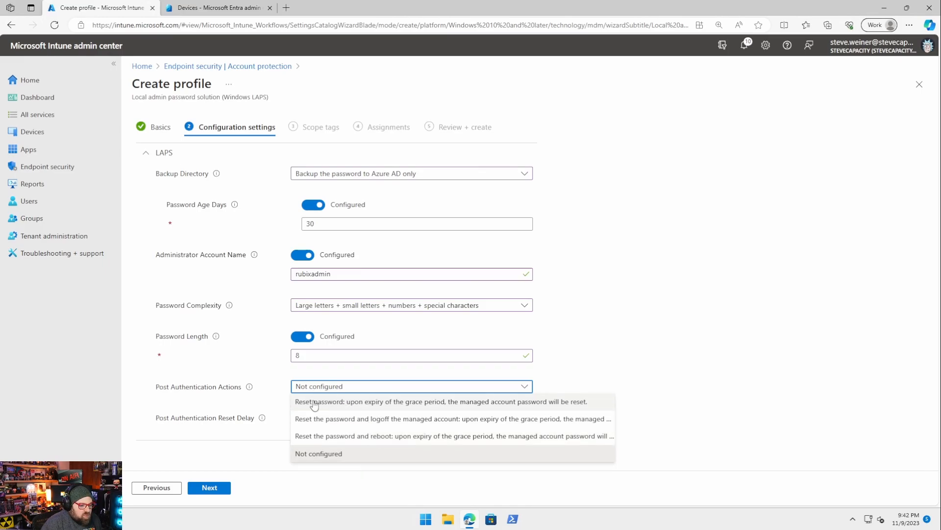
mouse_move(361, 406)
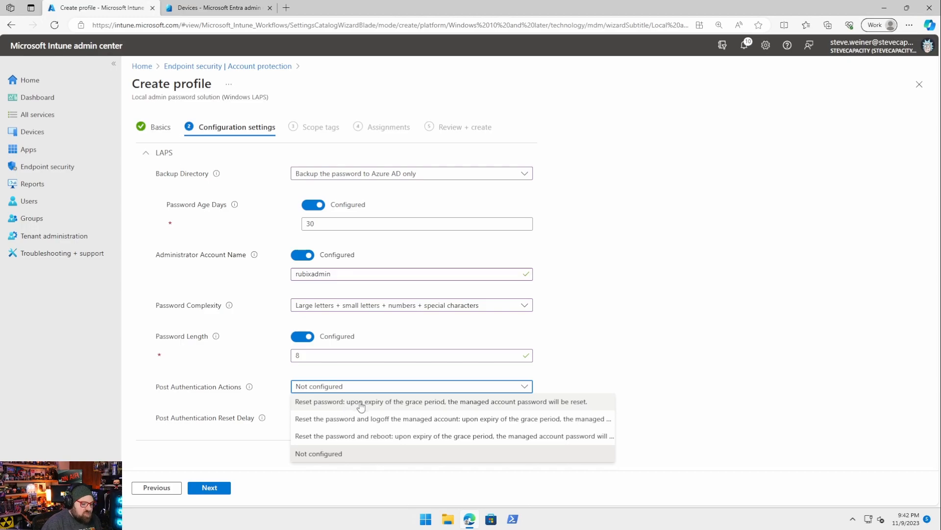
left_click(440, 401)
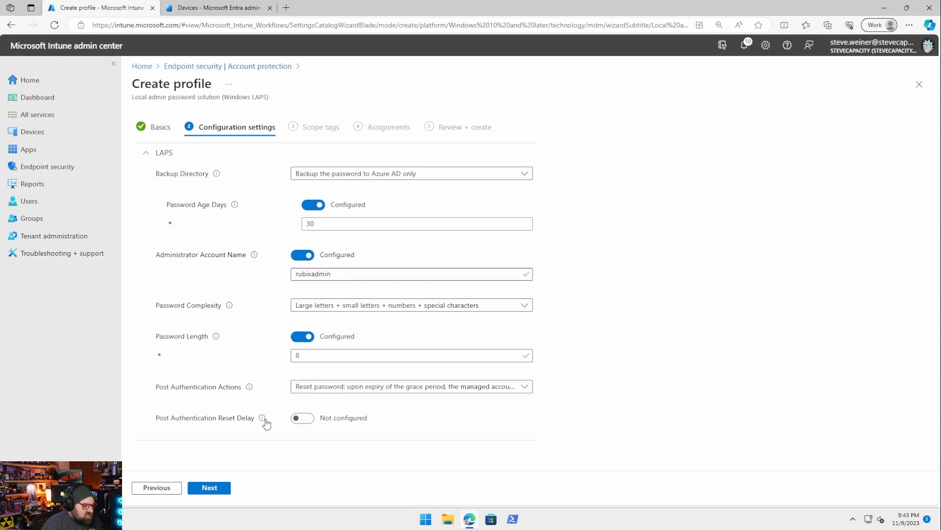
mouse_move(263, 418)
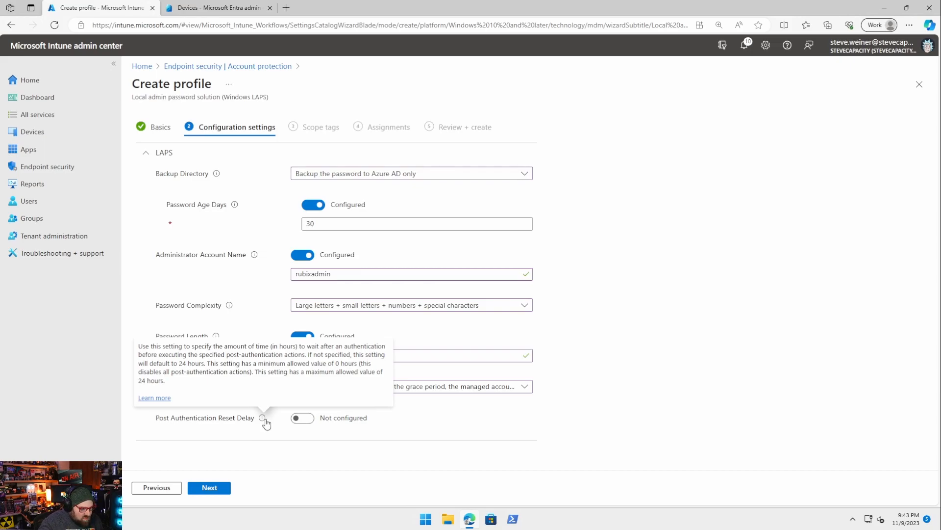
mouse_move(482, 439)
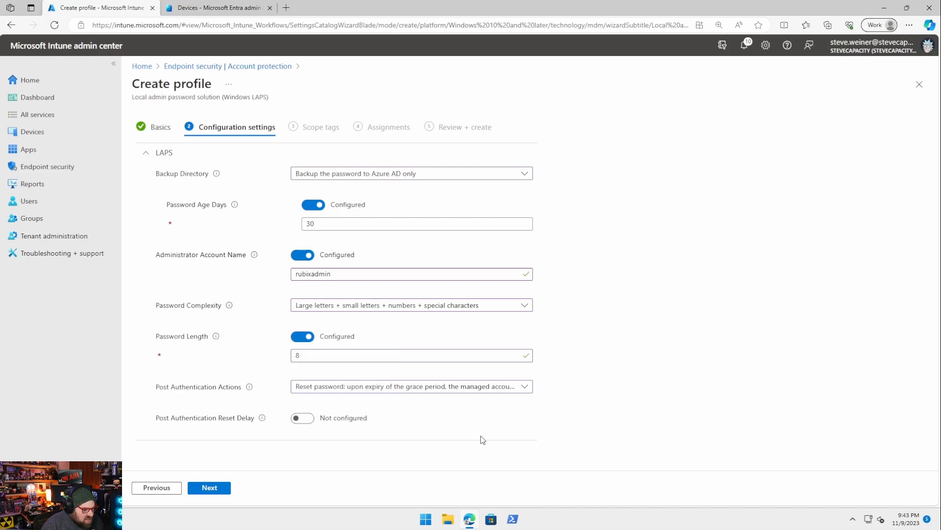
left_click(302, 418)
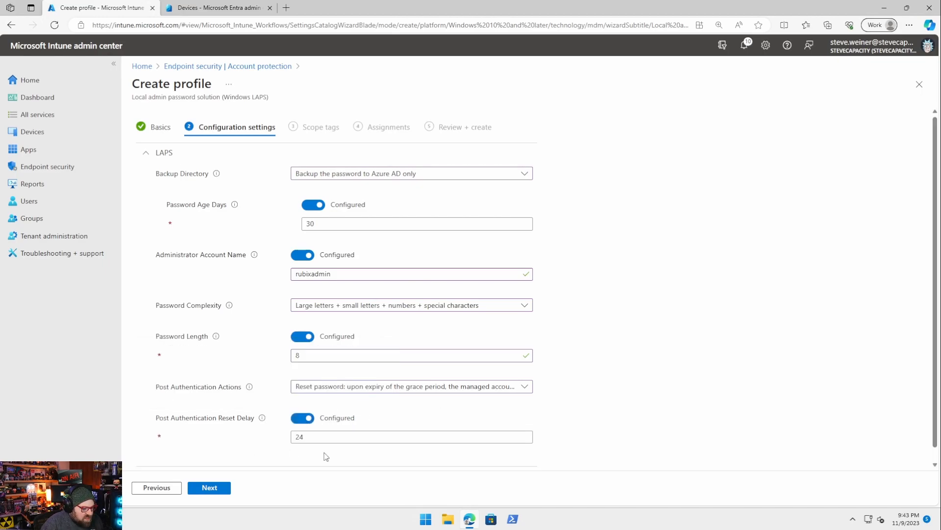
mouse_move(665, 433)
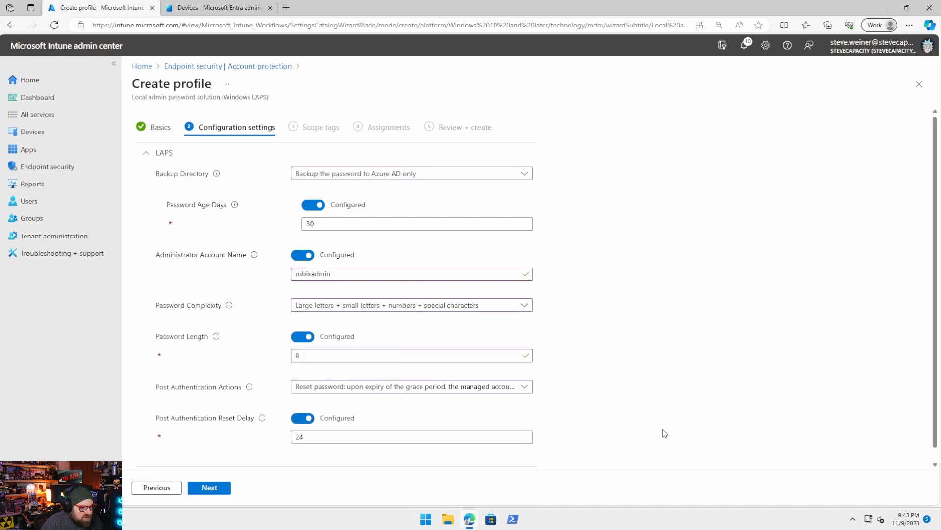
mouse_move(564, 282)
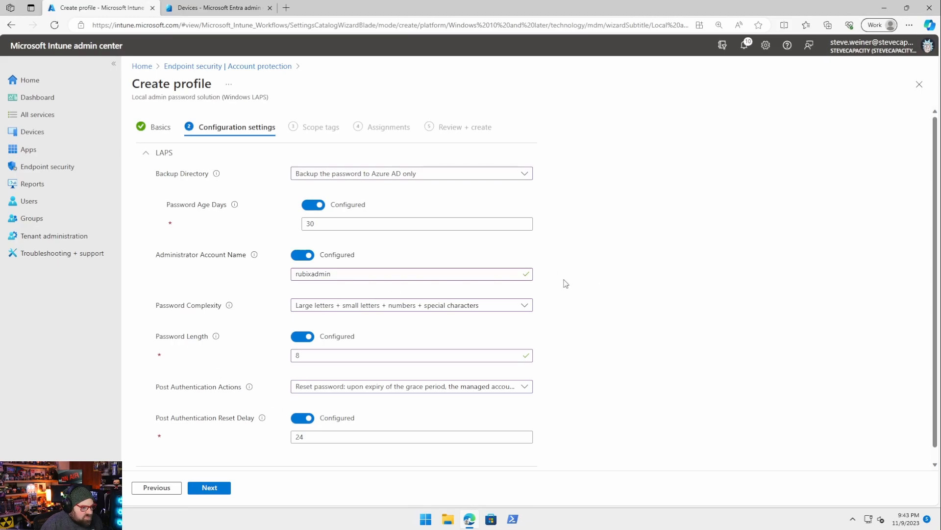
mouse_move(390, 461)
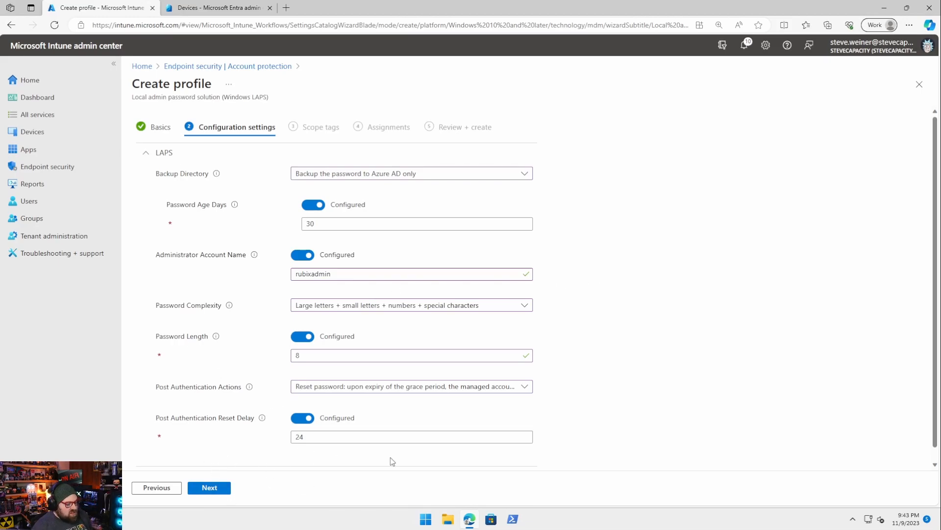
mouse_move(209, 487)
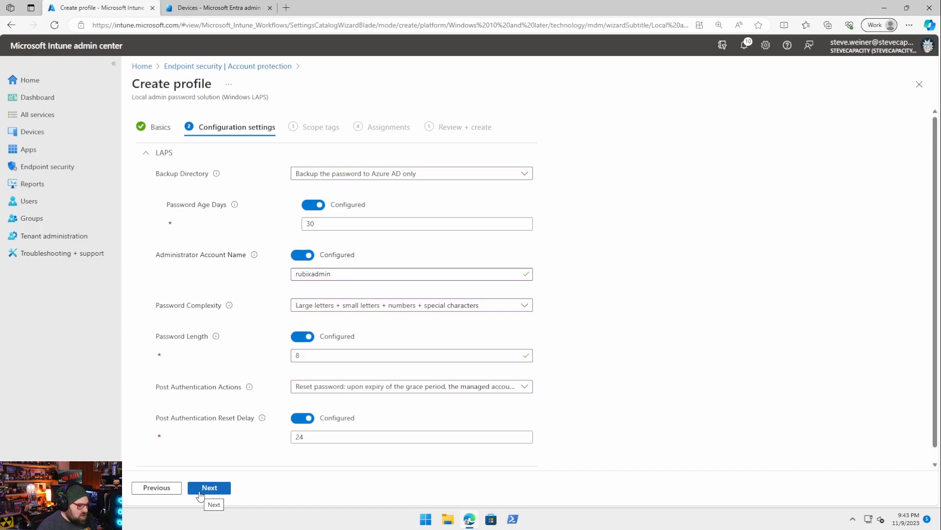
Step: Assign Windows LAPS Policy to all devices, then review and create the profile
left_click(209, 487)
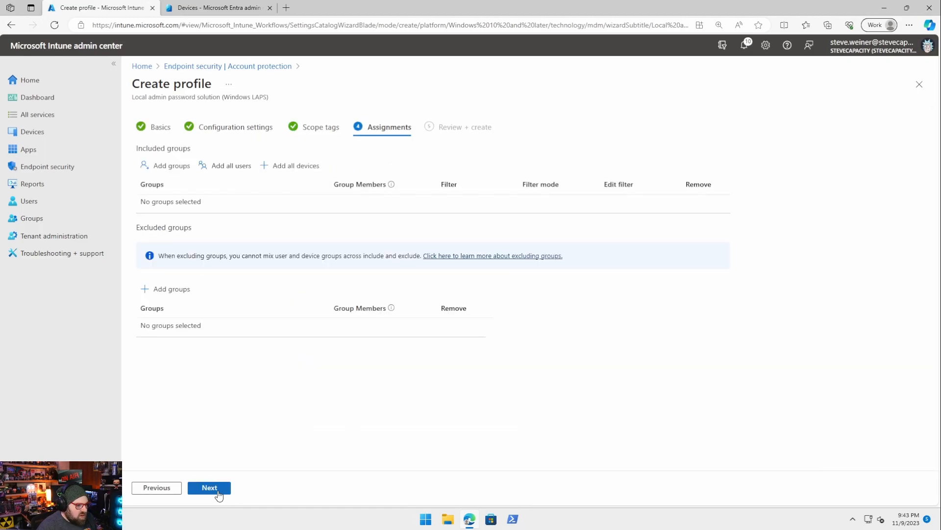
mouse_move(208, 487)
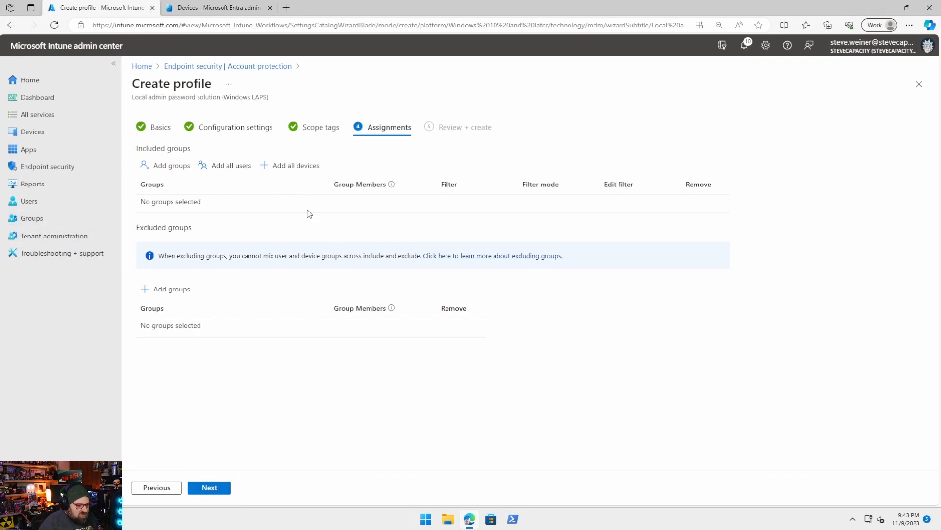
mouse_move(294, 168)
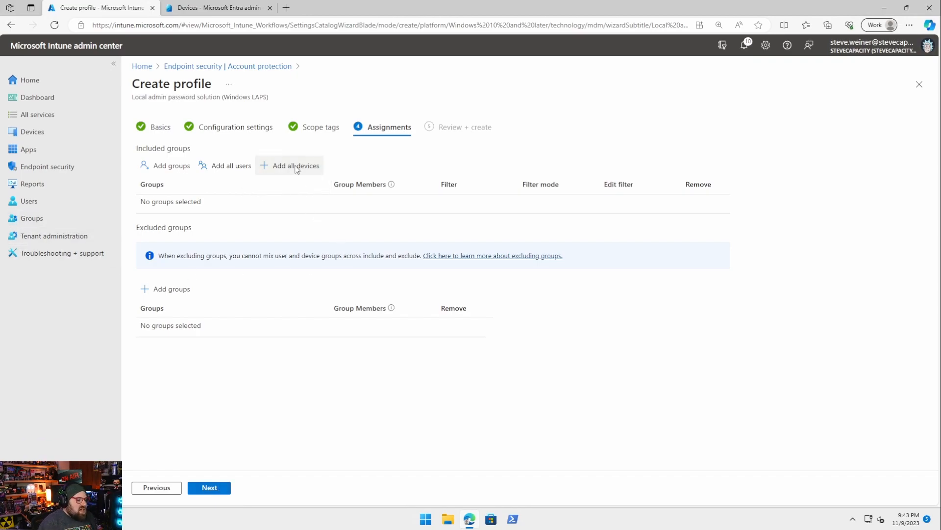
left_click(209, 487)
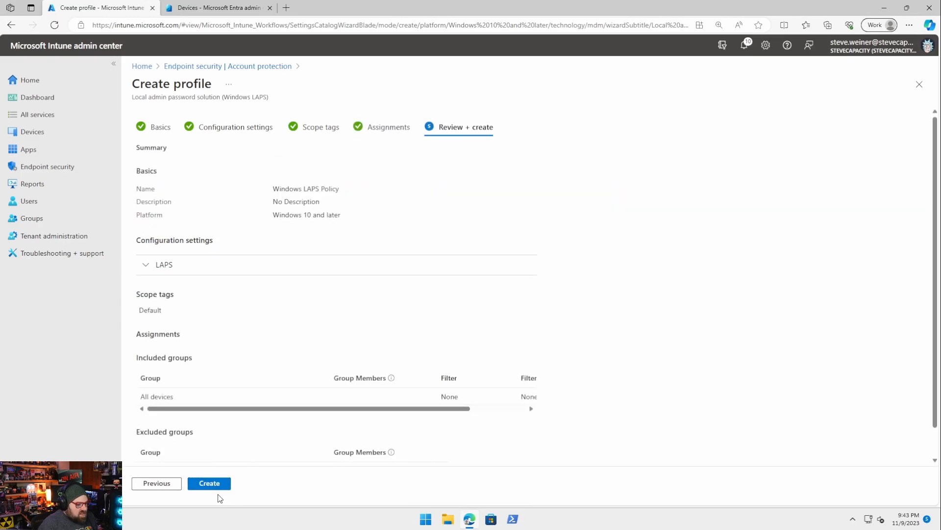
left_click(209, 482)
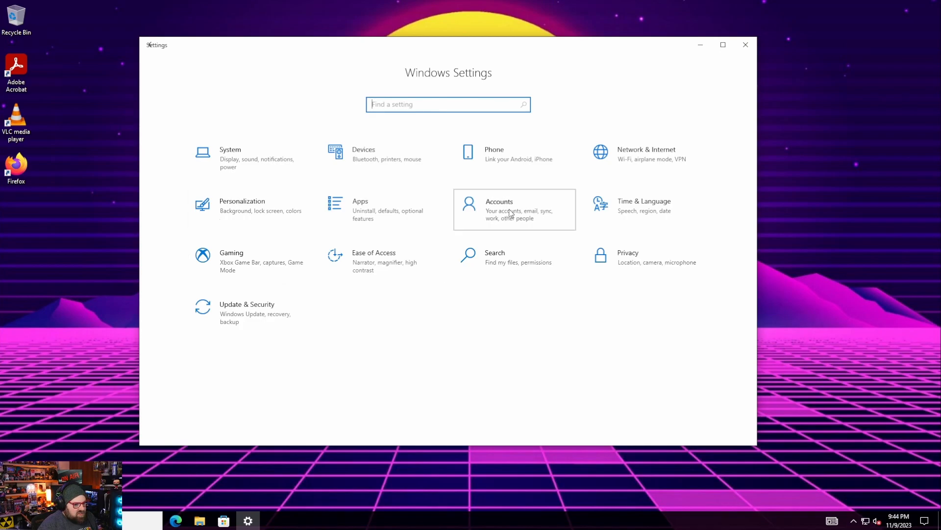
Step: View work account info showing management by SteveCapacity, then launch Company Portal
left_click(498, 209)
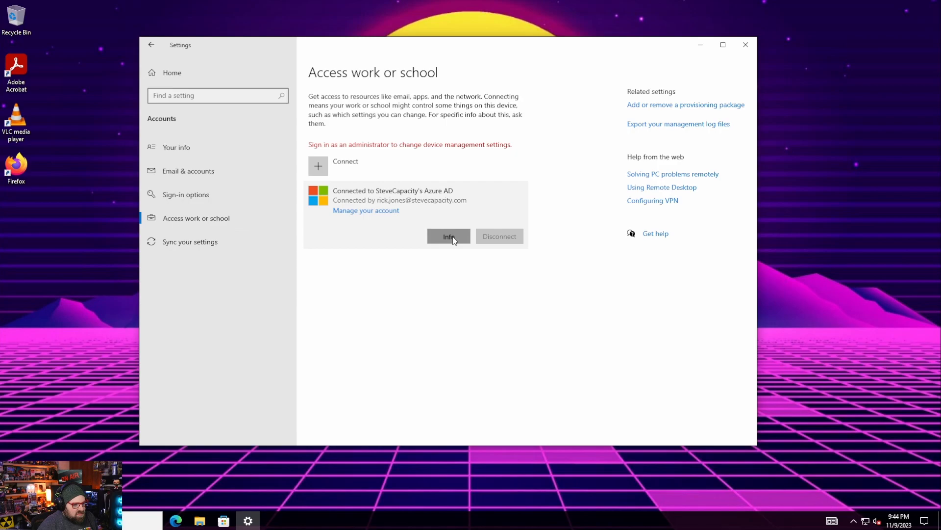
left_click(449, 236)
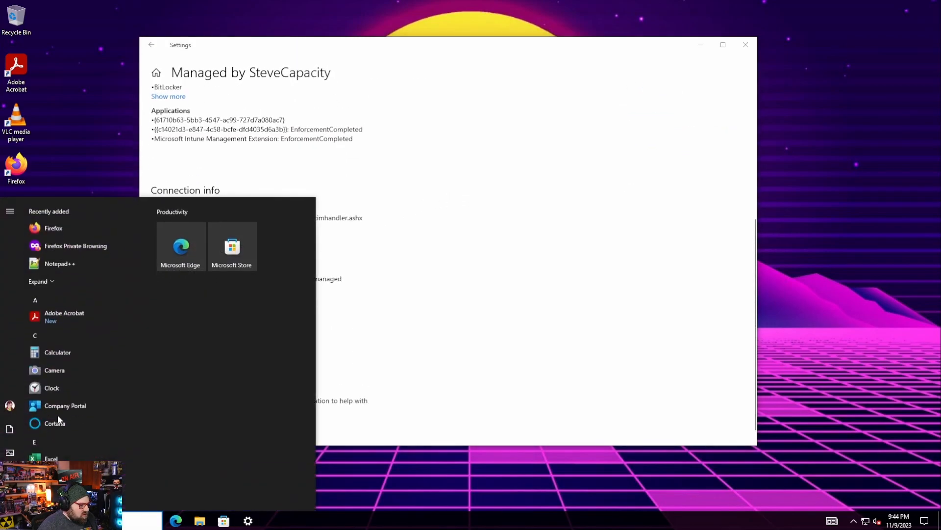
left_click(65, 405)
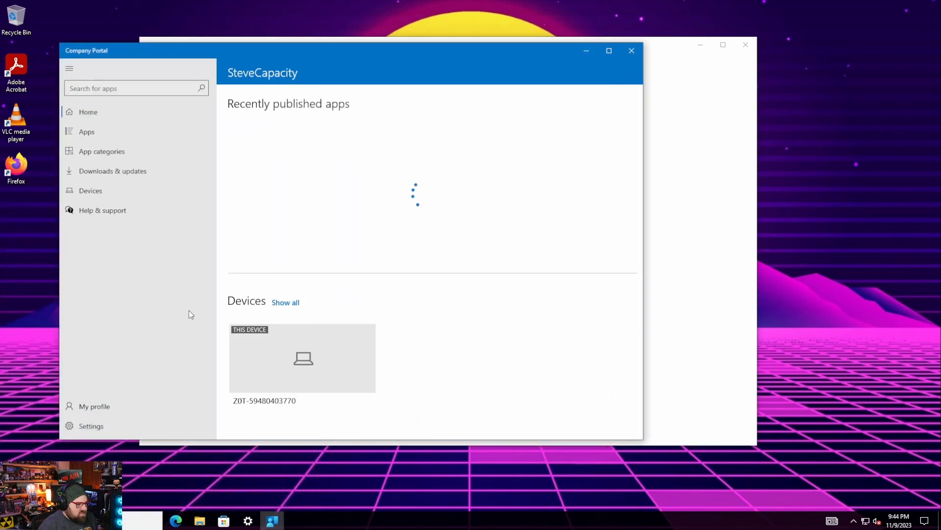
left_click(91, 425)
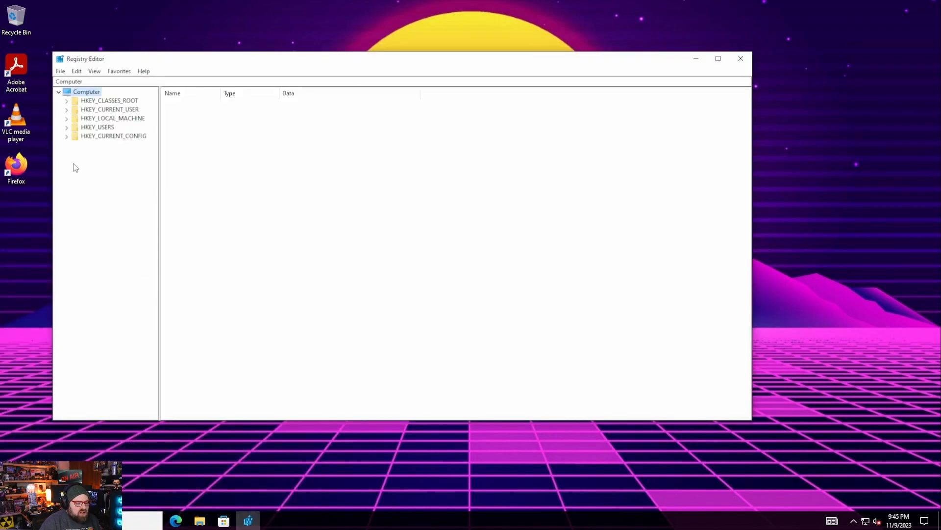
Step: Browse HKEY_LOCAL_MACHINE\SOFTWARE\Microsoft\Policies\LAPS to inspect the applied LAPS values
left_click(66, 118)
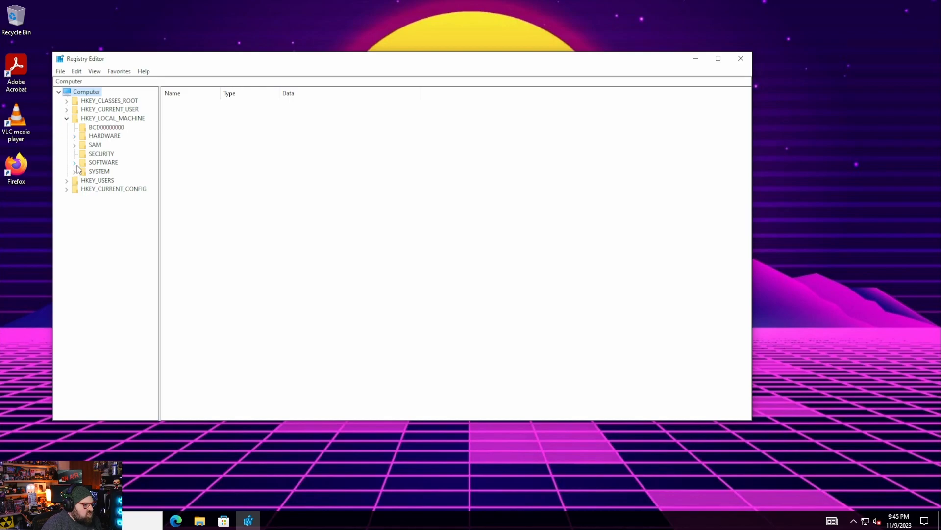
left_click(74, 162)
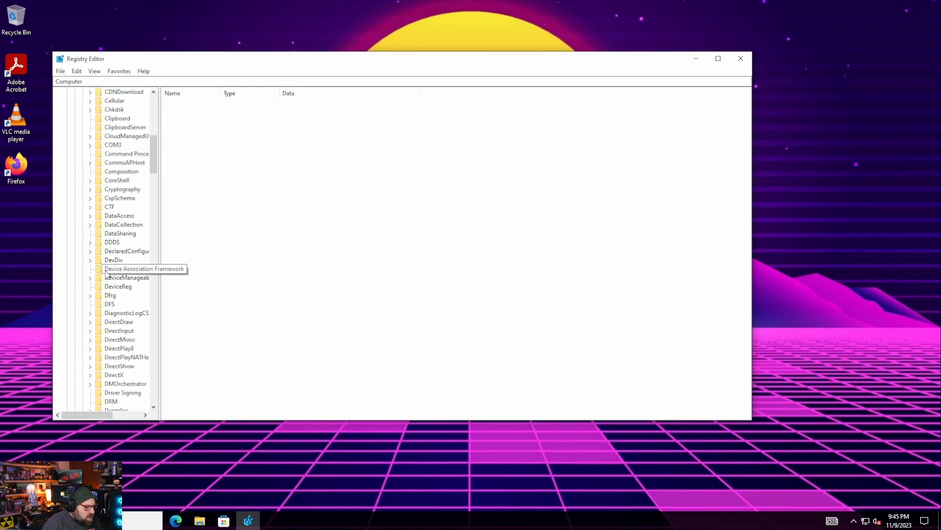
scroll("down", 3)
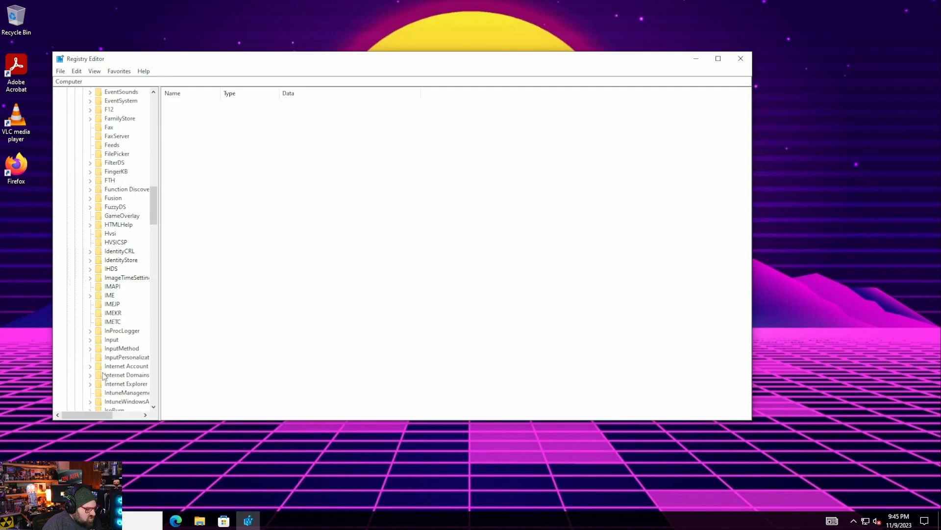
scroll("down", 3)
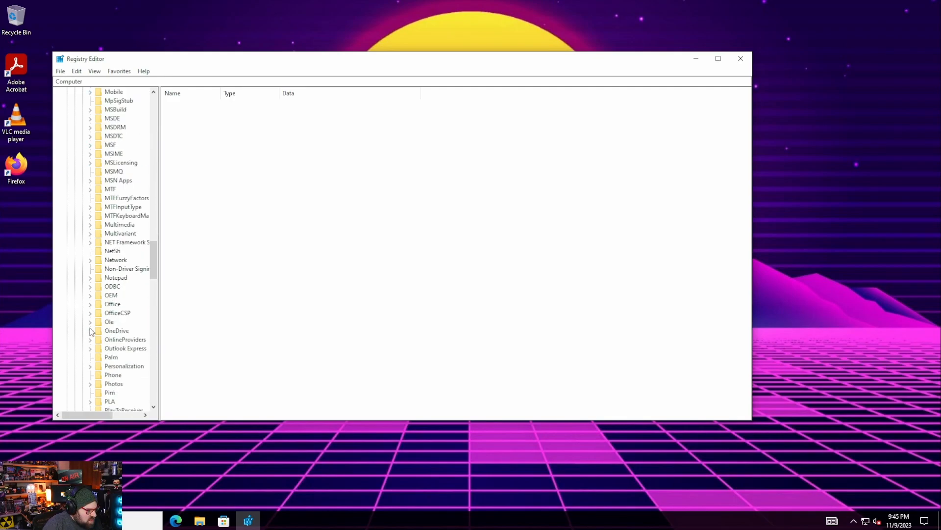
scroll("down", 3)
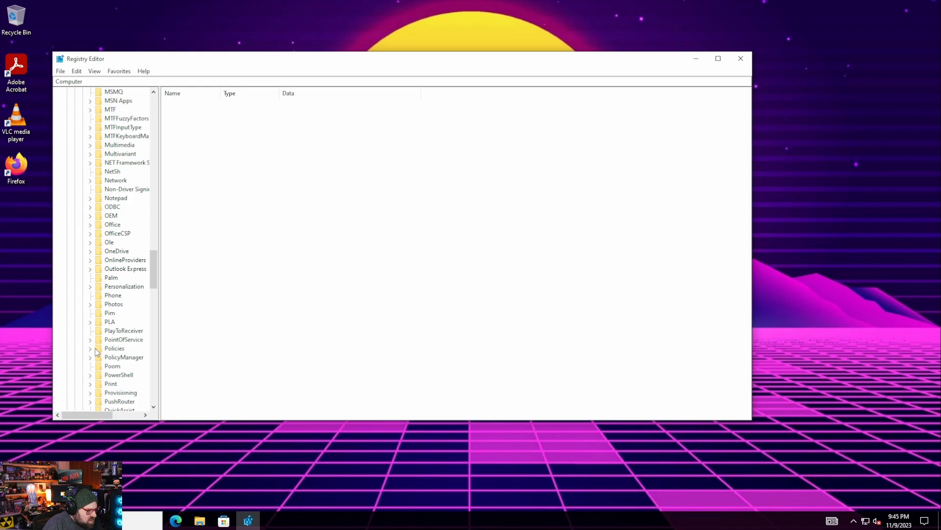
left_click(118, 374)
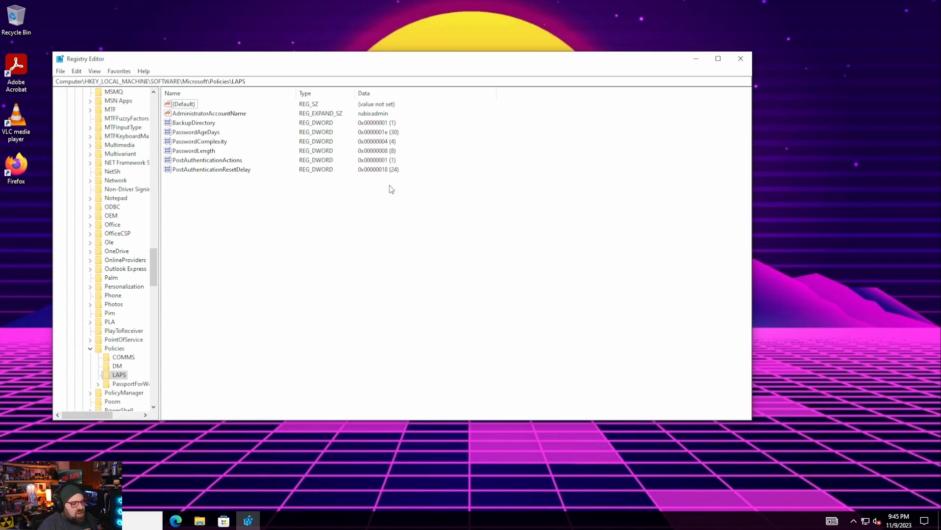
mouse_move(386, 187)
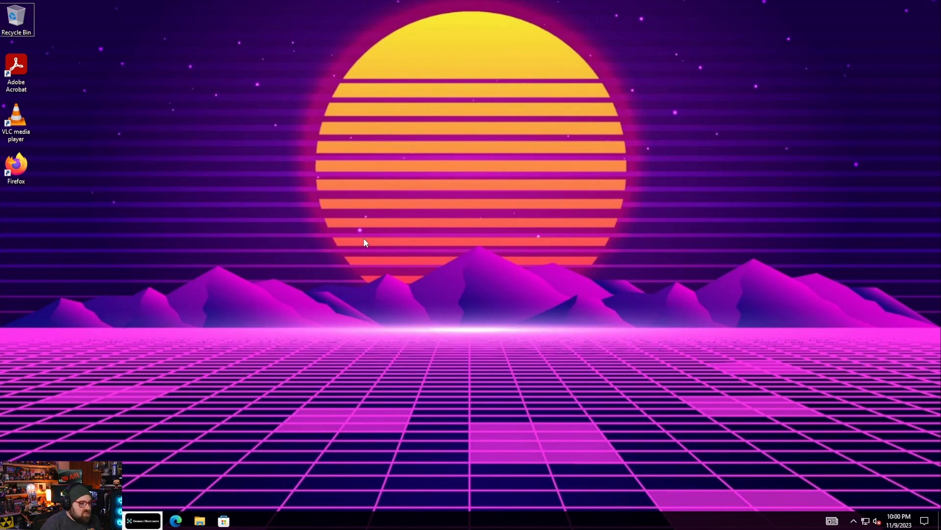
mouse_move(182, 49)
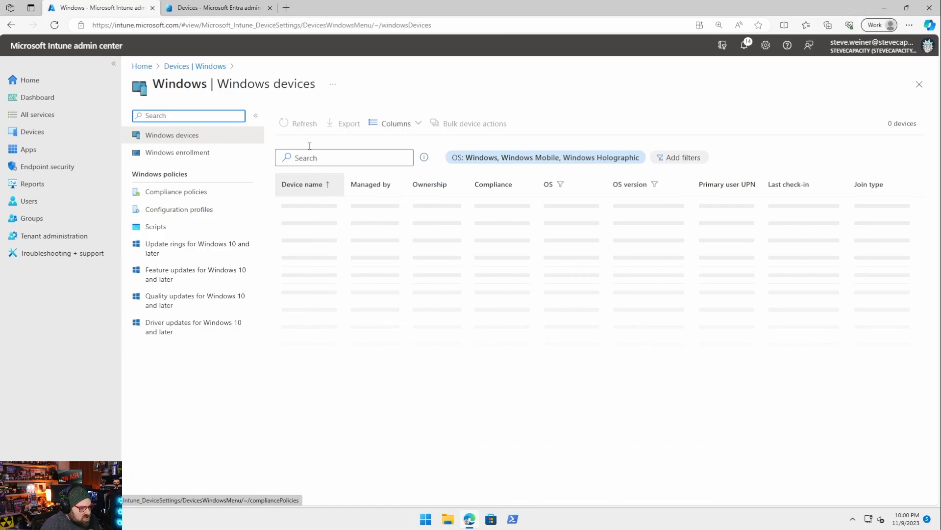
left_click(344, 157)
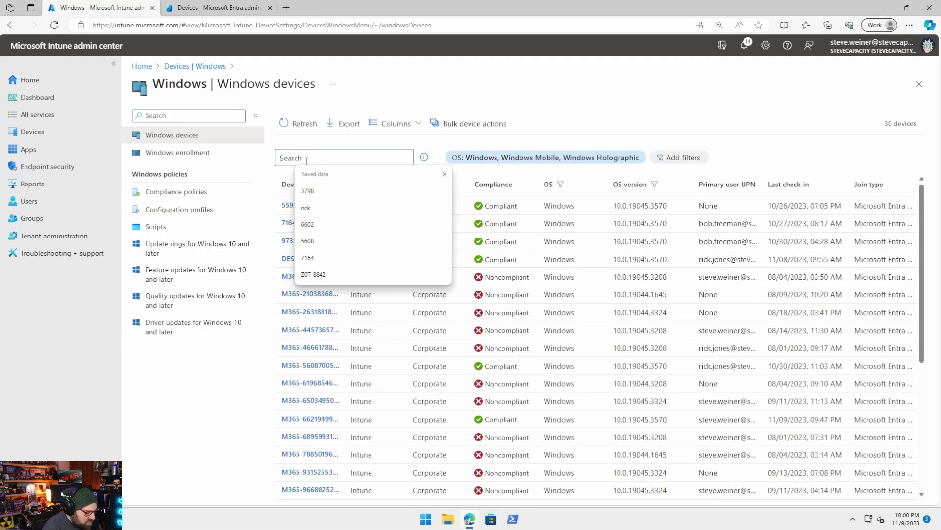
left_click(308, 190)
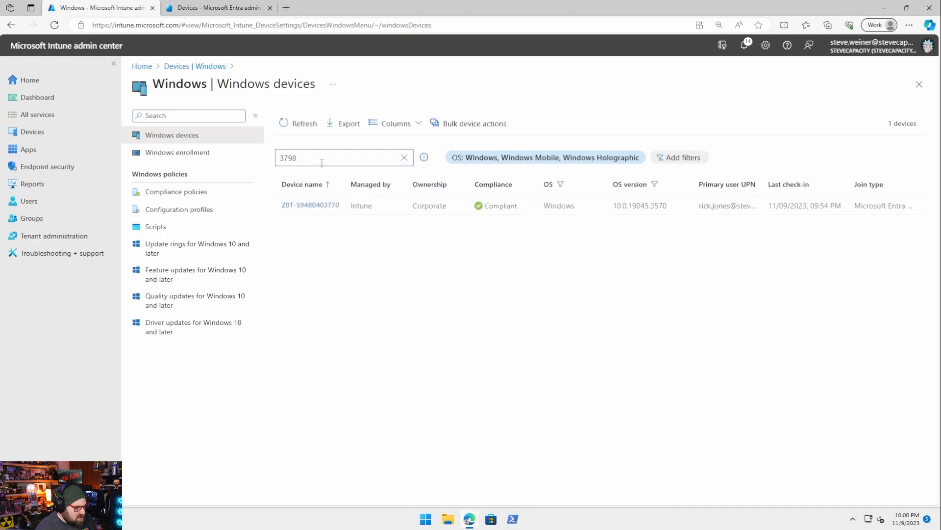
left_click(310, 205)
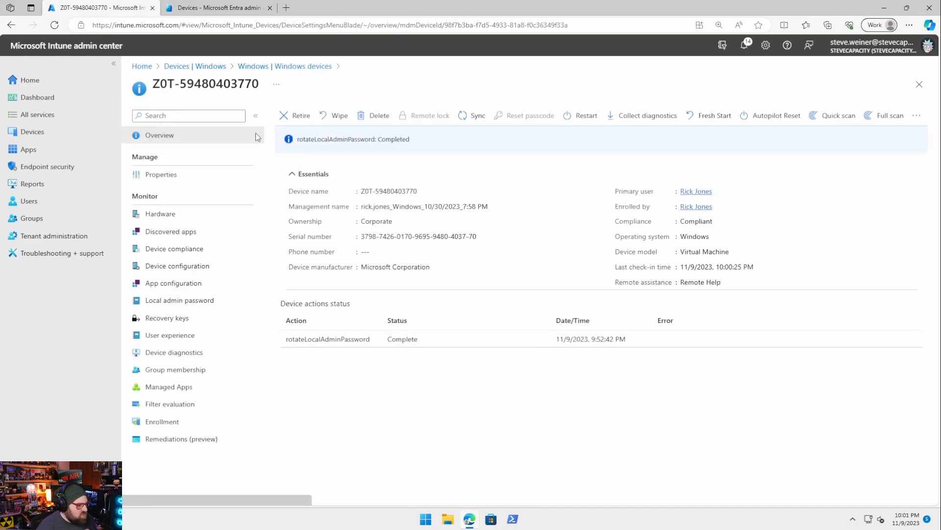
left_click(179, 299)
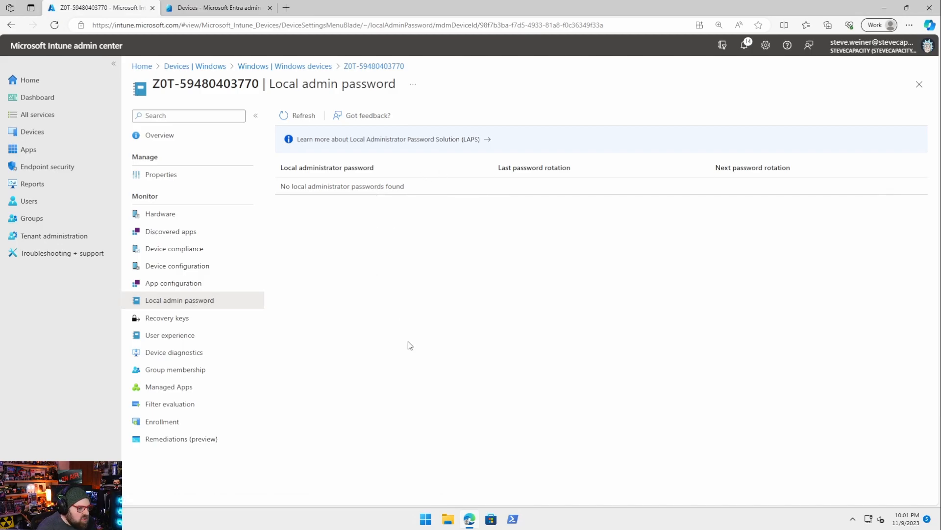
mouse_move(419, 334)
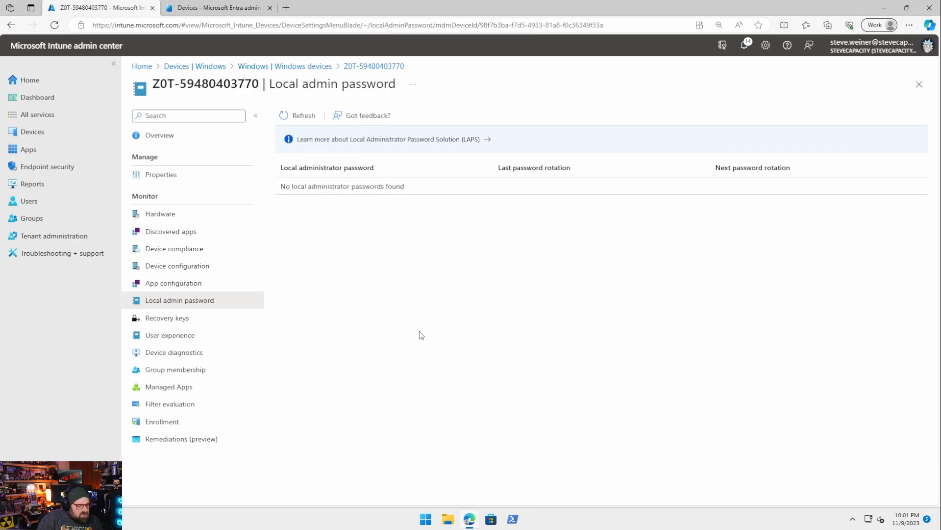
mouse_move(363, 163)
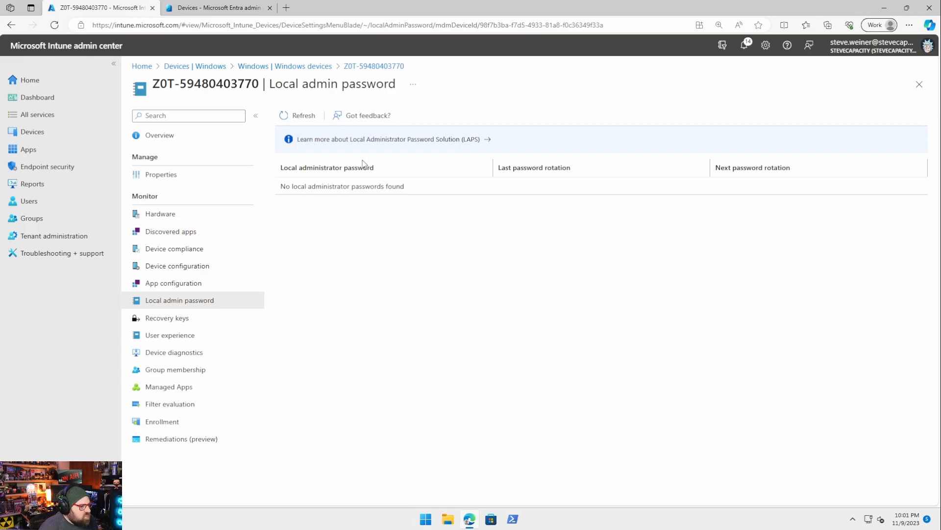
mouse_move(207, 21)
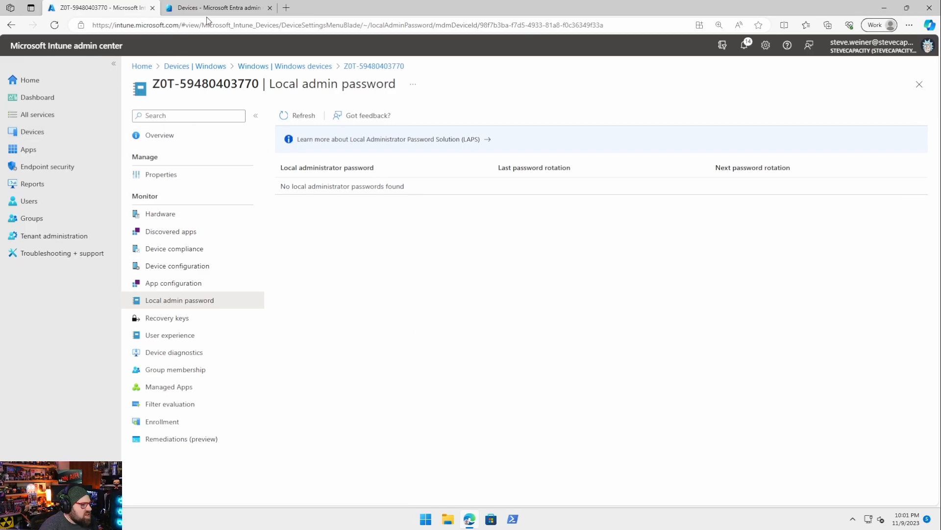
Step: In Entra, view All devices and go to Local administrator password recovery
left_click(216, 8)
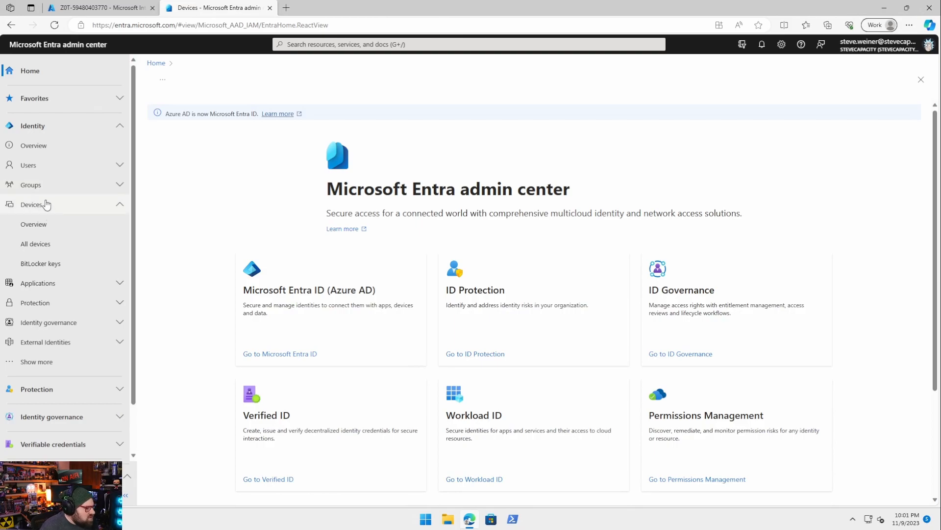
left_click(36, 243)
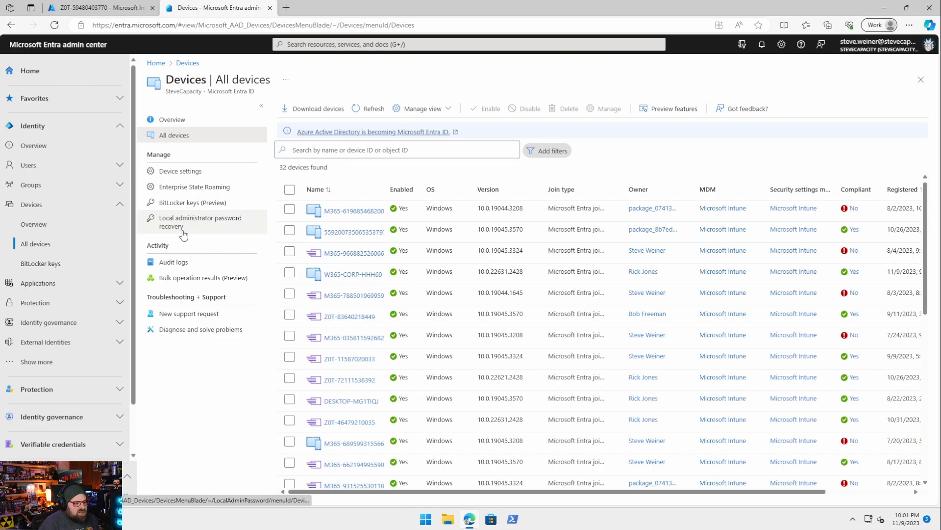
left_click(200, 222)
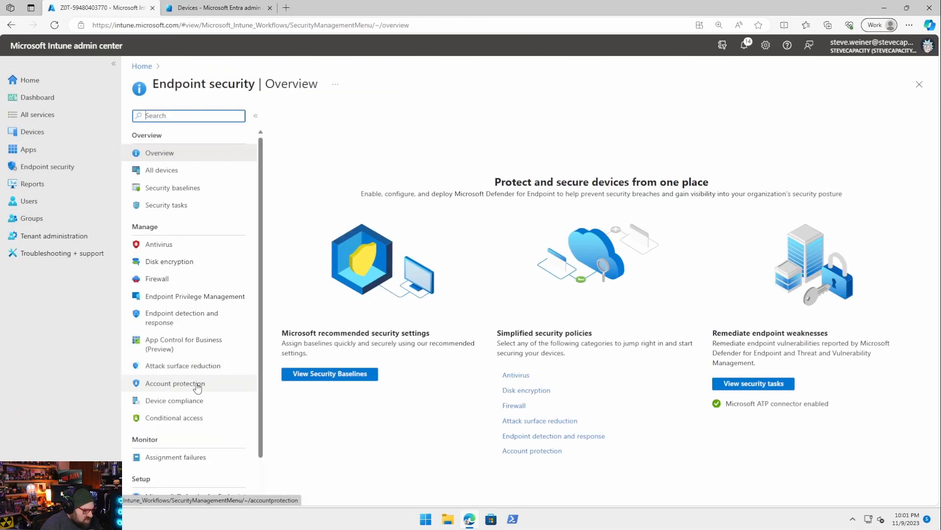
left_click(176, 383)
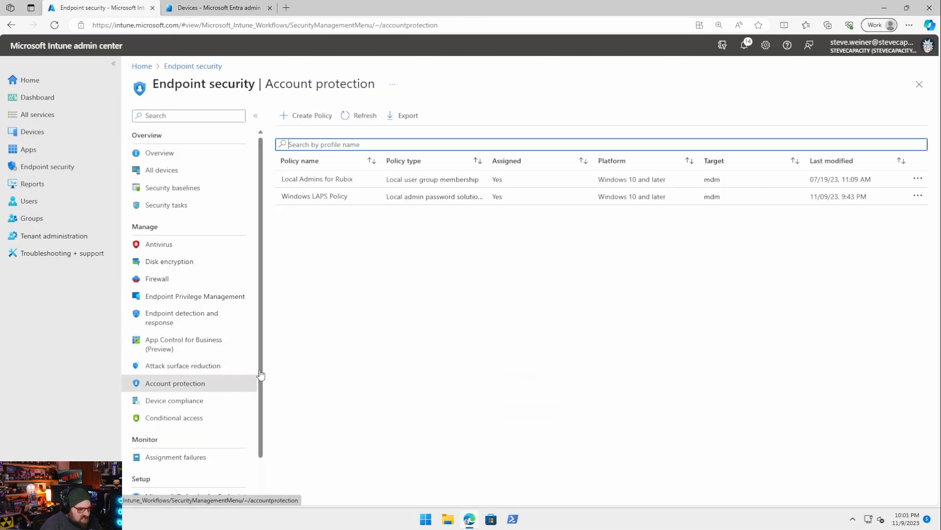
left_click(314, 196)
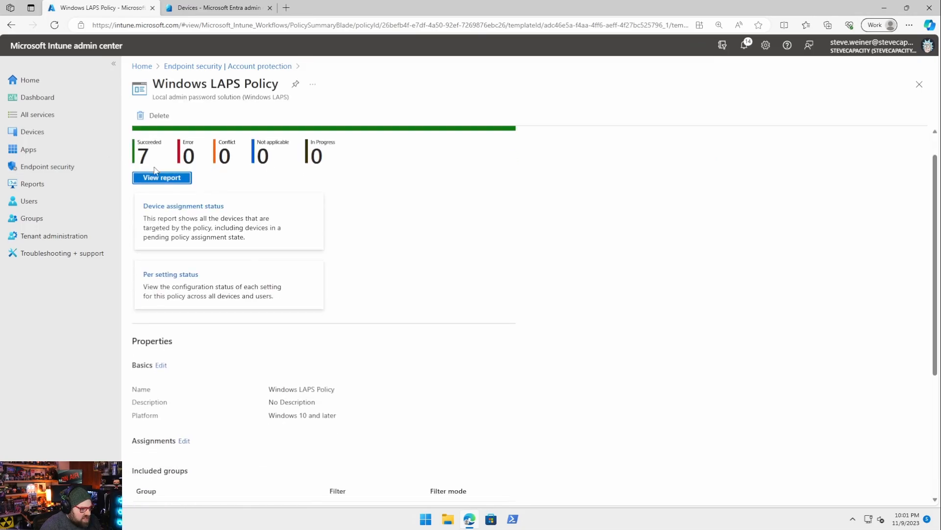
left_click(162, 177)
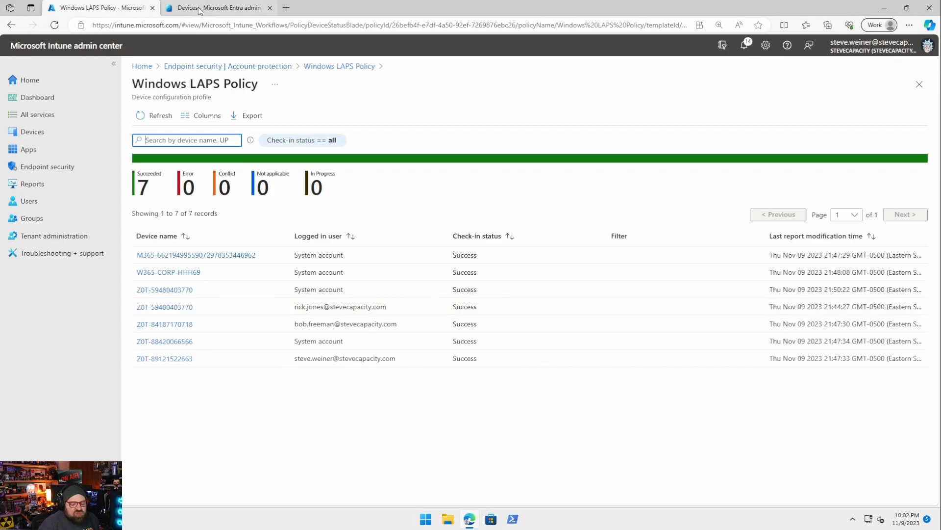
mouse_move(217, 8)
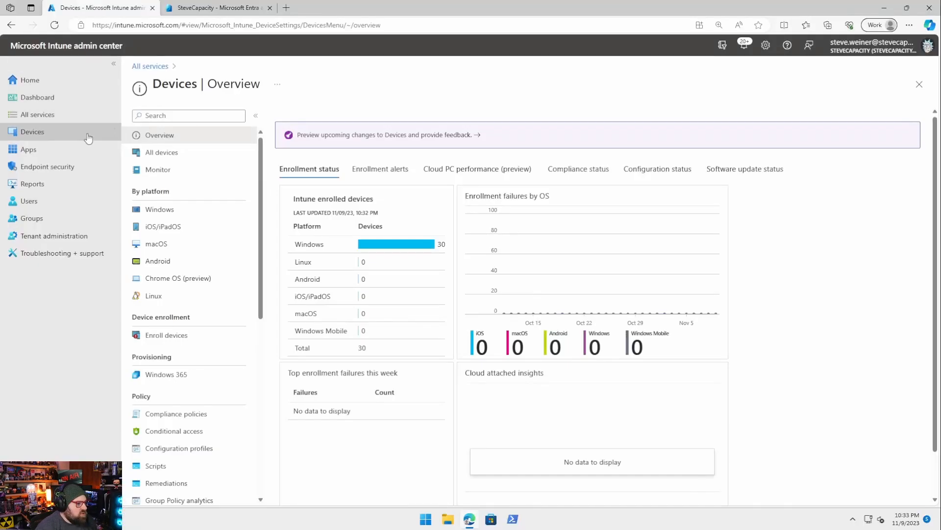
mouse_move(81, 137)
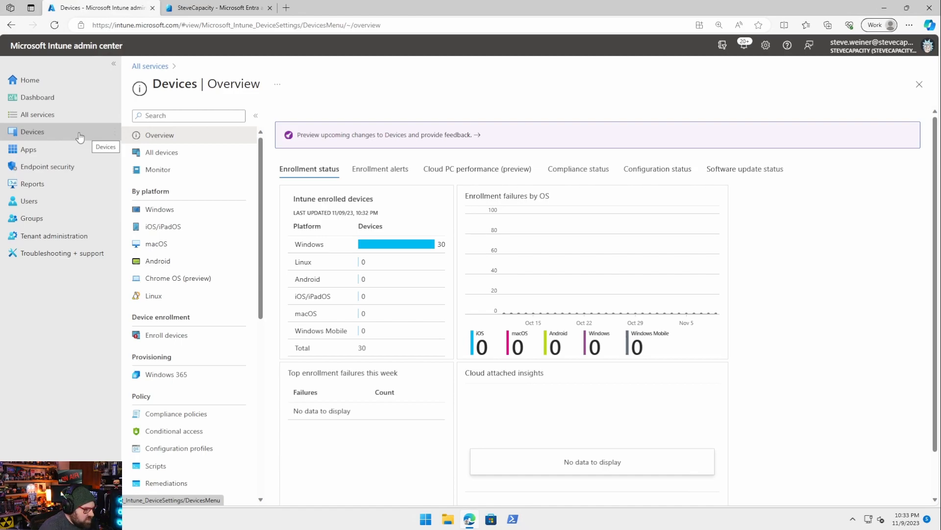
left_click(160, 209)
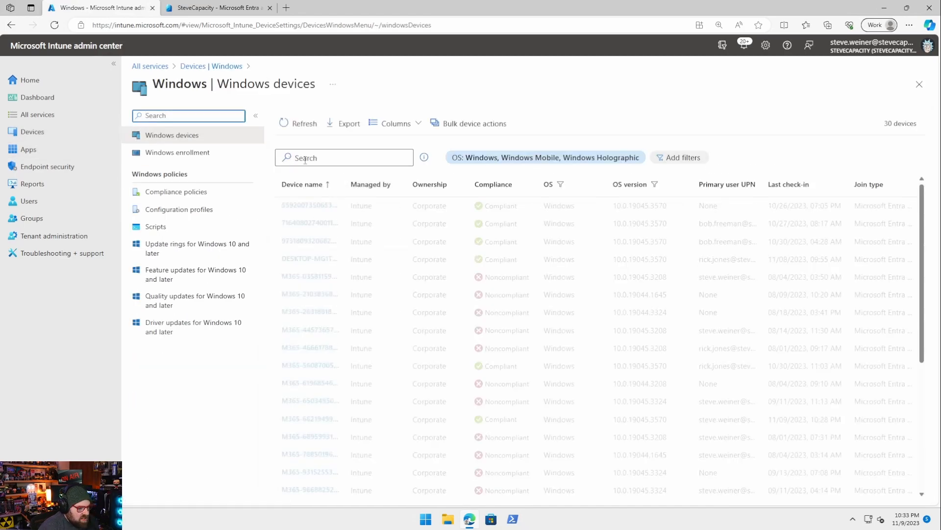
left_click(343, 157)
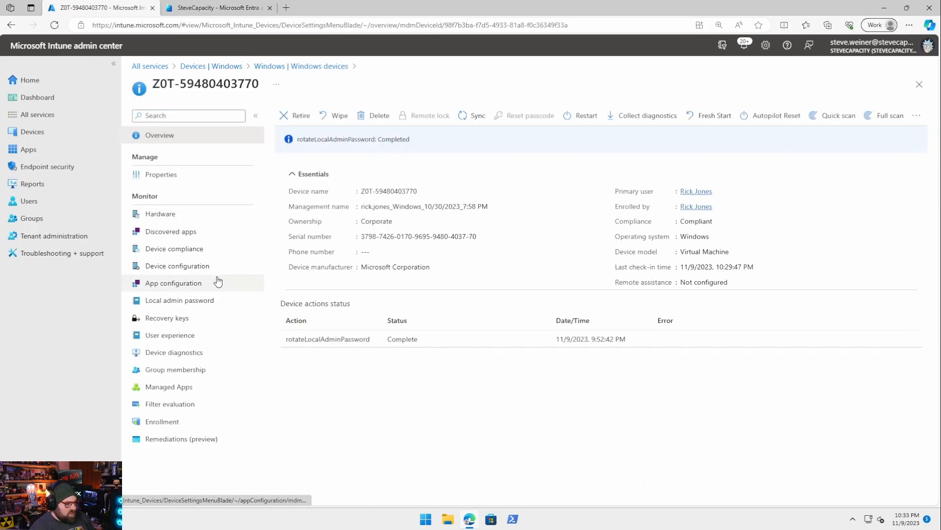
left_click(179, 300)
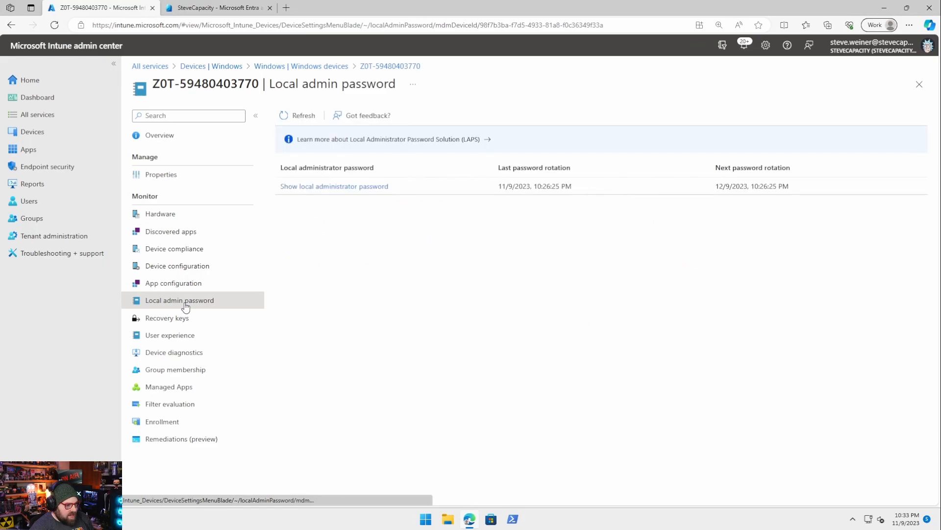
mouse_move(528, 203)
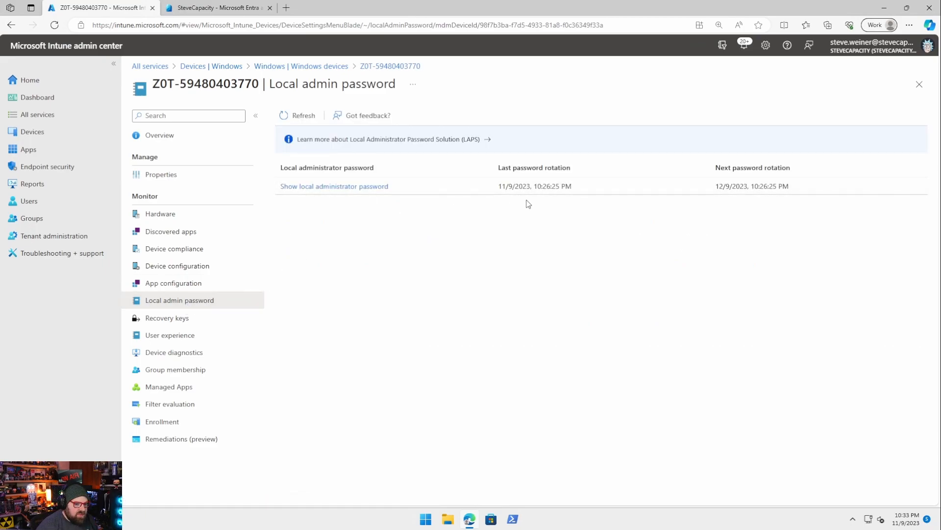
left_click(334, 187)
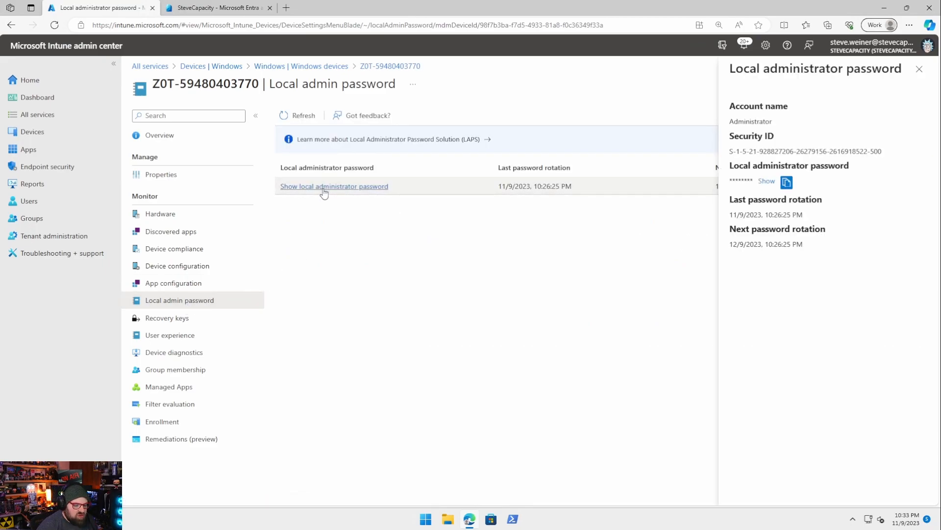
left_click(766, 181)
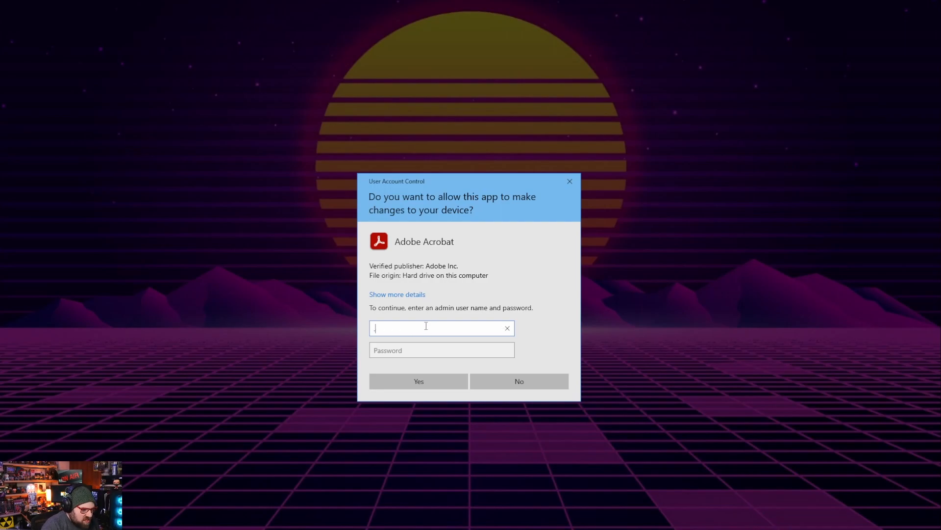
Step: Enter .\Administrator with the LAPS password to let Acrobat run elevated
type(".\\Administrator")
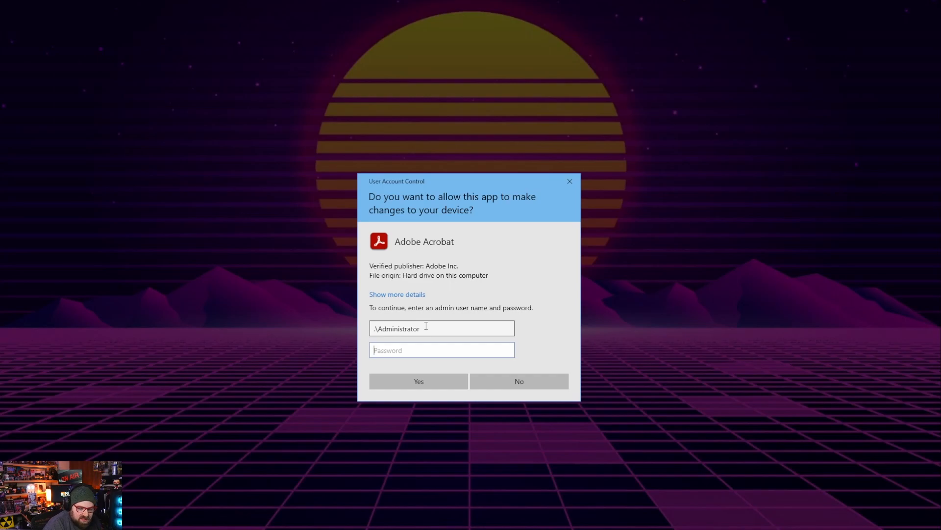
type("•")
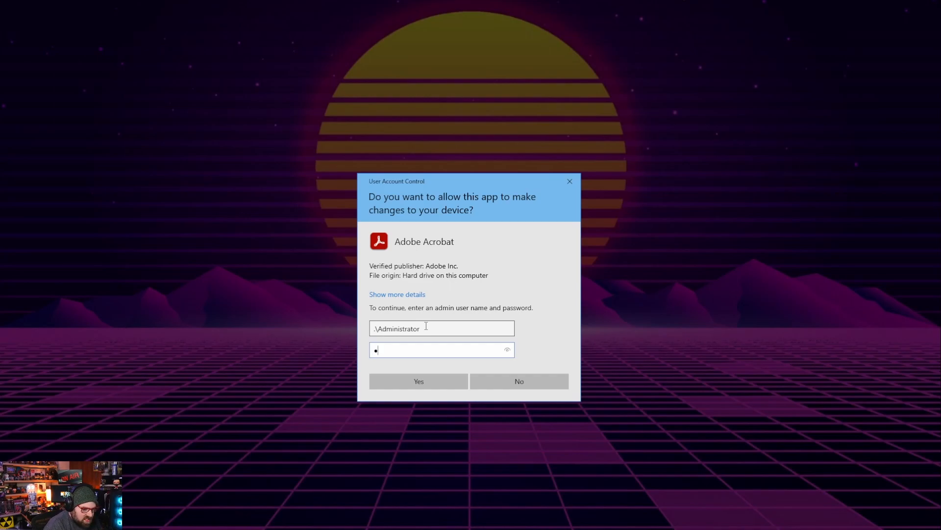
type("•")
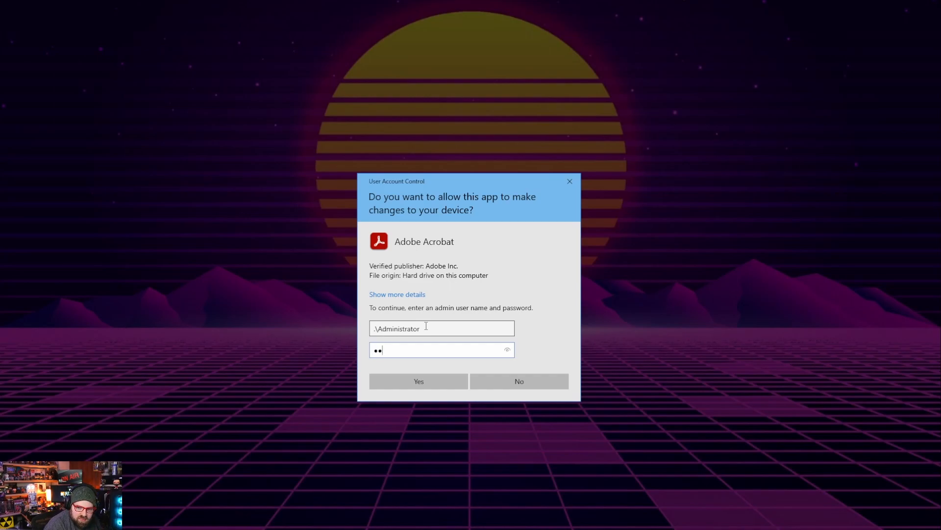
type("••")
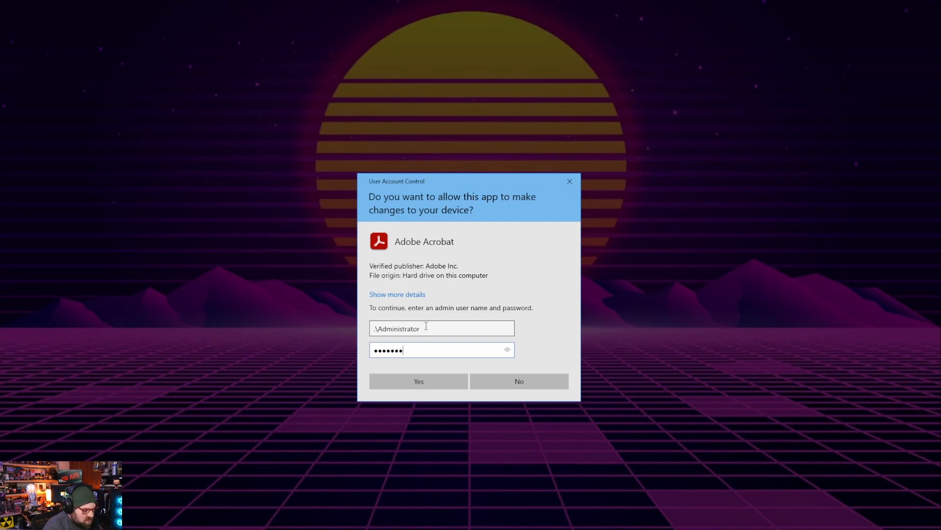
left_click(417, 381)
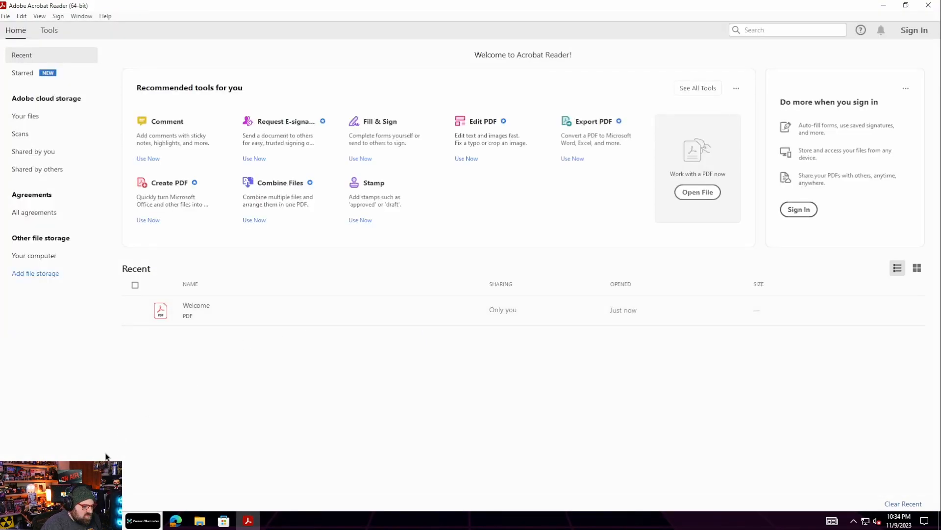
Step: Start a Windows search for PowerShell from the taskbar
left_click(126, 519)
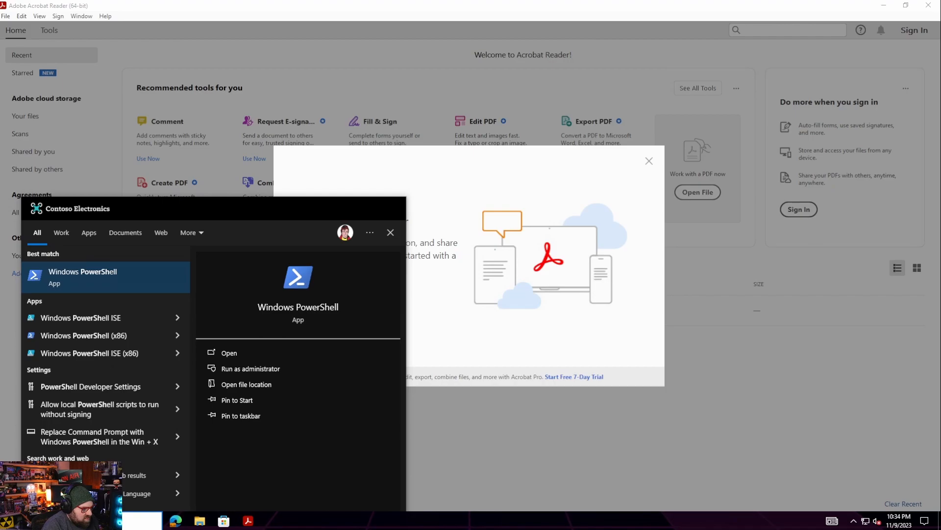
mouse_move(99, 436)
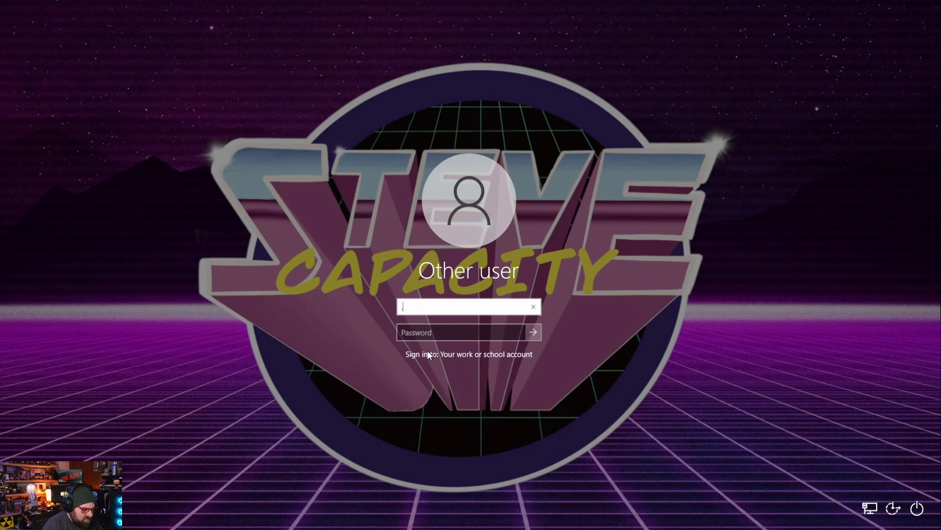
type(".\\Admin")
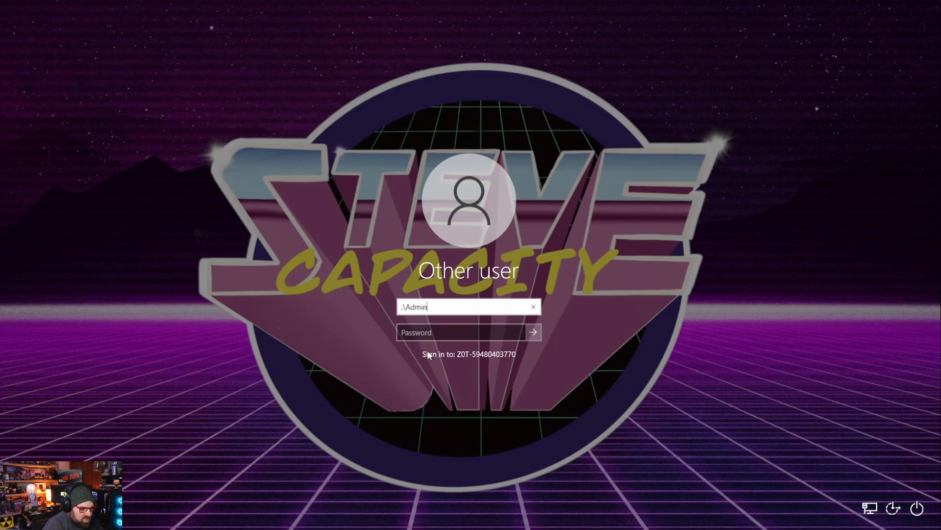
type("istrator")
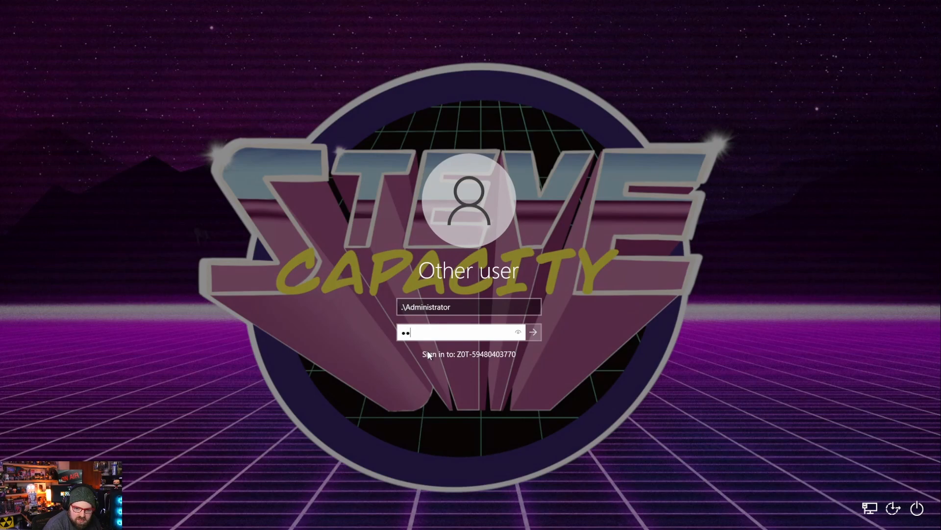
type("••")
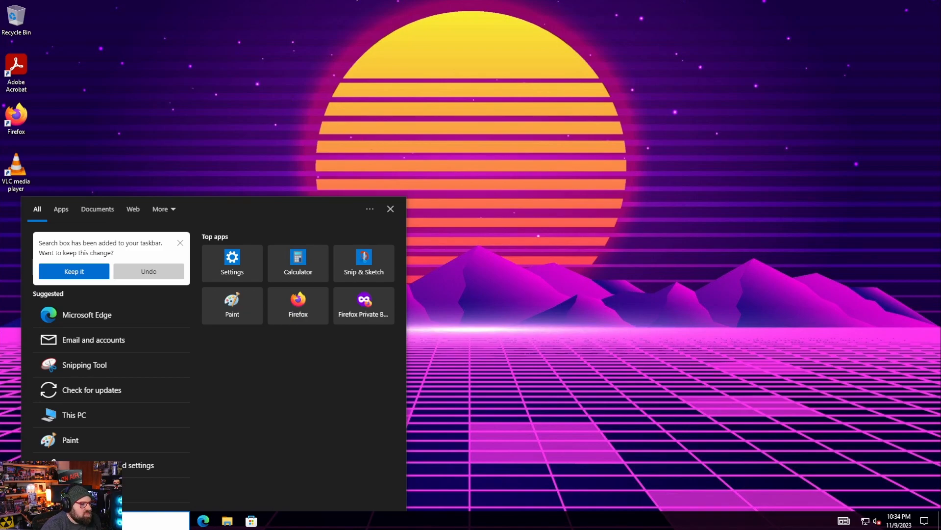
mouse_move(219, 146)
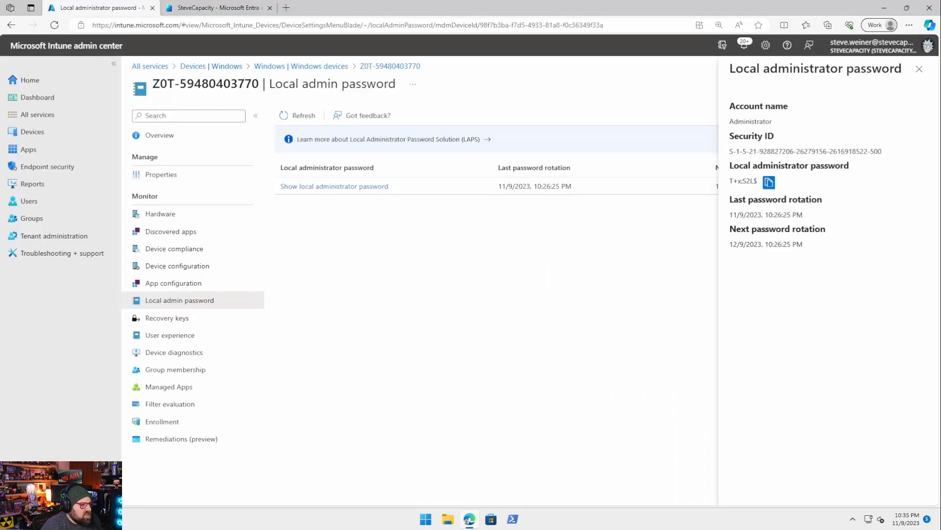
Step: In Entra, go to All devices and open Local administrator password recovery
left_click(217, 7)
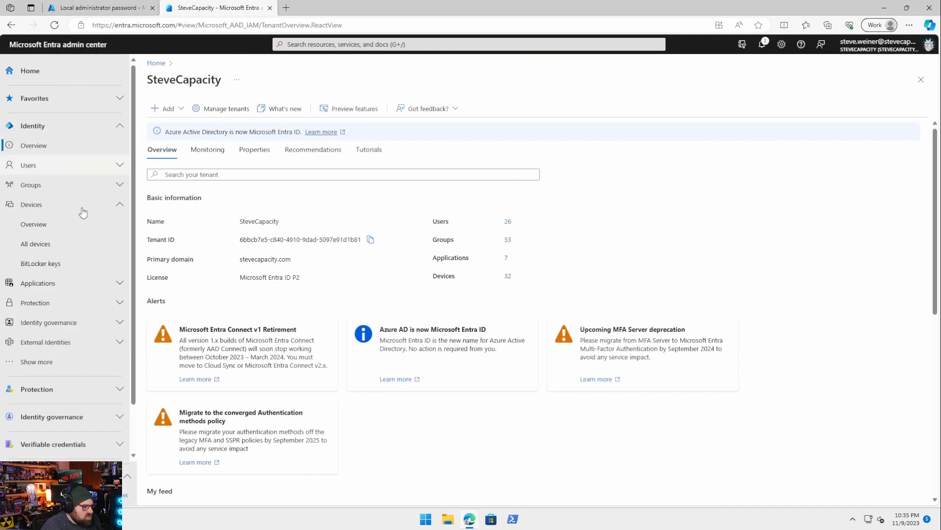
left_click(31, 204)
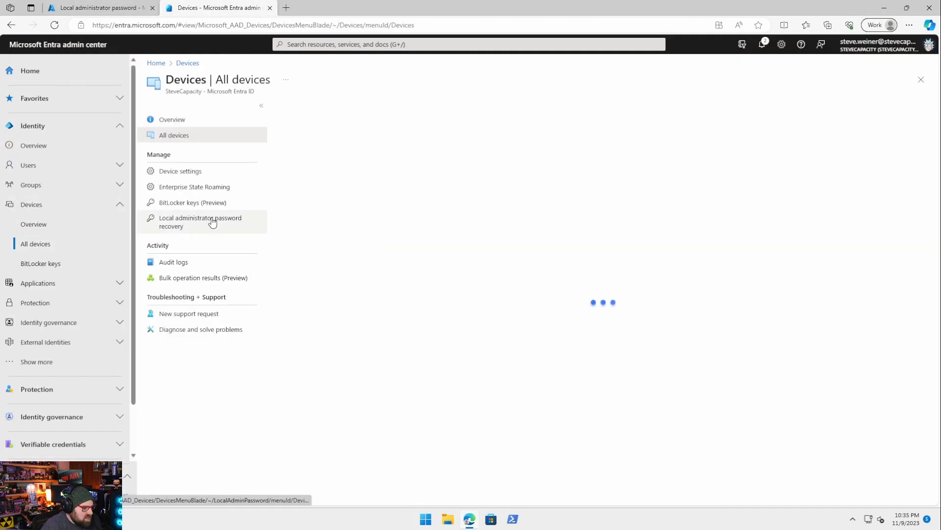
left_click(200, 222)
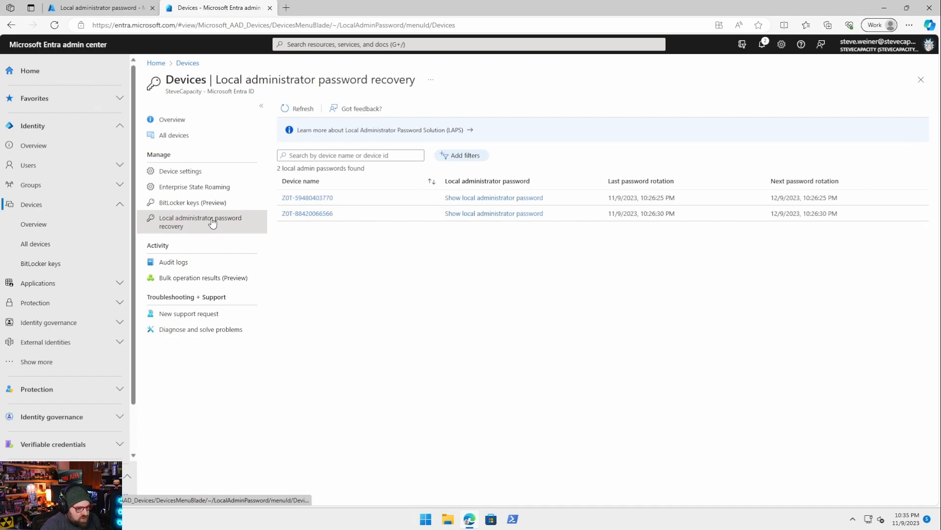